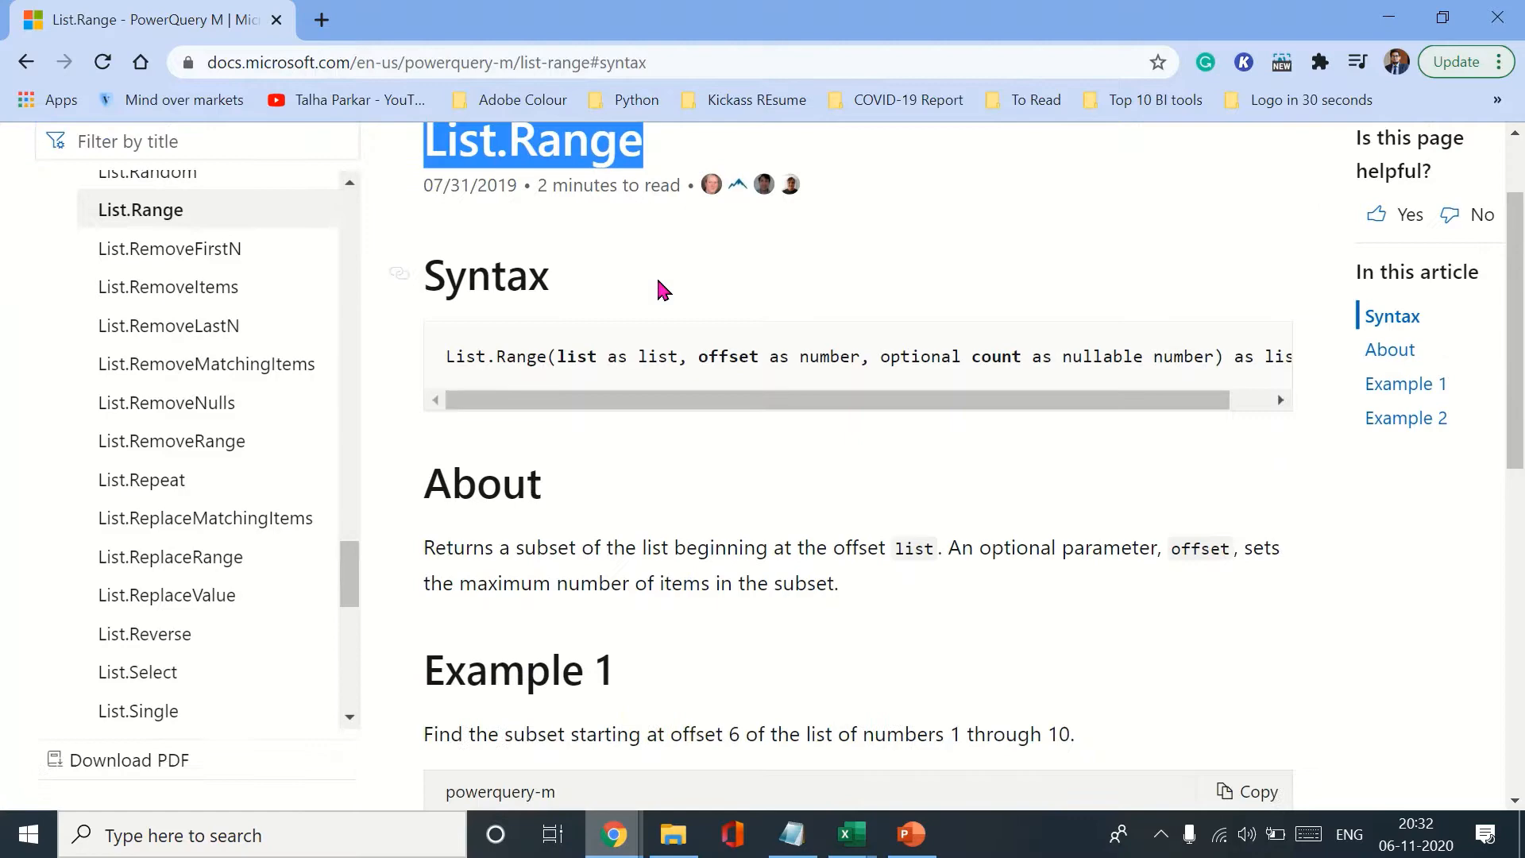
Study the List.Range documentation examples, highlighting offset argument 6 and length argument 2.
scroll(down, 3)
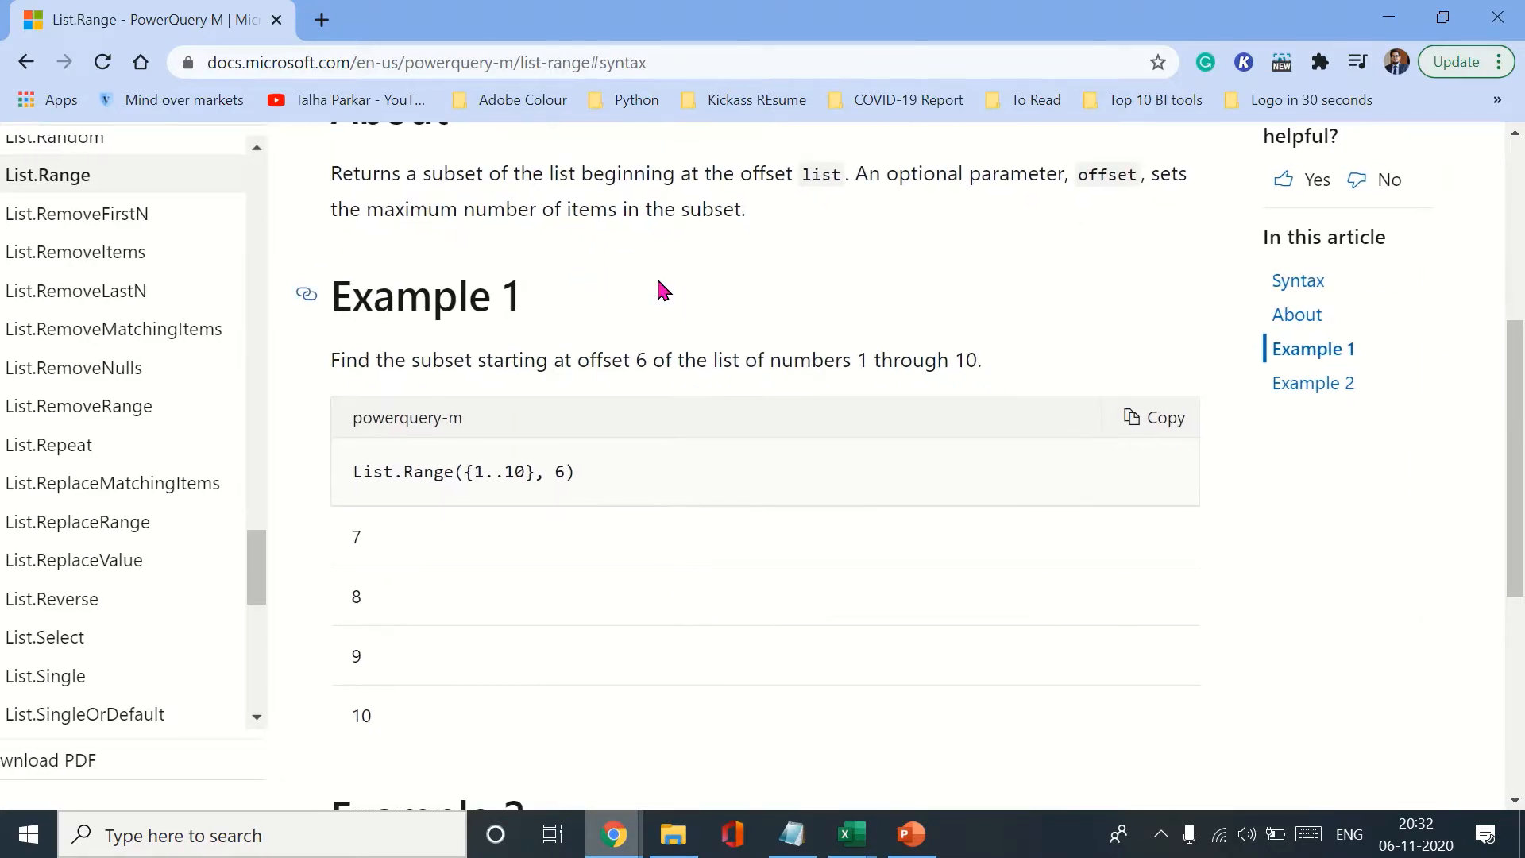
scroll(down, 3)
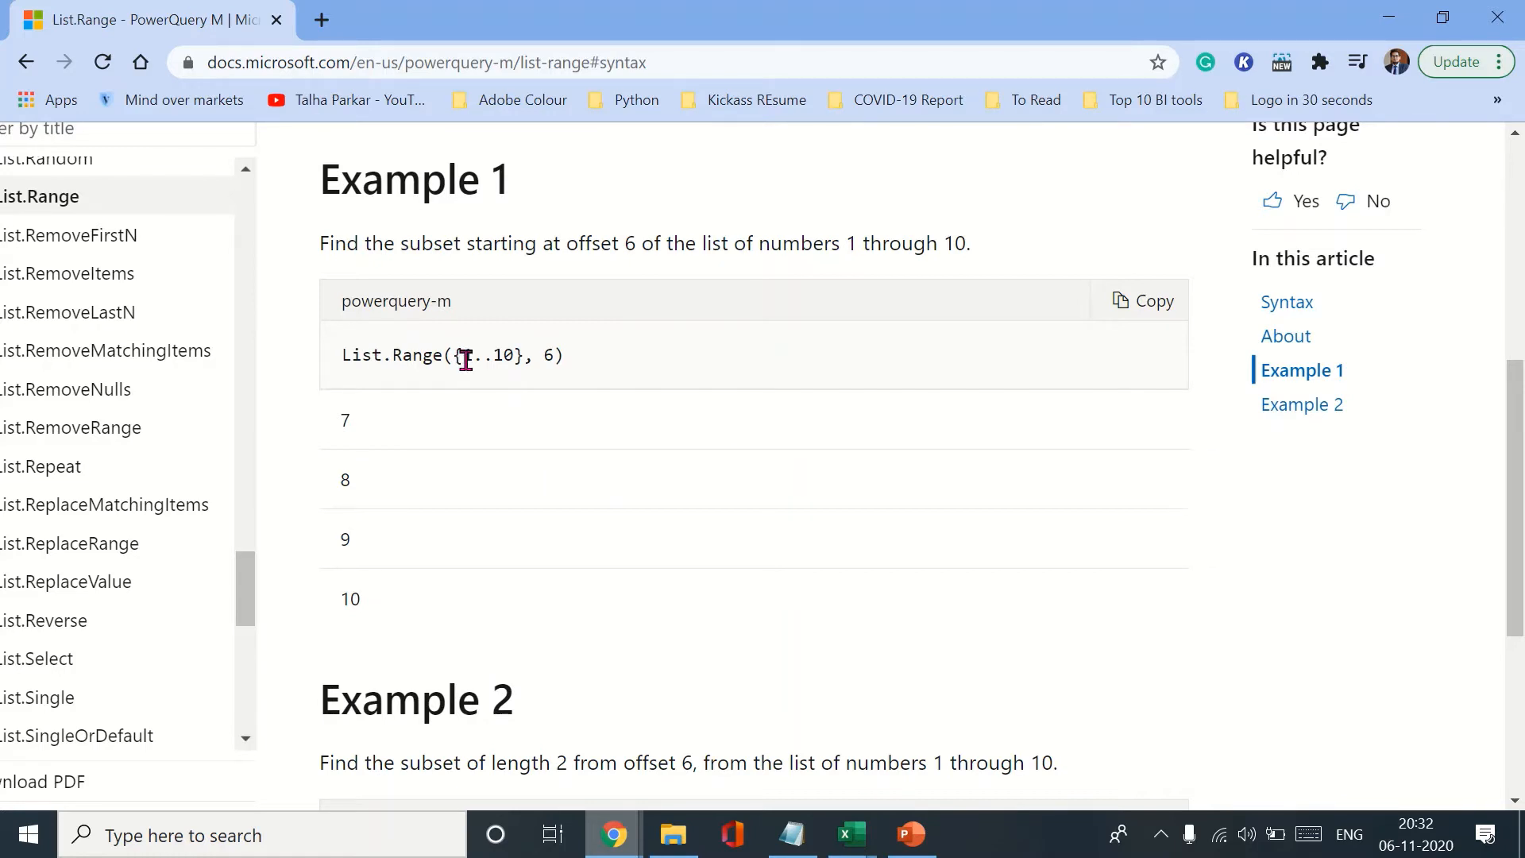
mouse_move(386, 388)
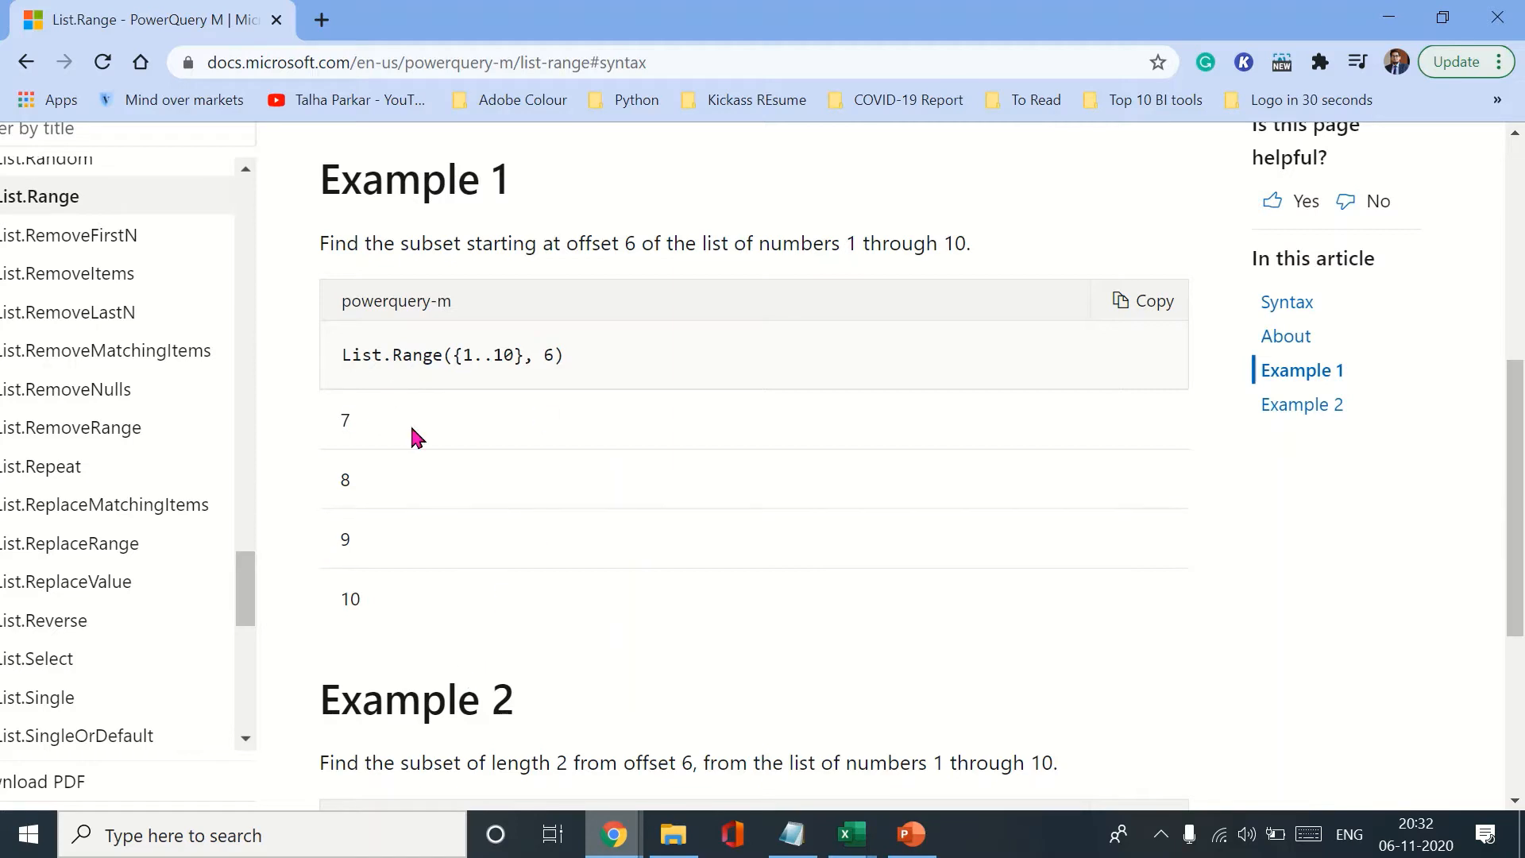
double_click(548, 355)
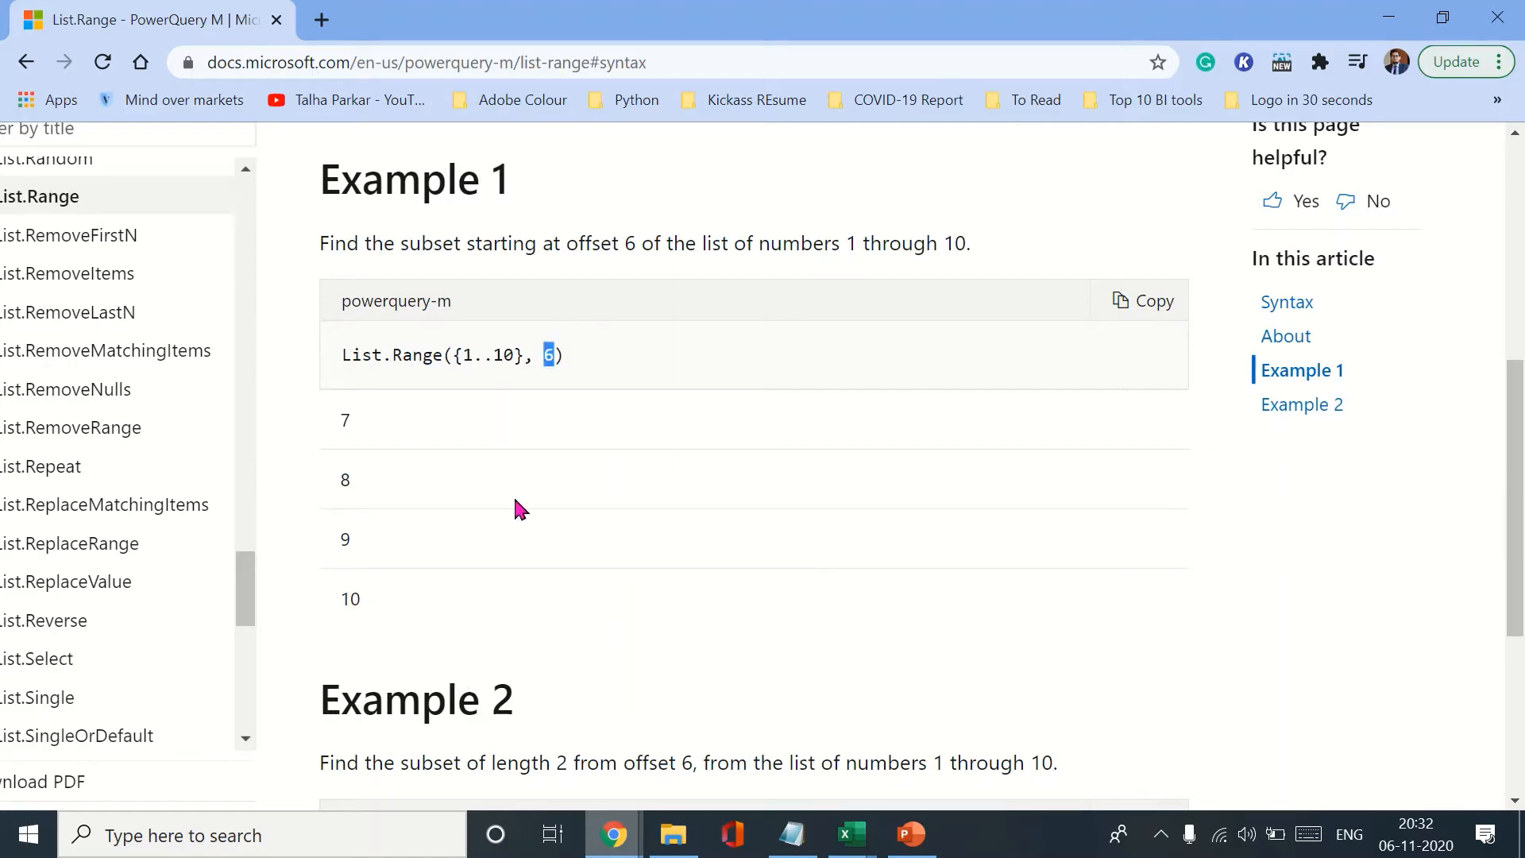
mouse_move(557, 394)
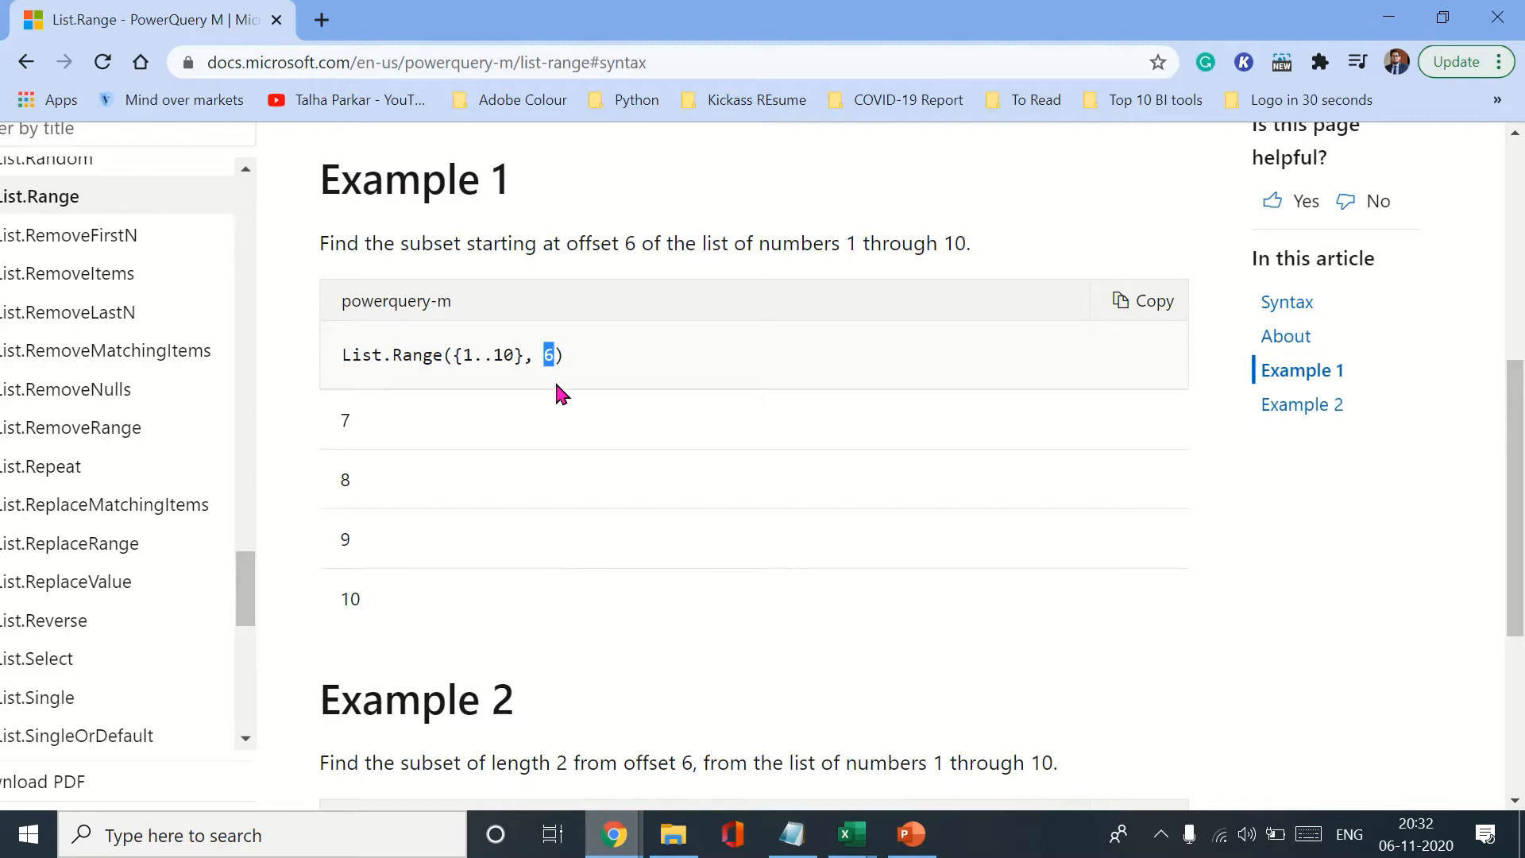
mouse_move(558, 475)
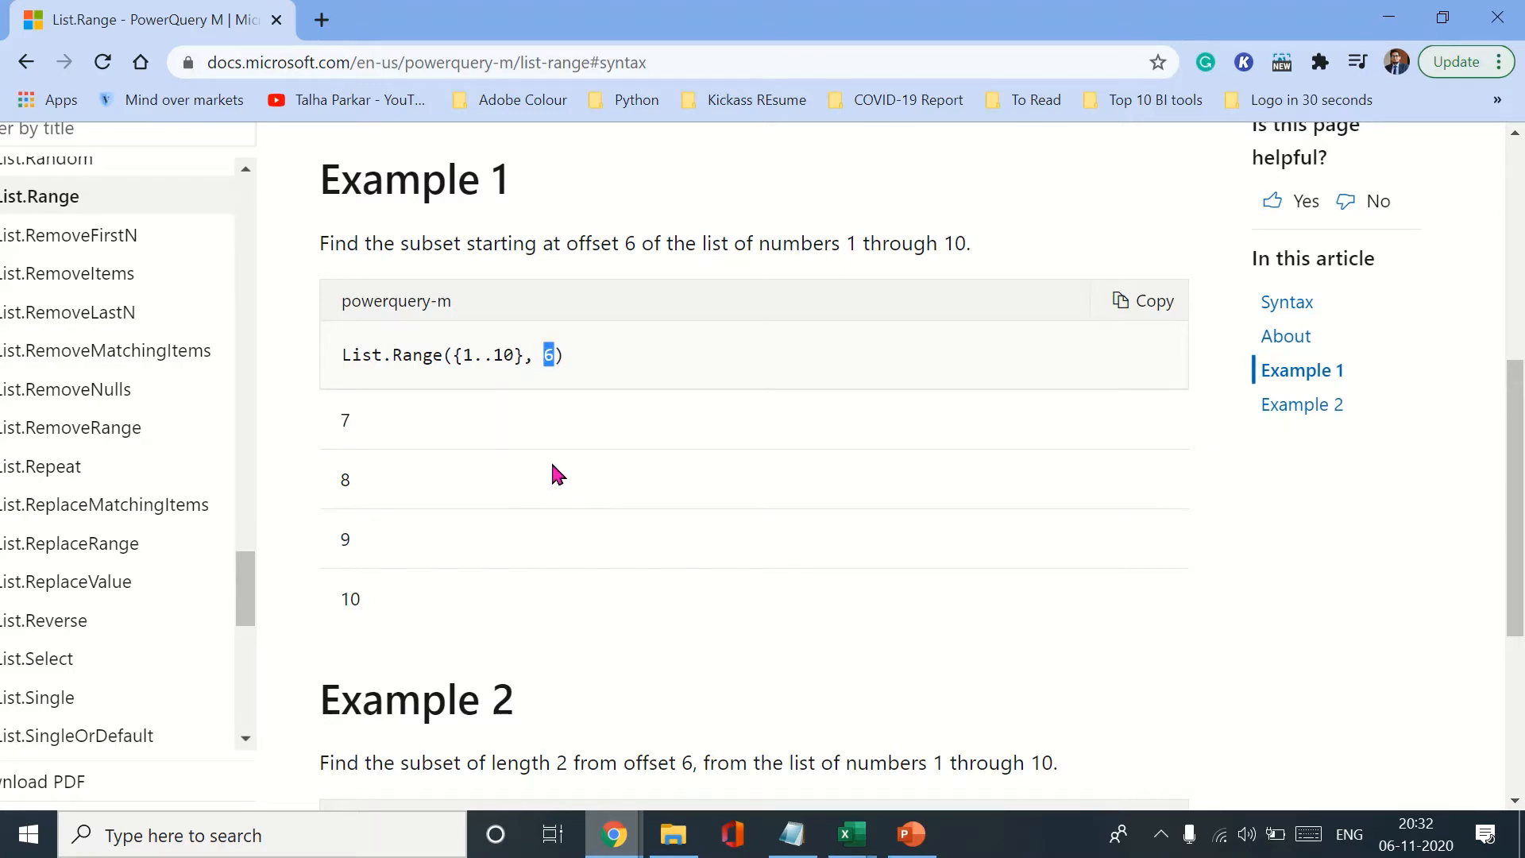
mouse_move(418, 519)
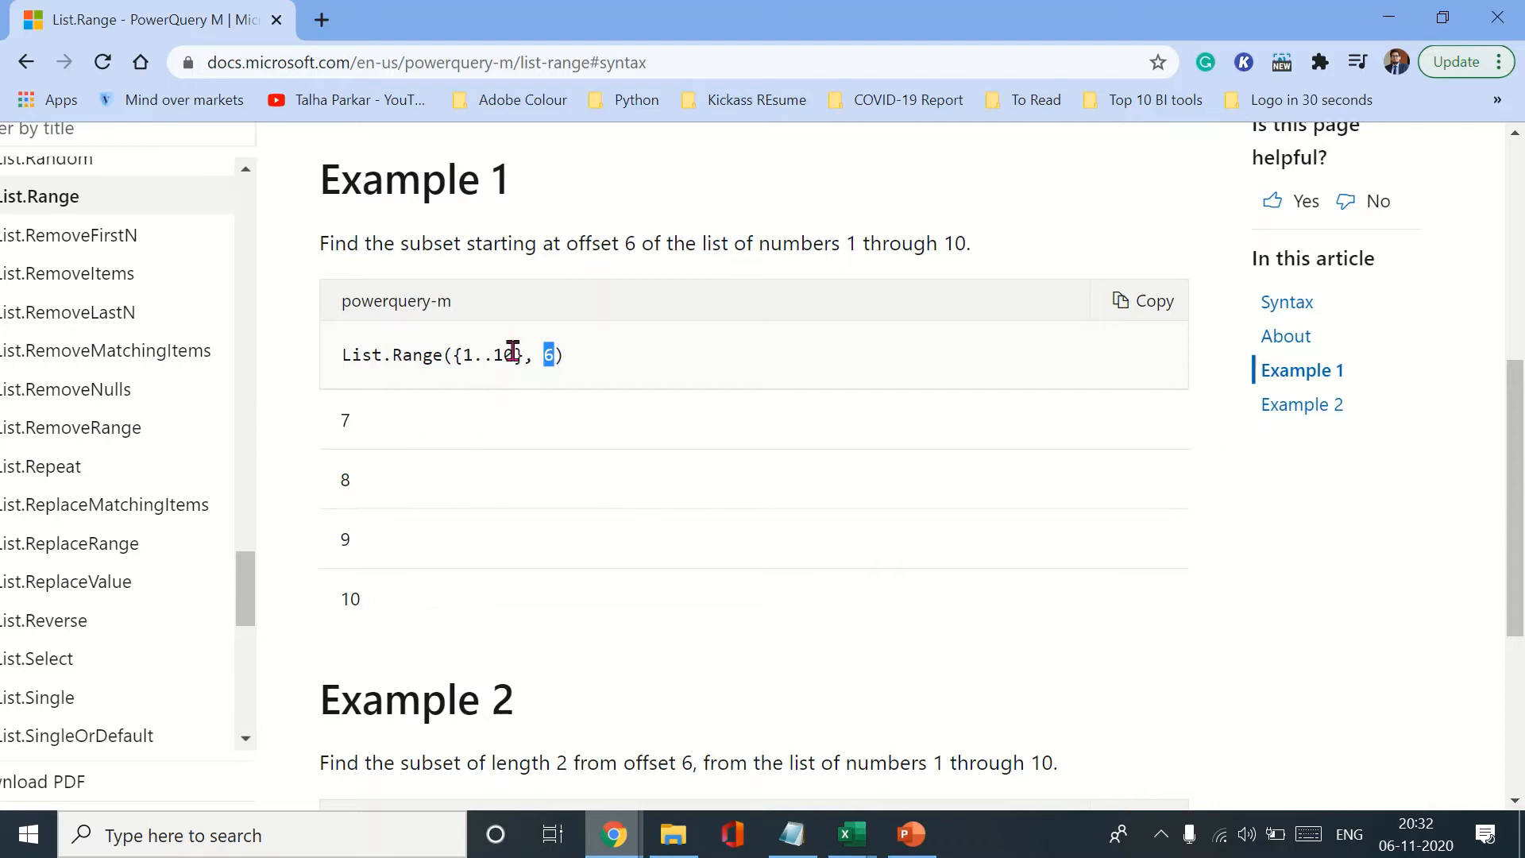
mouse_move(464, 429)
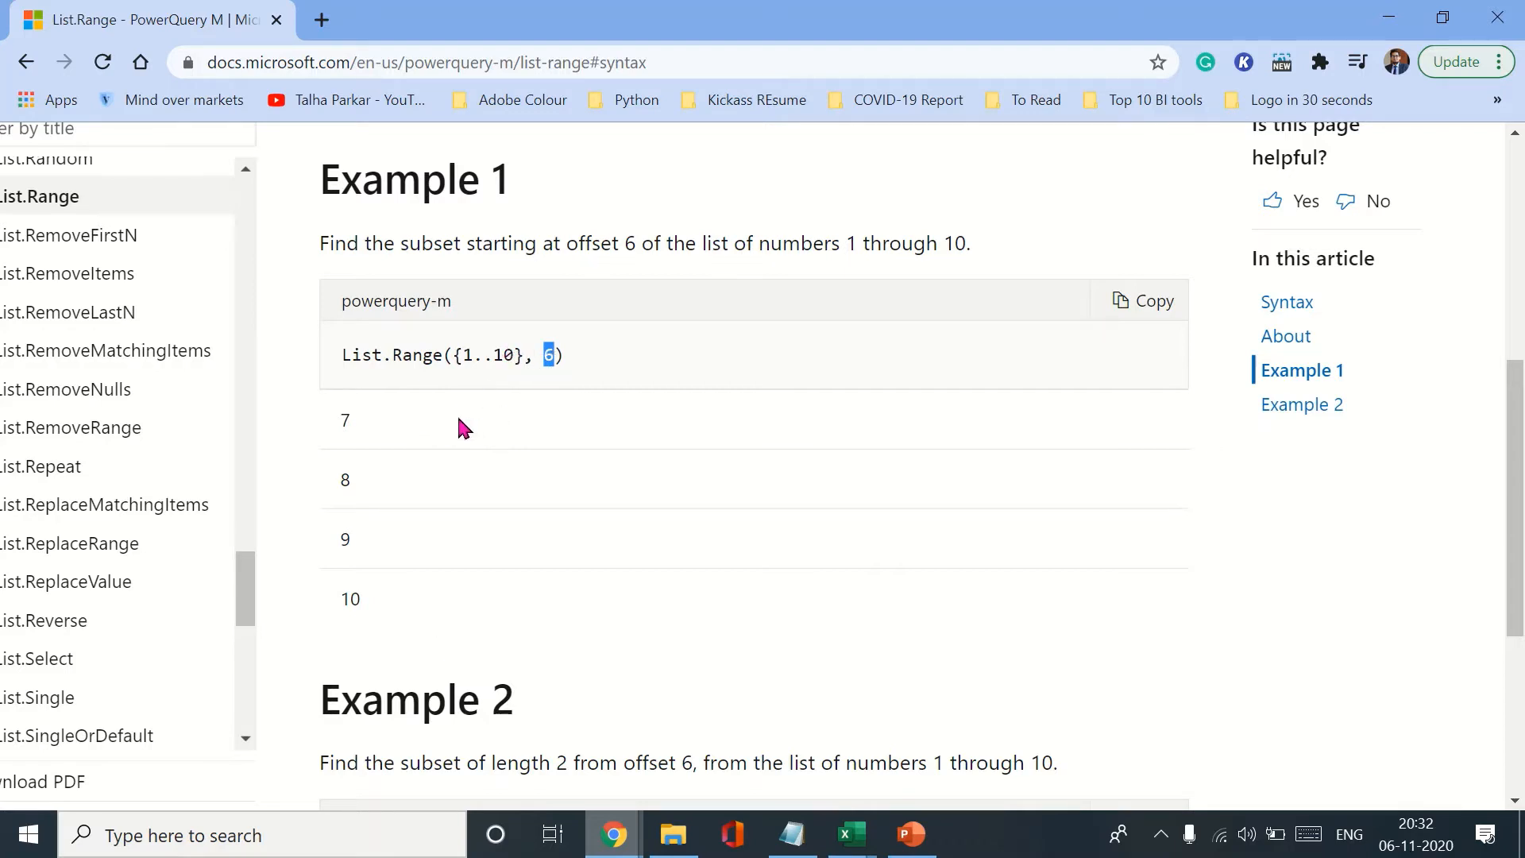
mouse_move(323, 442)
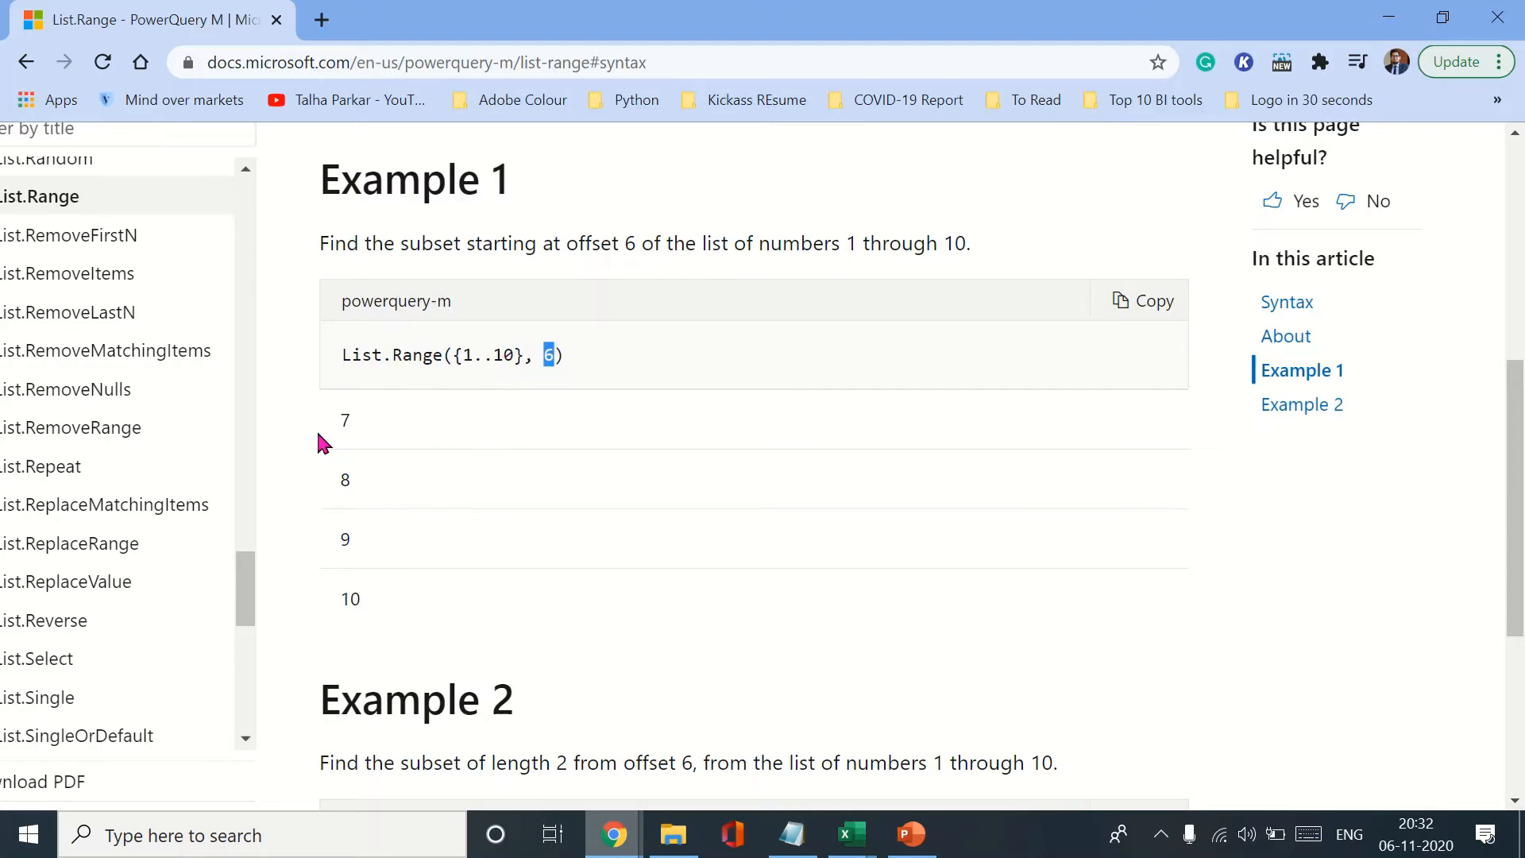
scroll(down, 3)
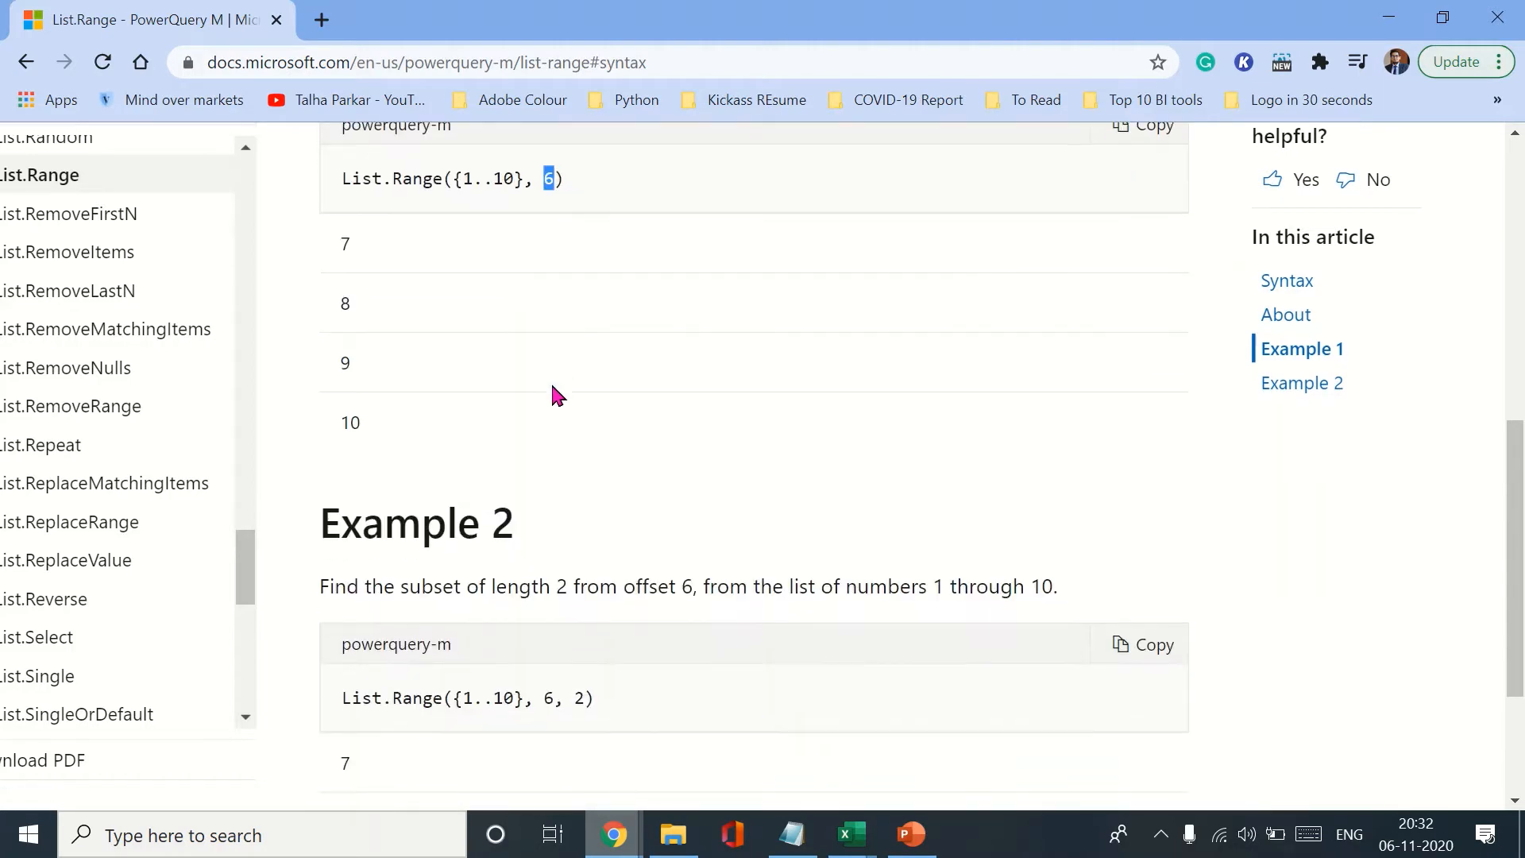
scroll(up, 3)
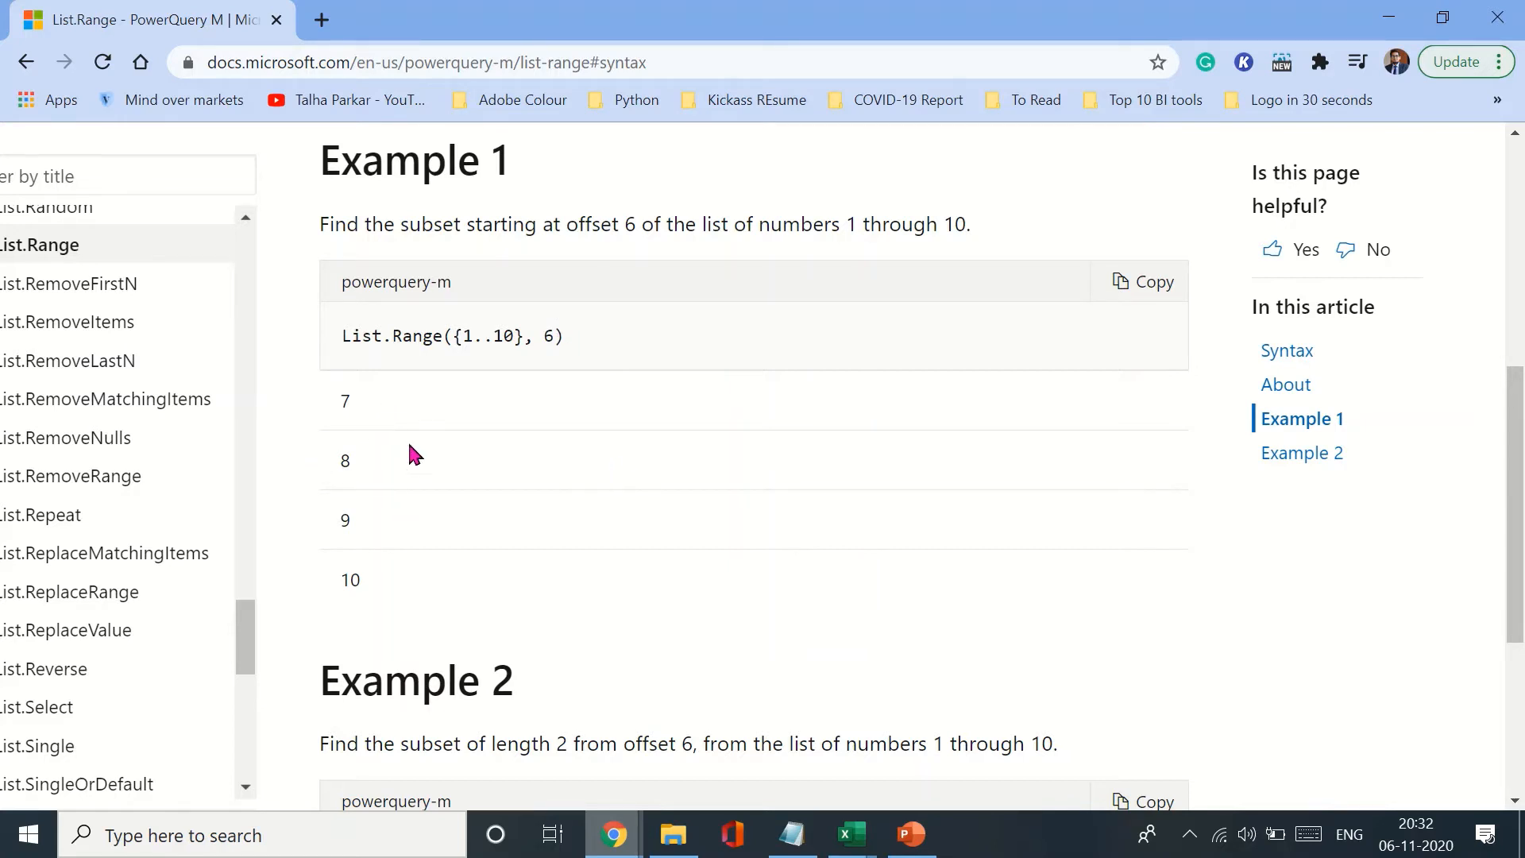
mouse_move(341, 426)
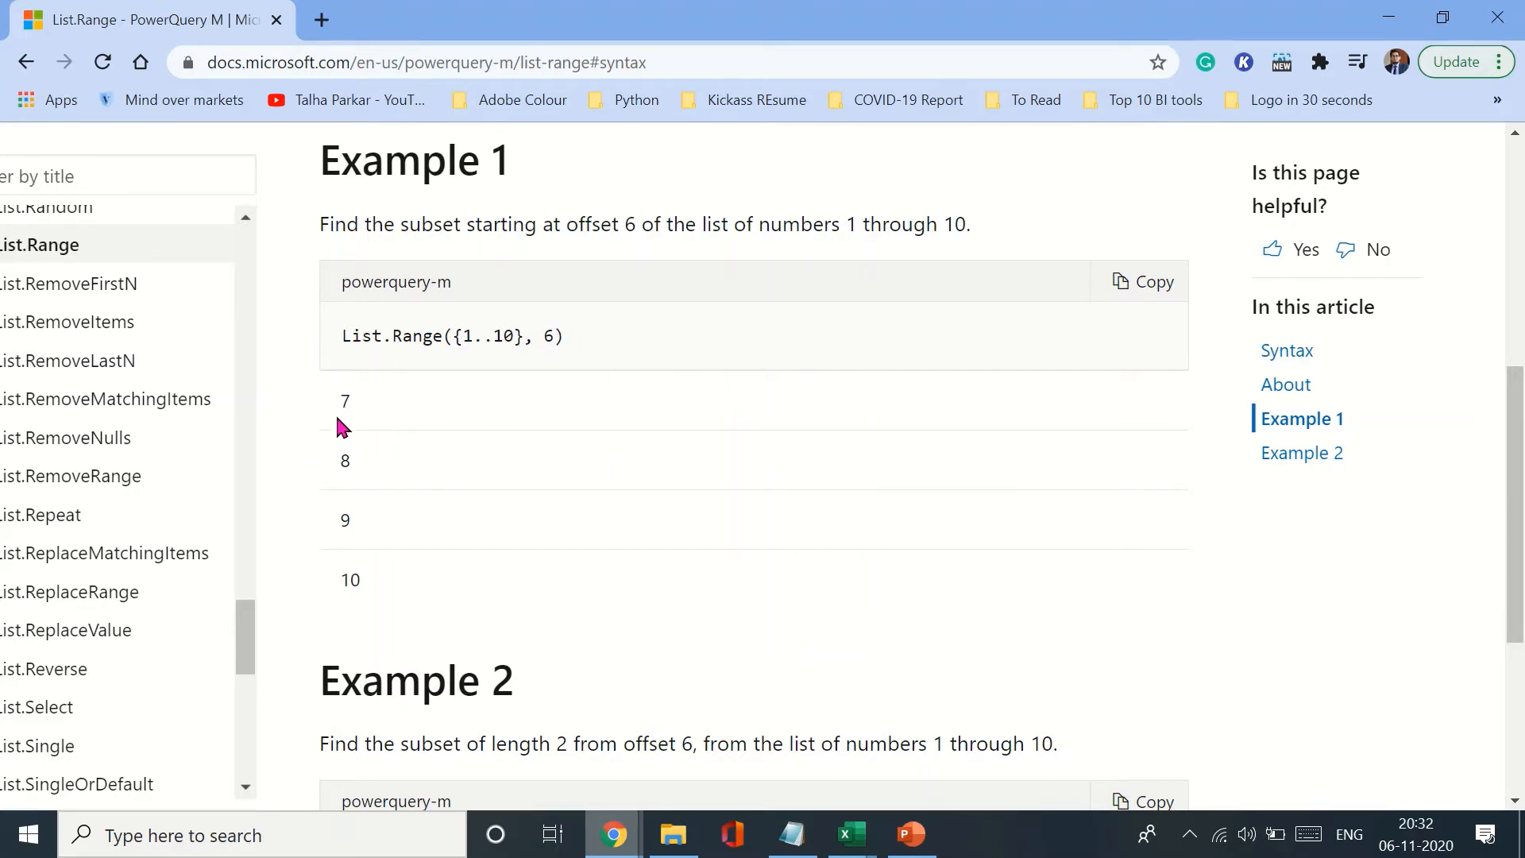
mouse_move(470, 538)
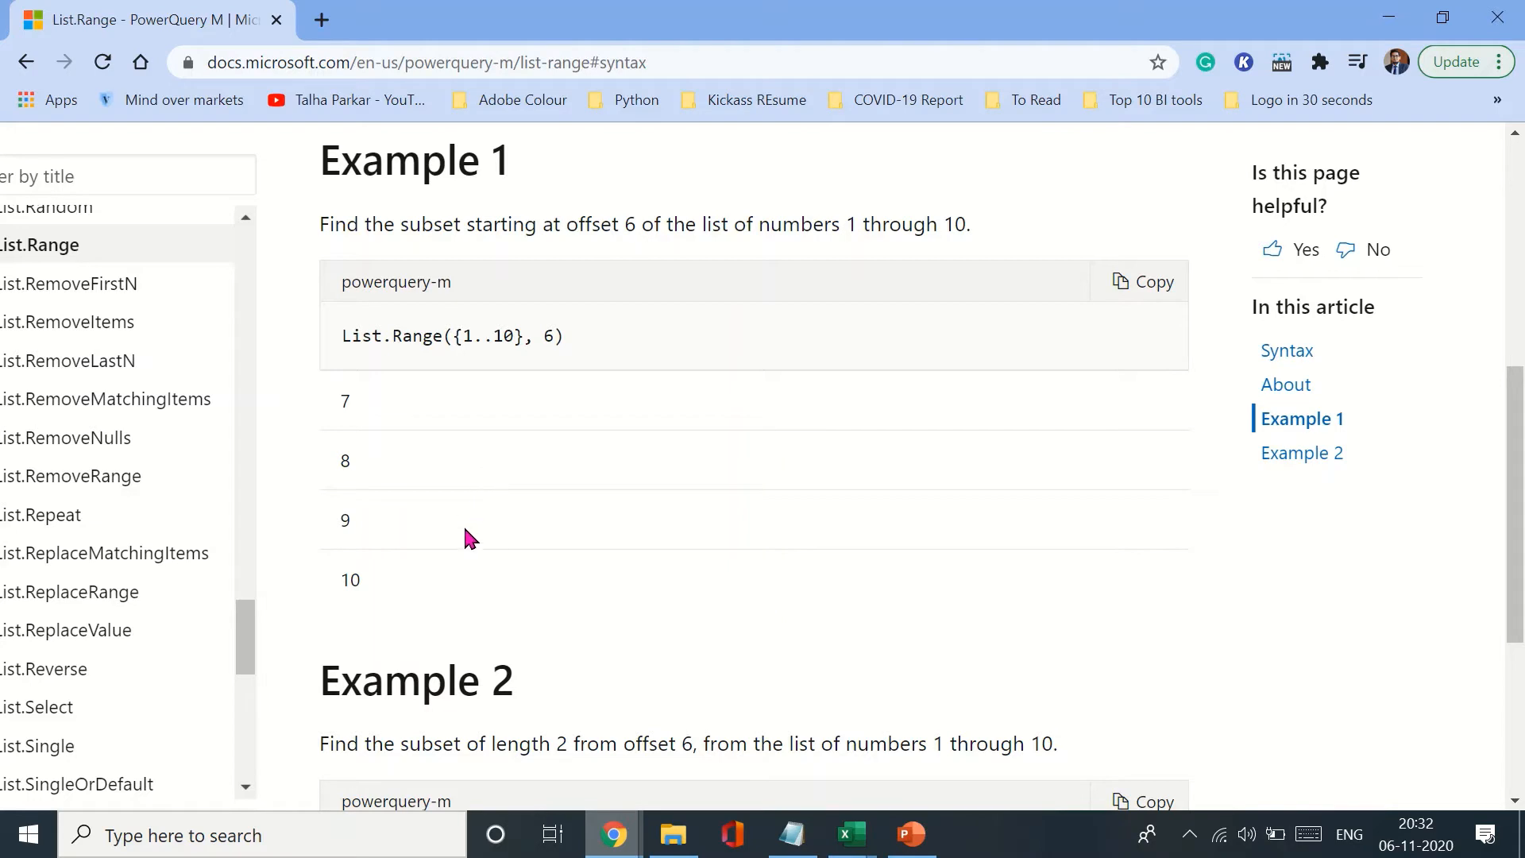
scroll(down, 3)
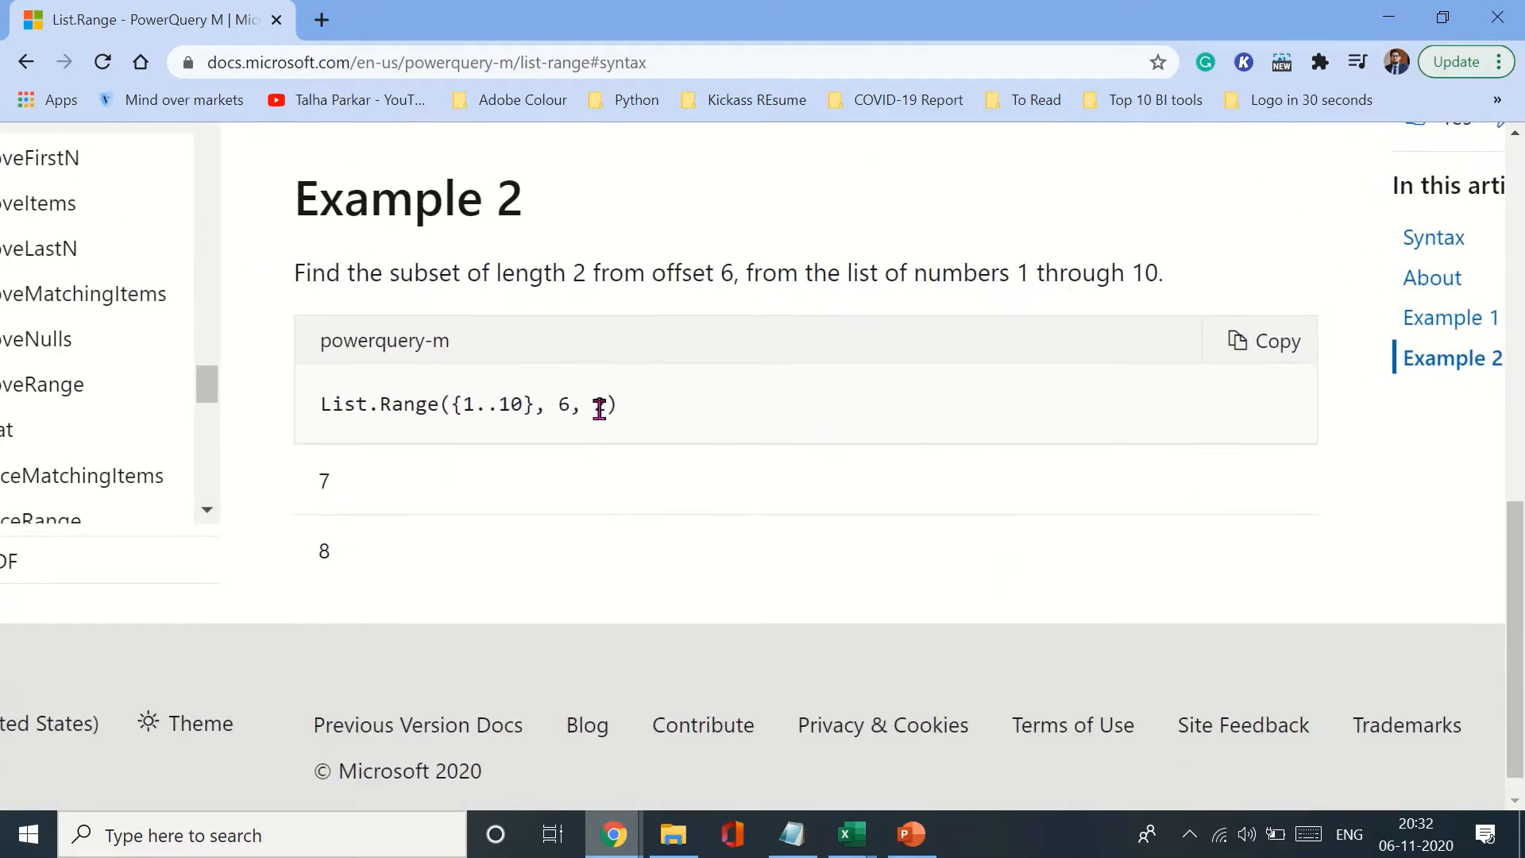
double_click(597, 404)
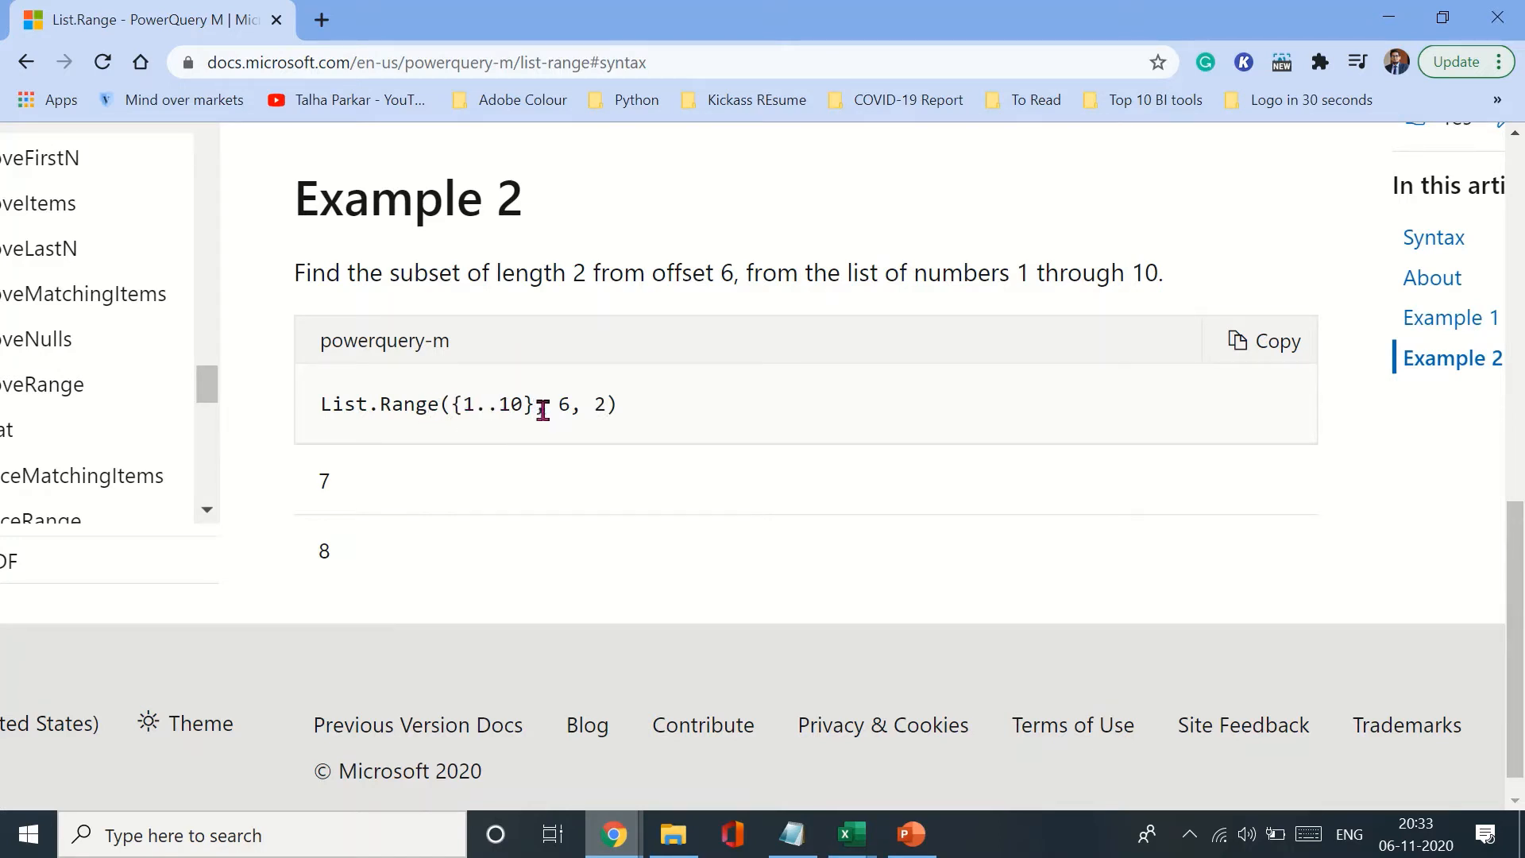
double_click(563, 404)
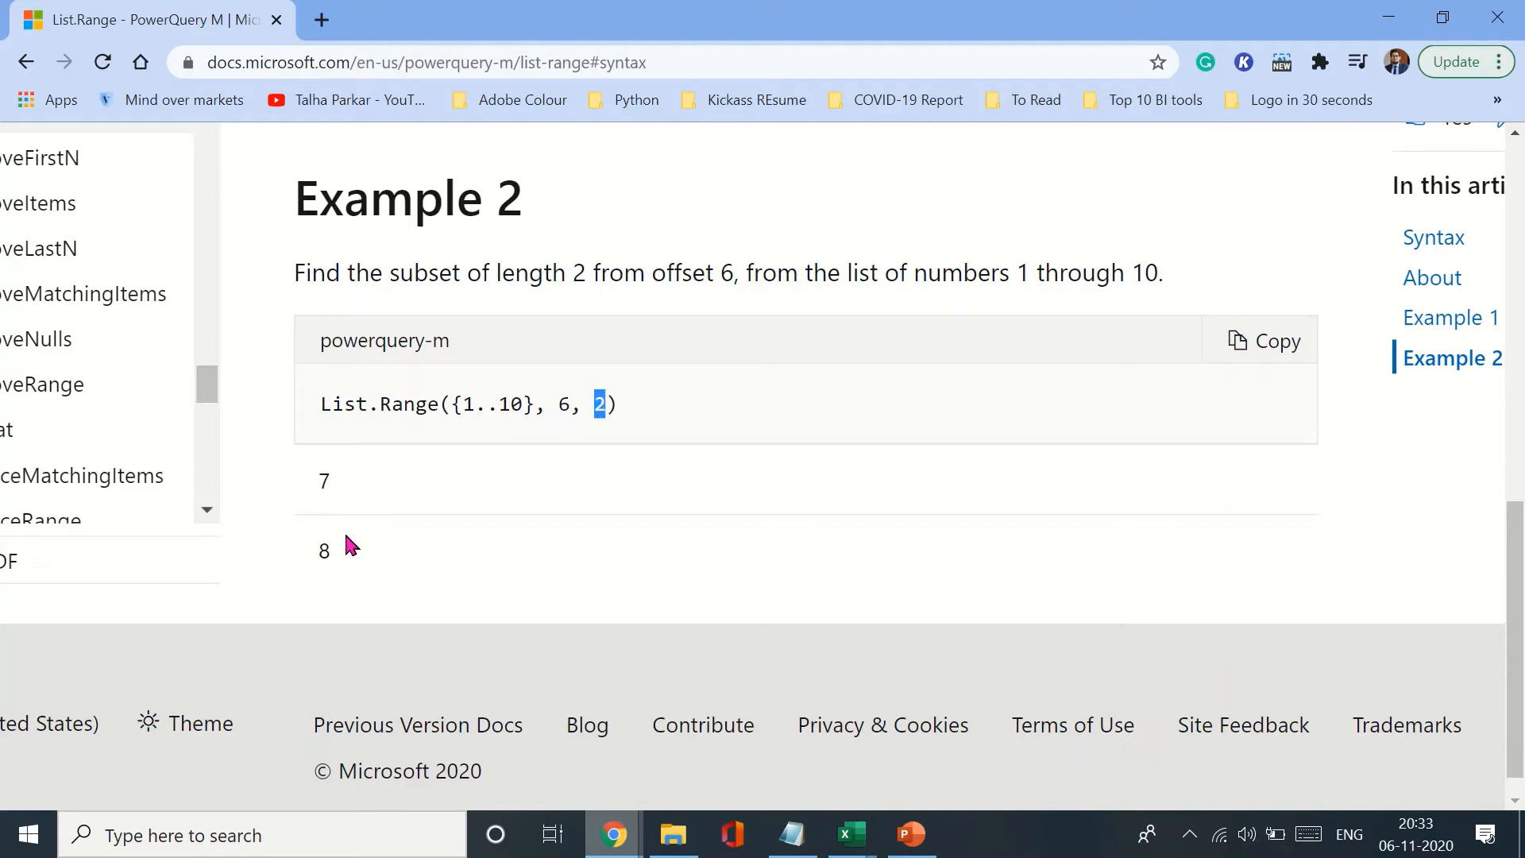
Add an Index column numbering the nine sales rows from 1 to 9.
scroll(up, 3)
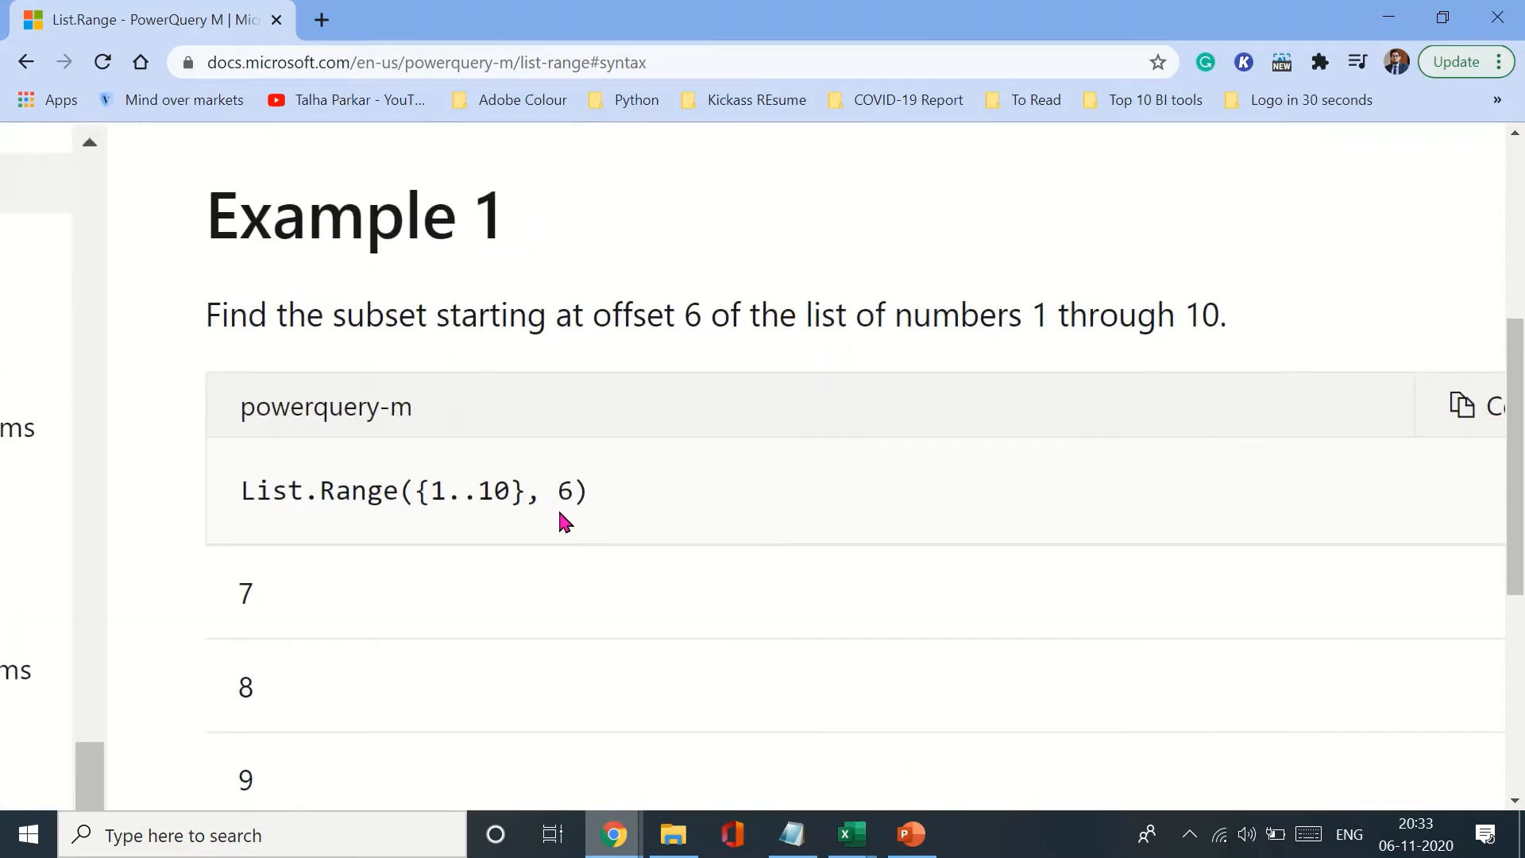
scroll(down, 3)
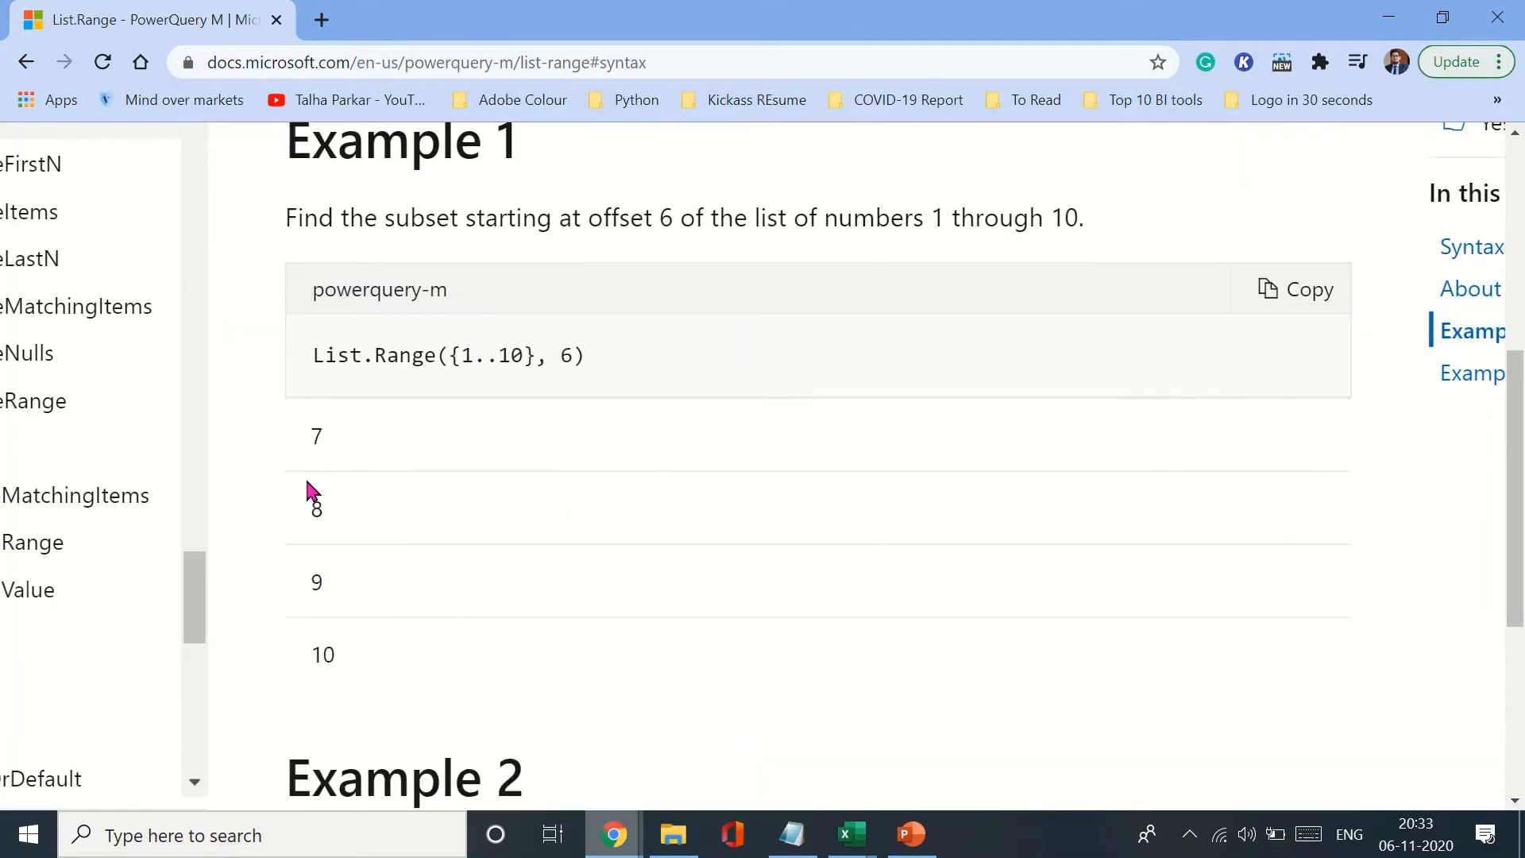
drag(312, 435, 333, 666)
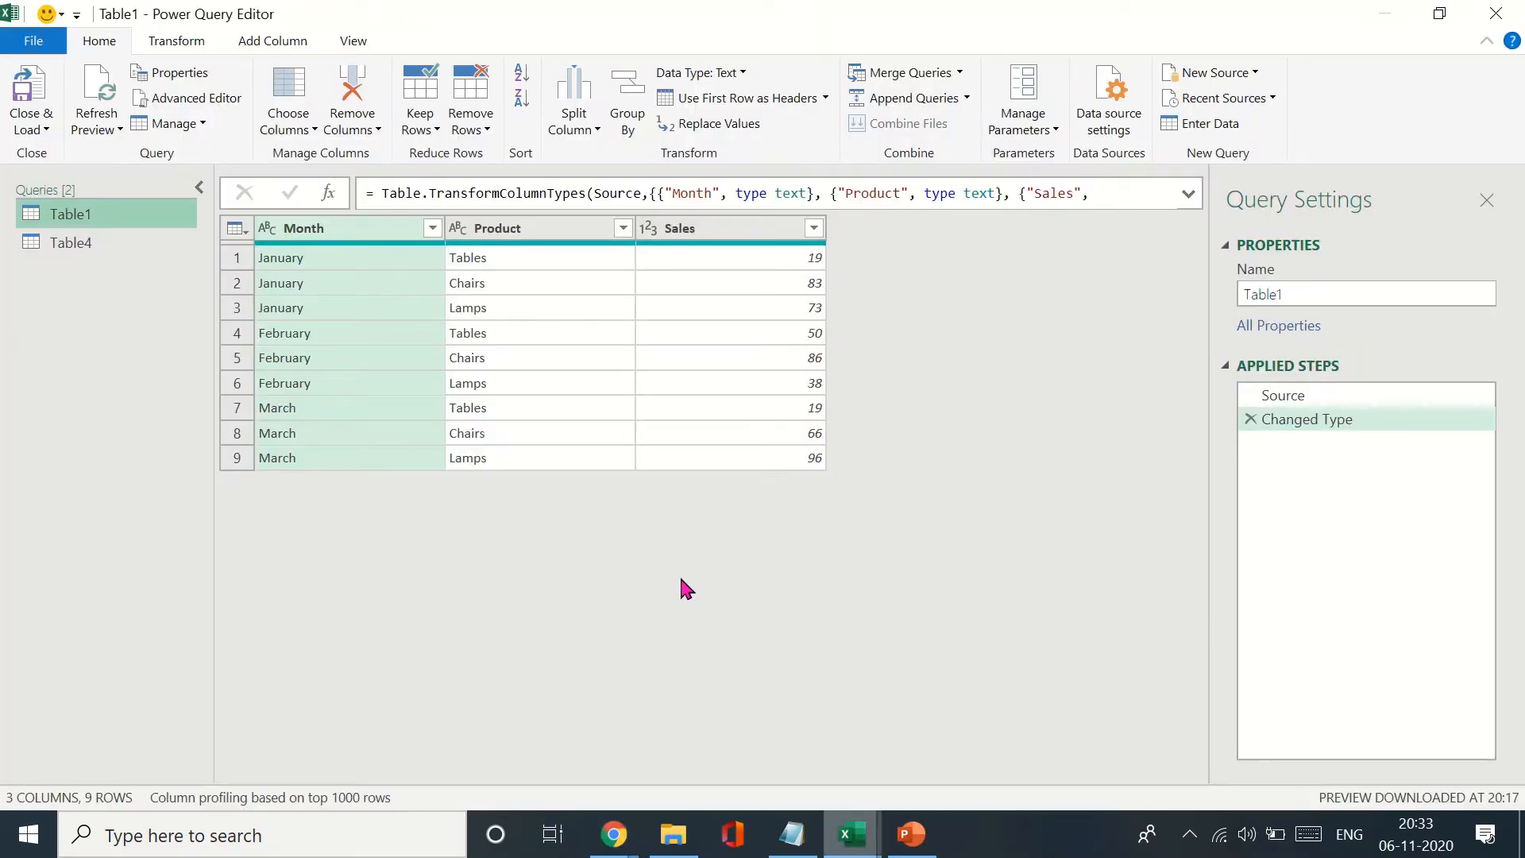
mouse_move(496, 228)
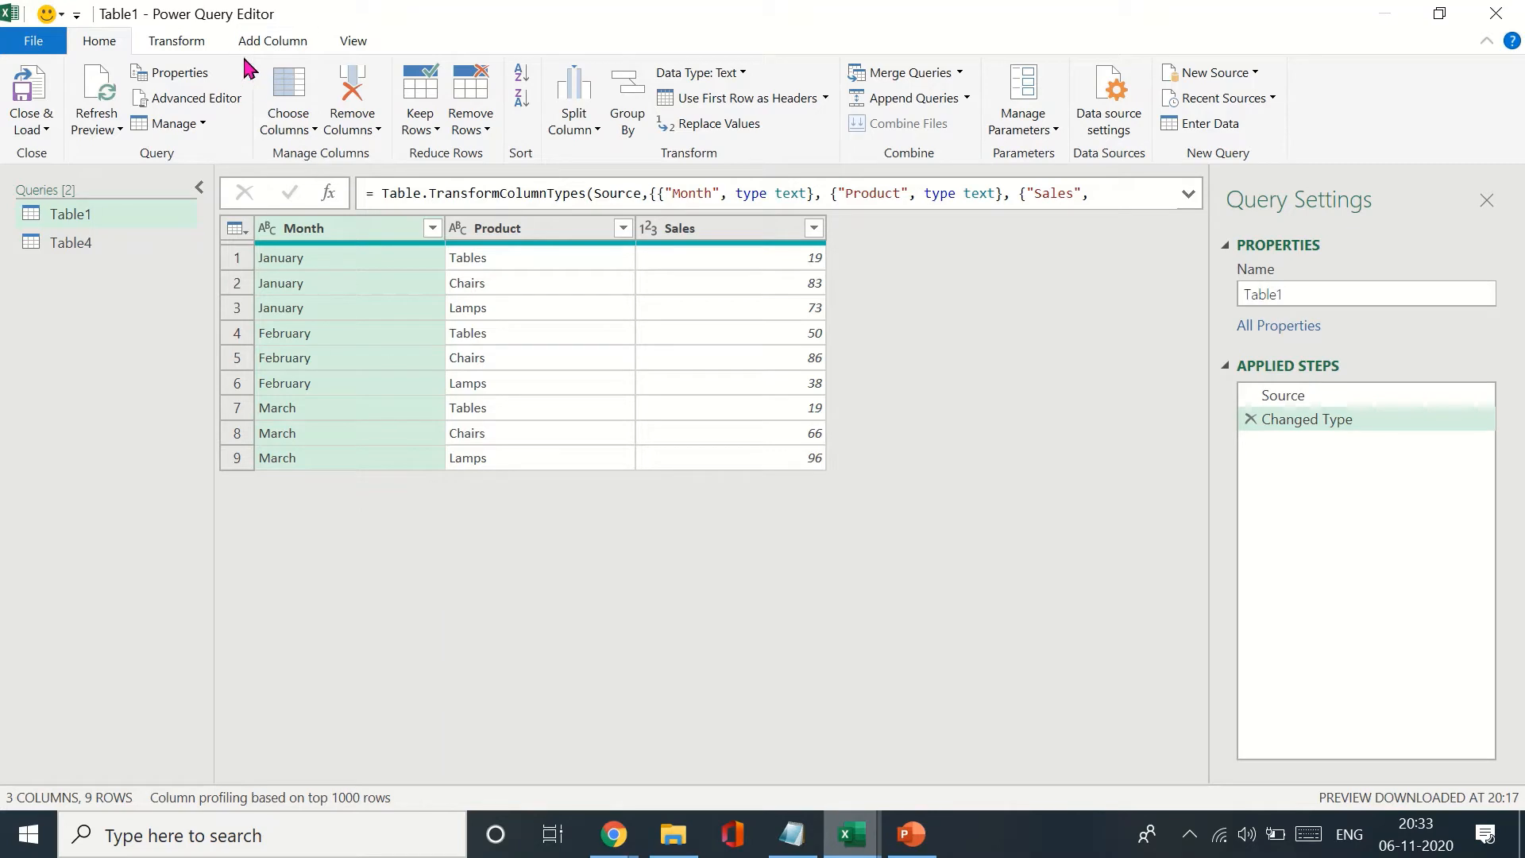
click(272, 41)
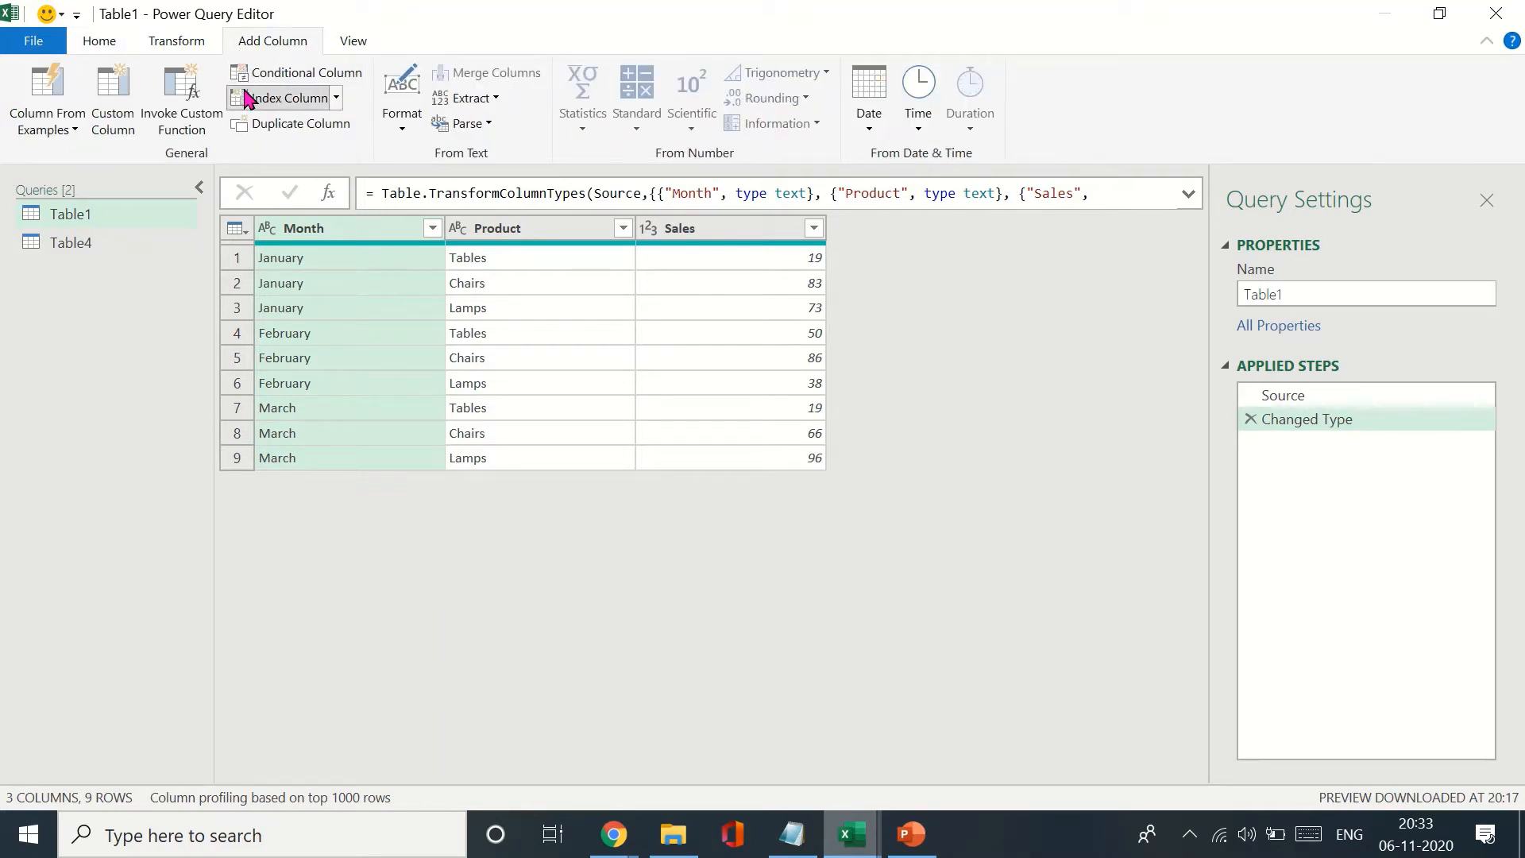
click(283, 97)
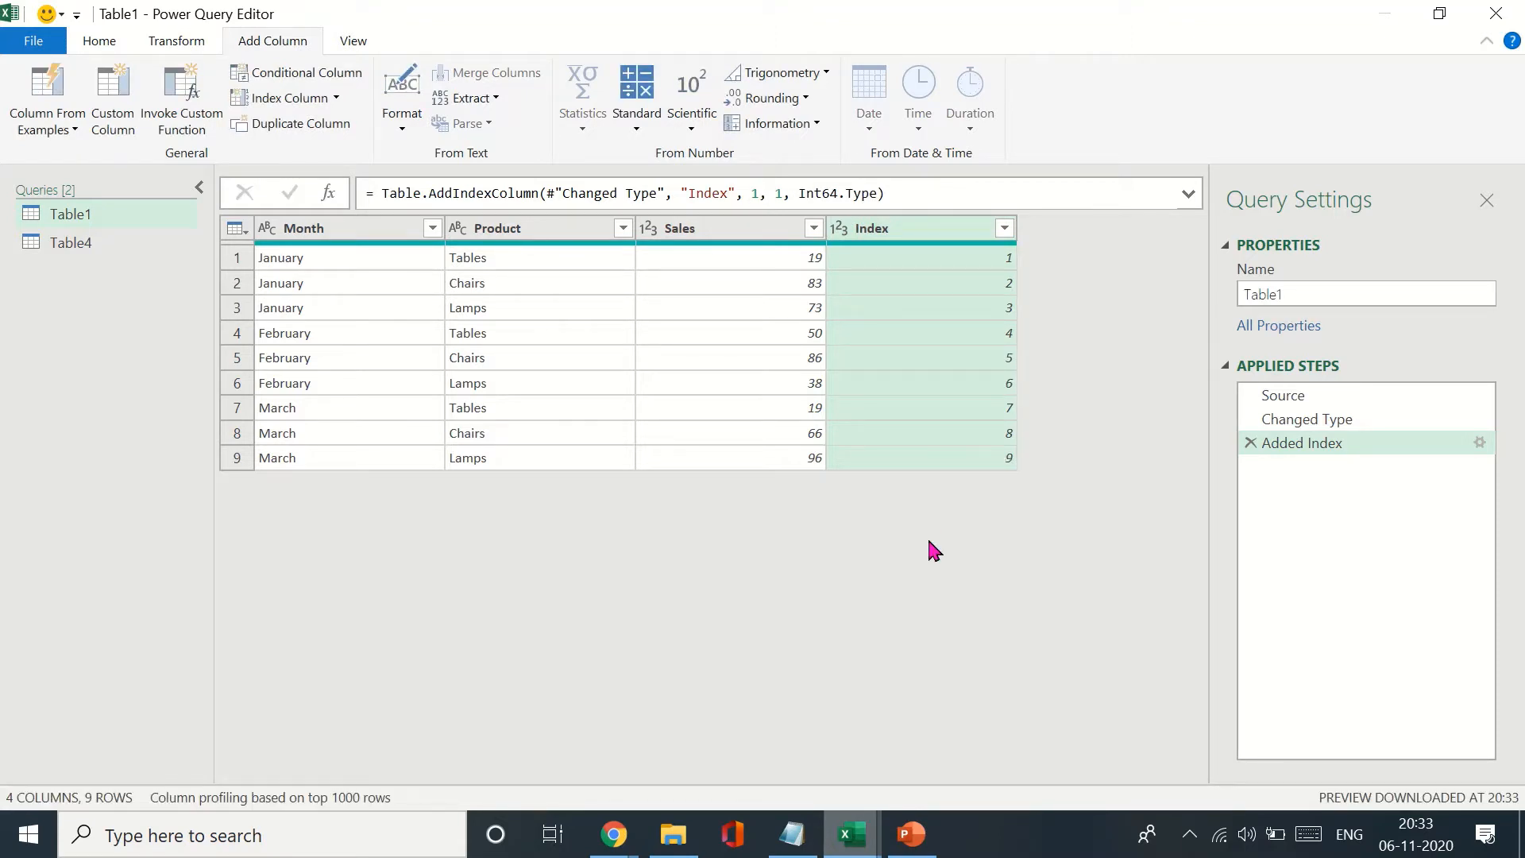
mouse_move(496, 524)
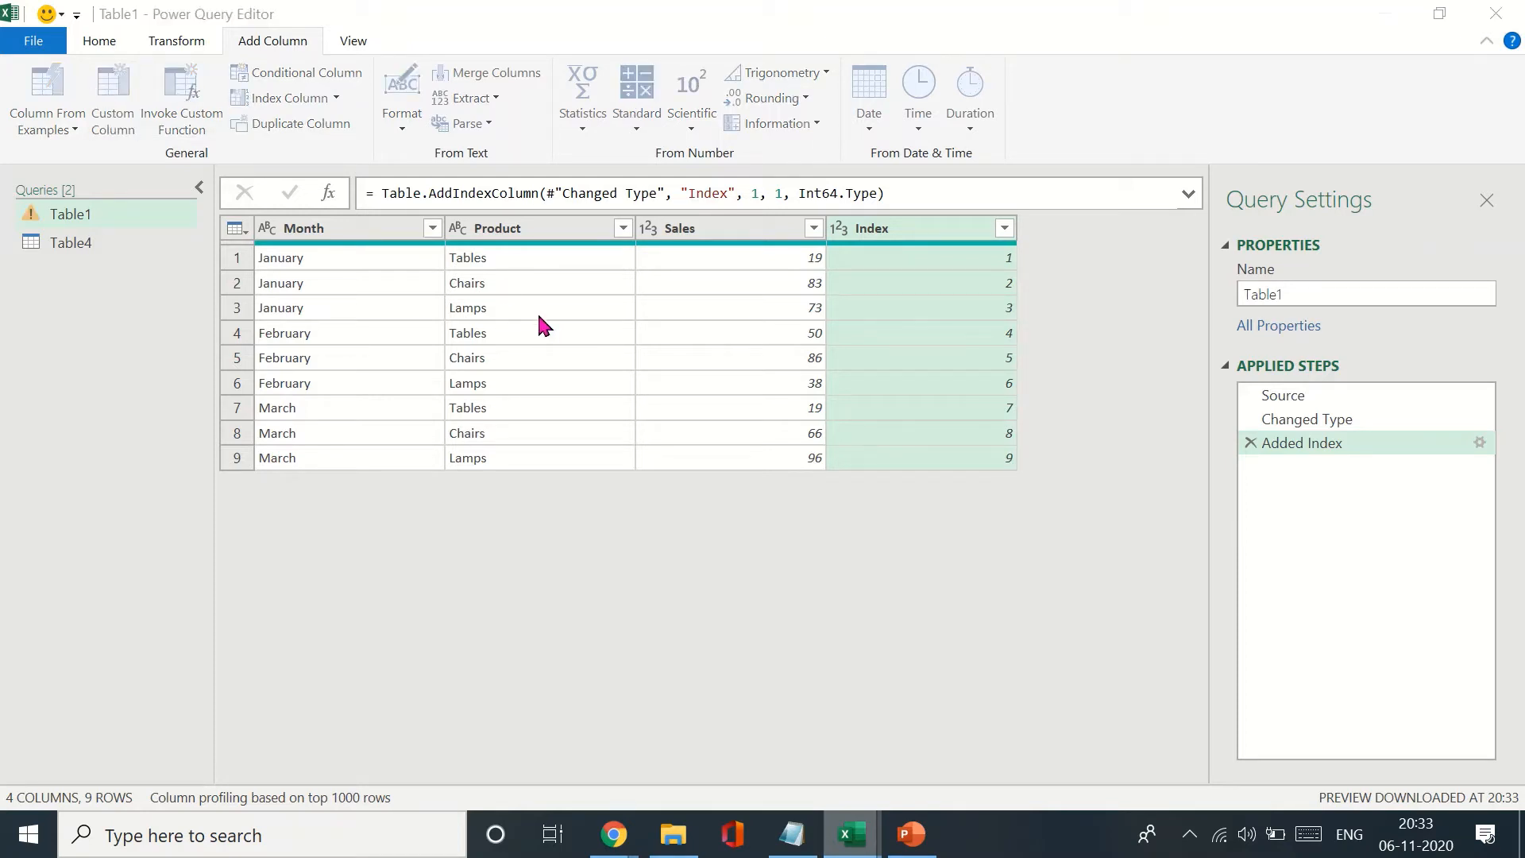
Create custom column 'Running Totals' with formula List.Range([Sales],0,[Index]).
click(112, 97)
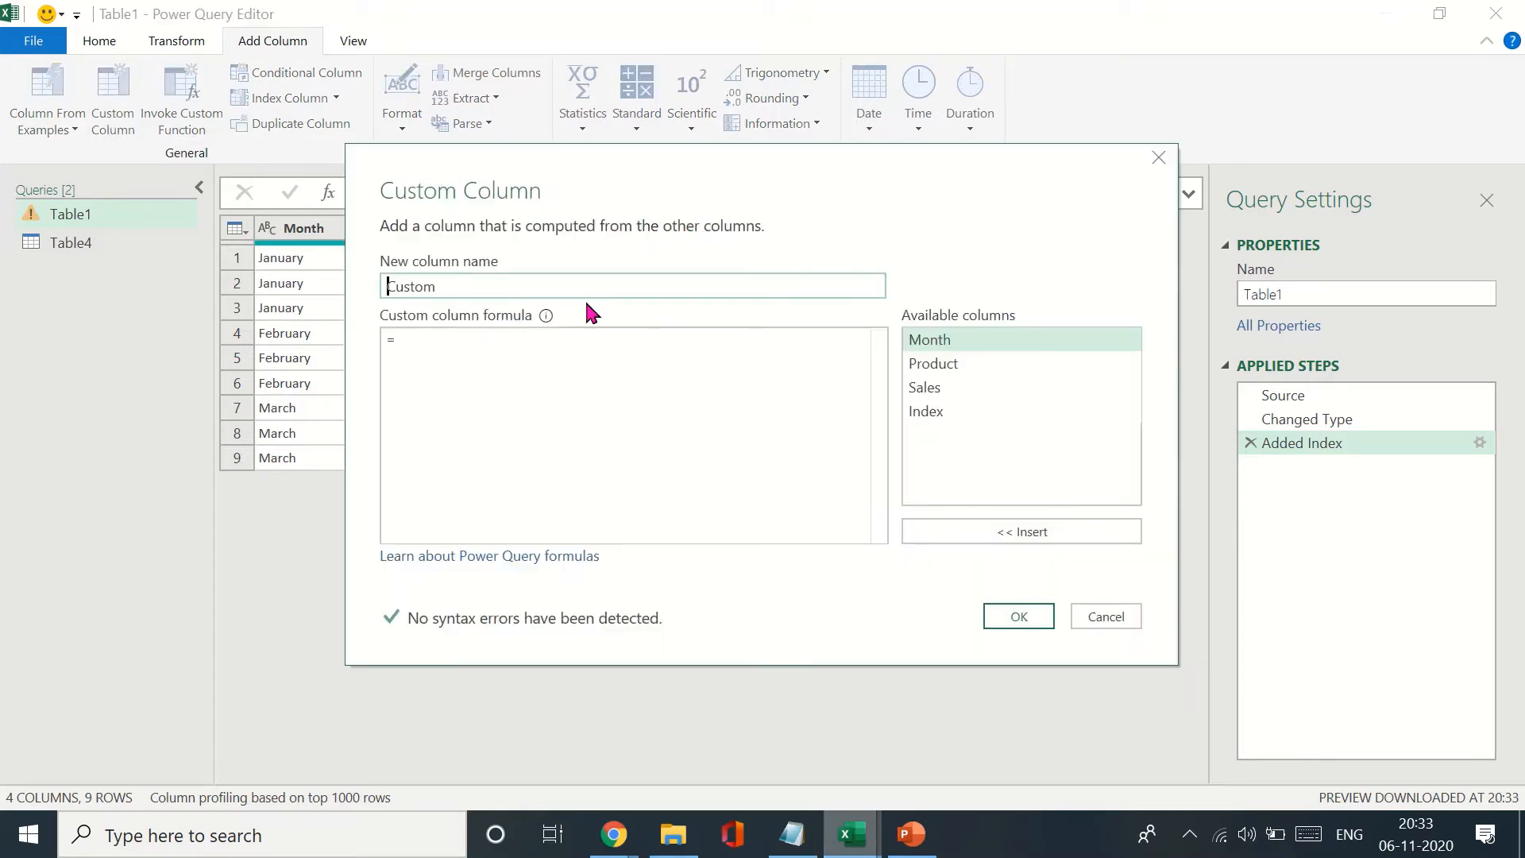
text(Running Totals)
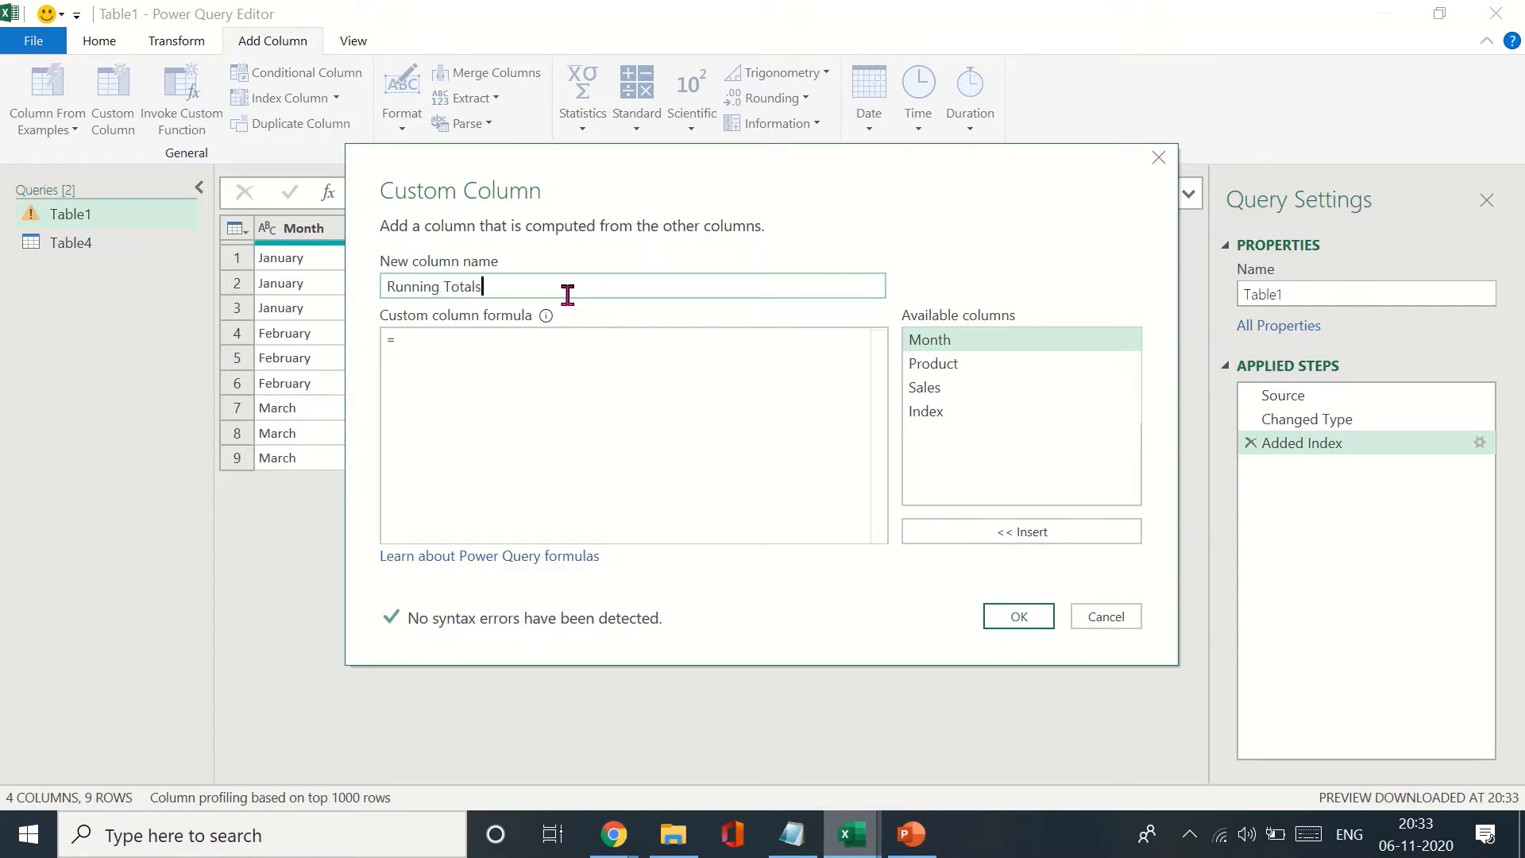
text(L)
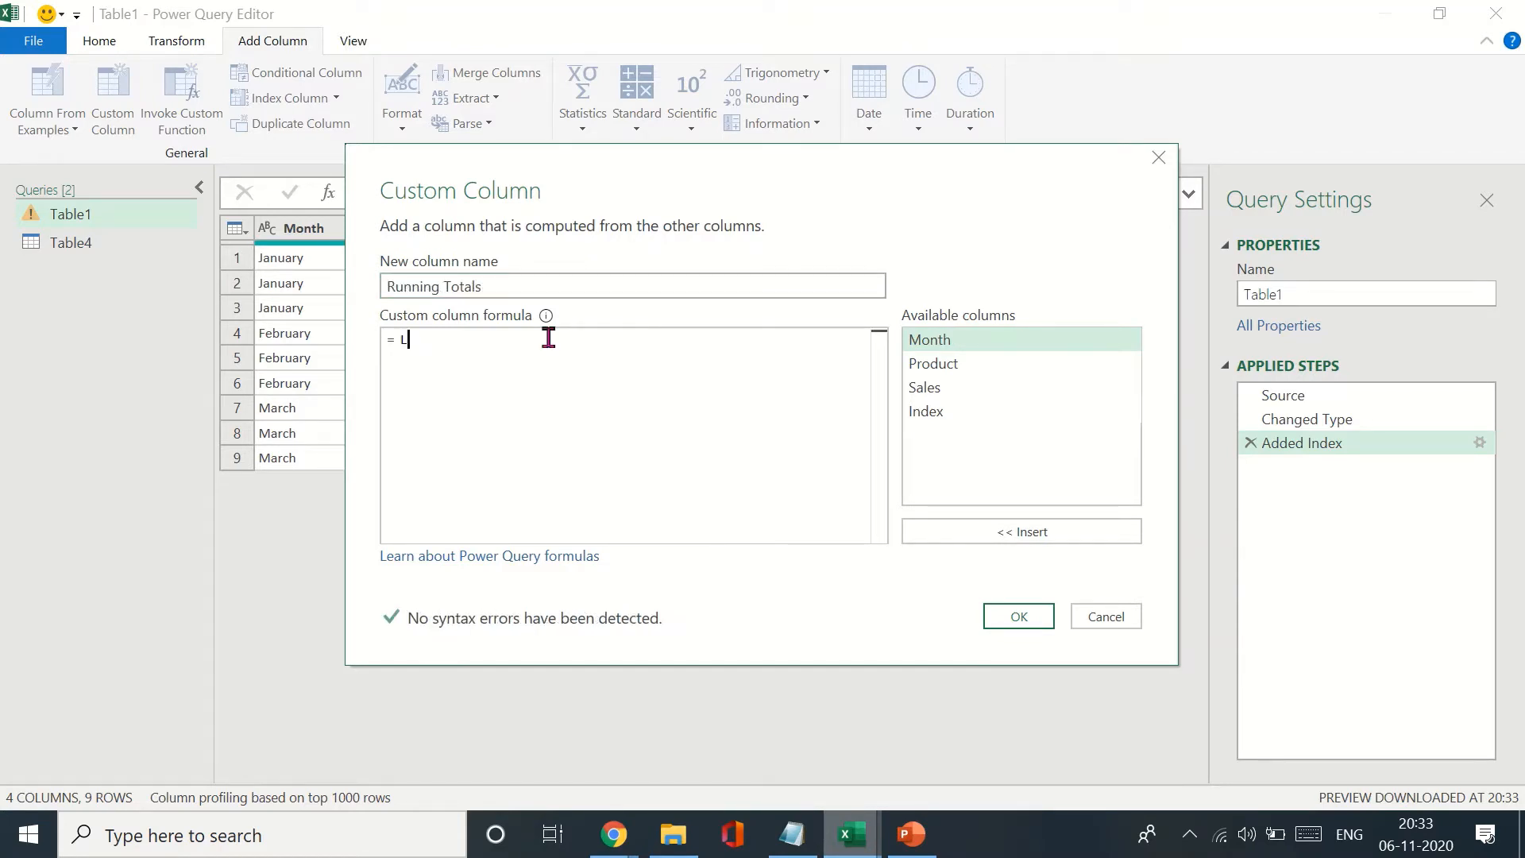
text(ist.Accumulat)
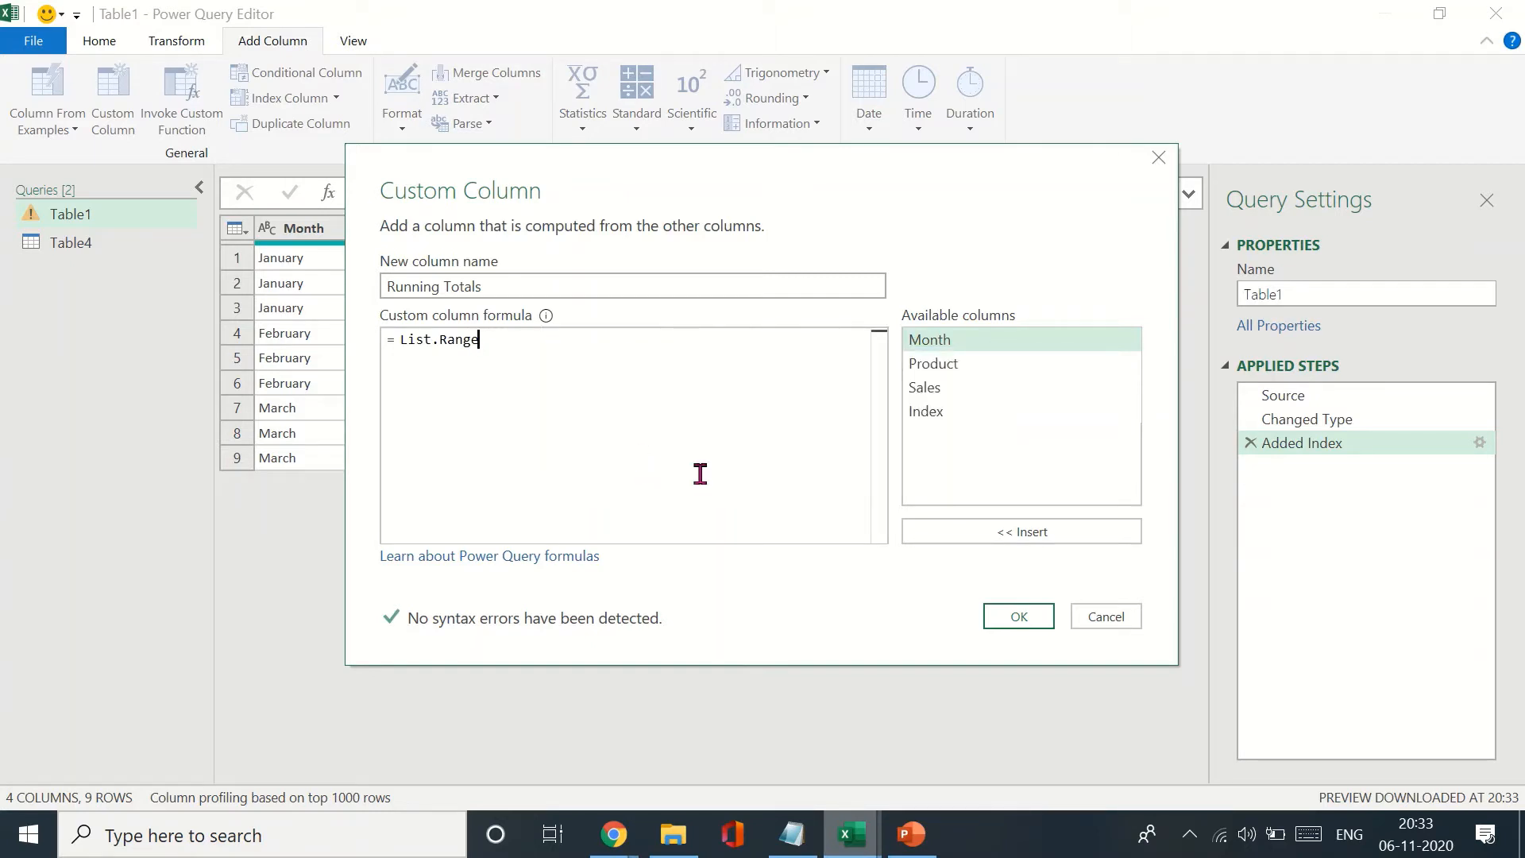
text(([Sales],)
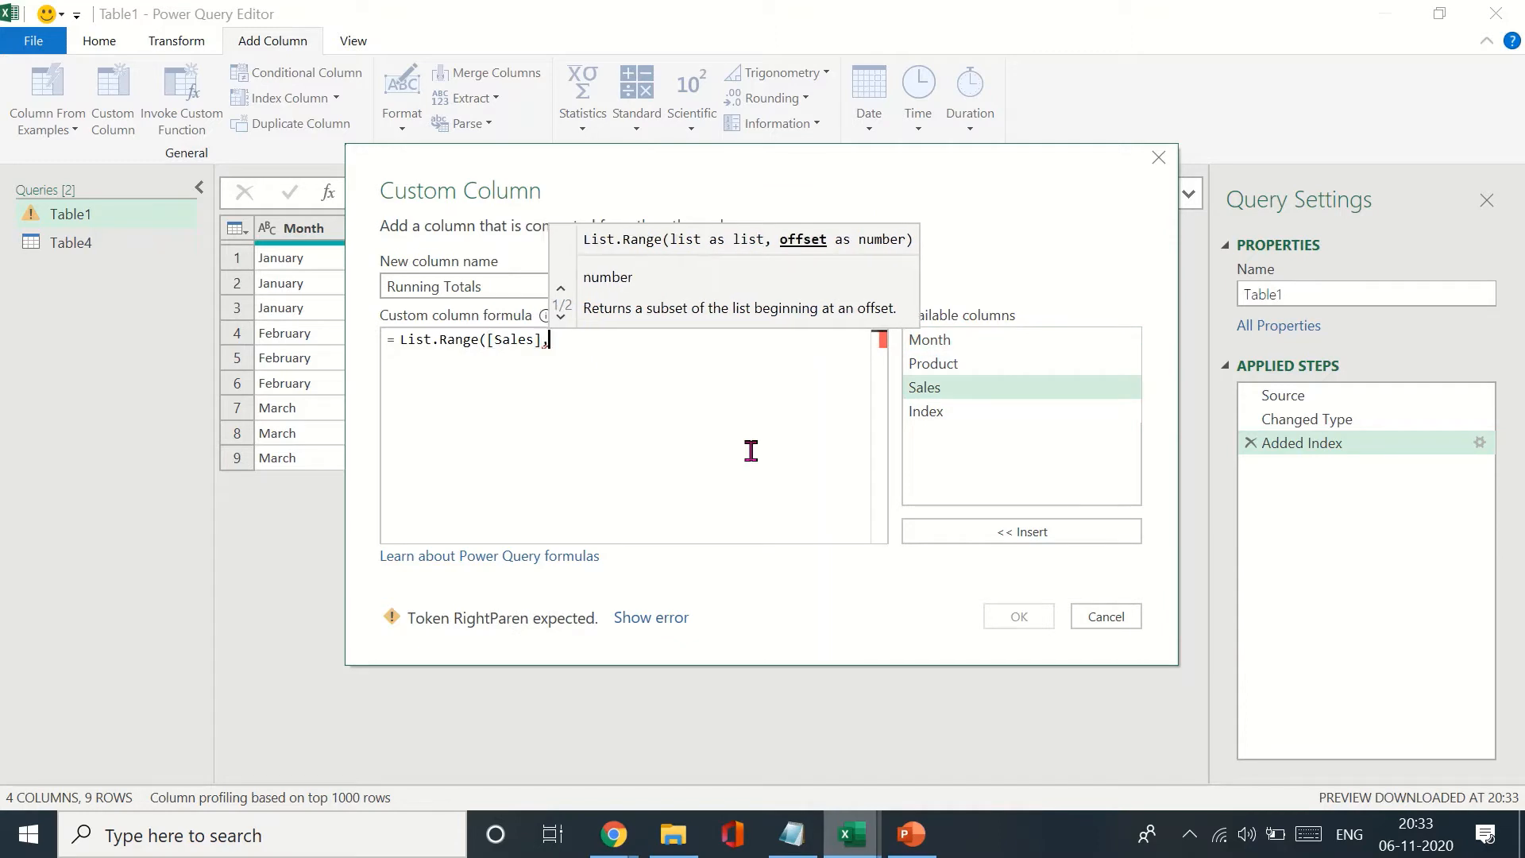
text(0,[Index)
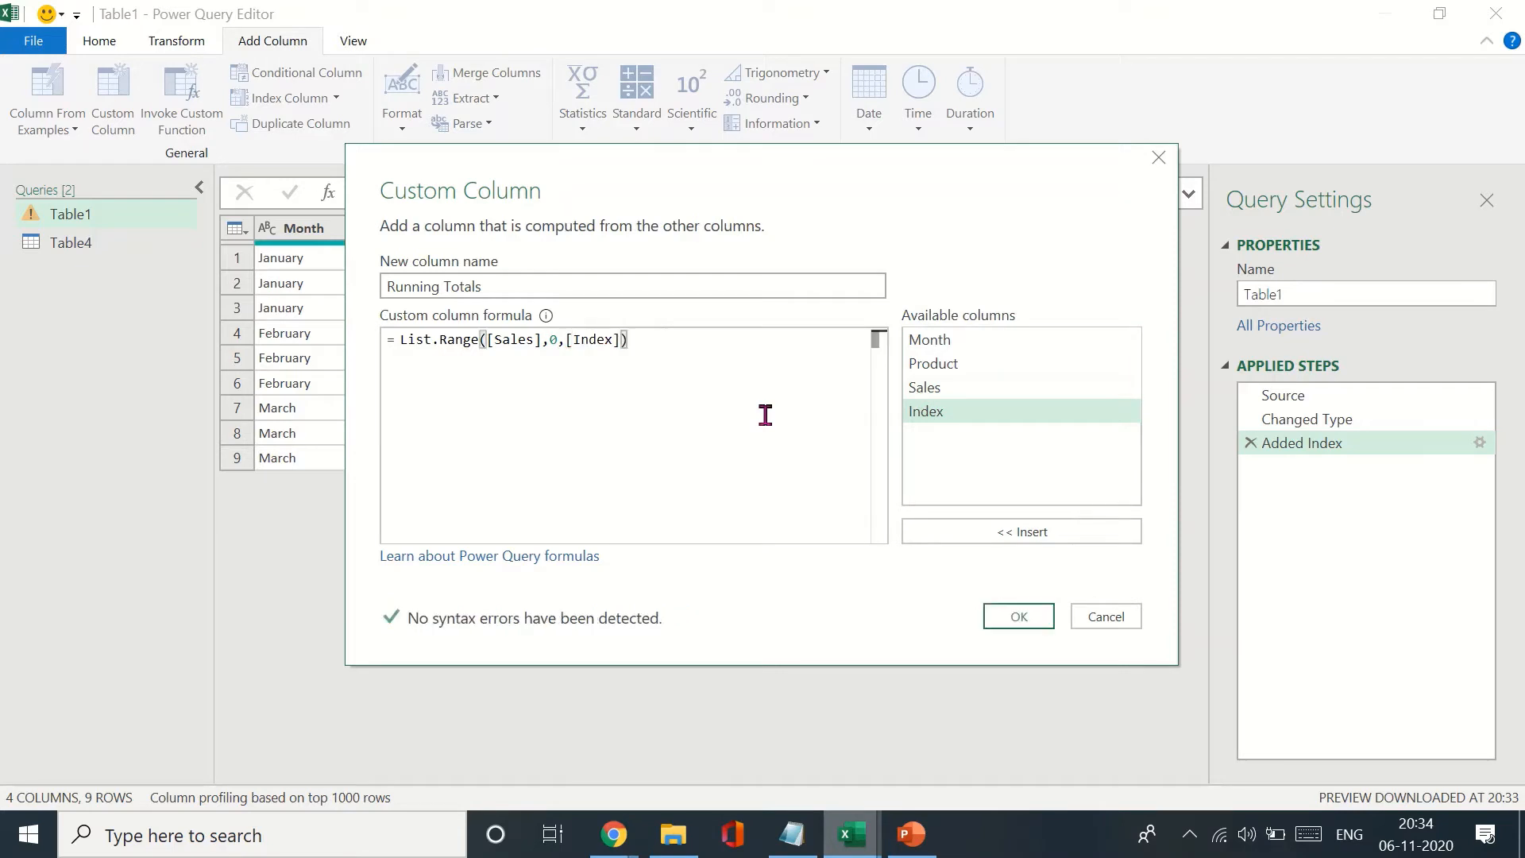
mouse_move(977, 544)
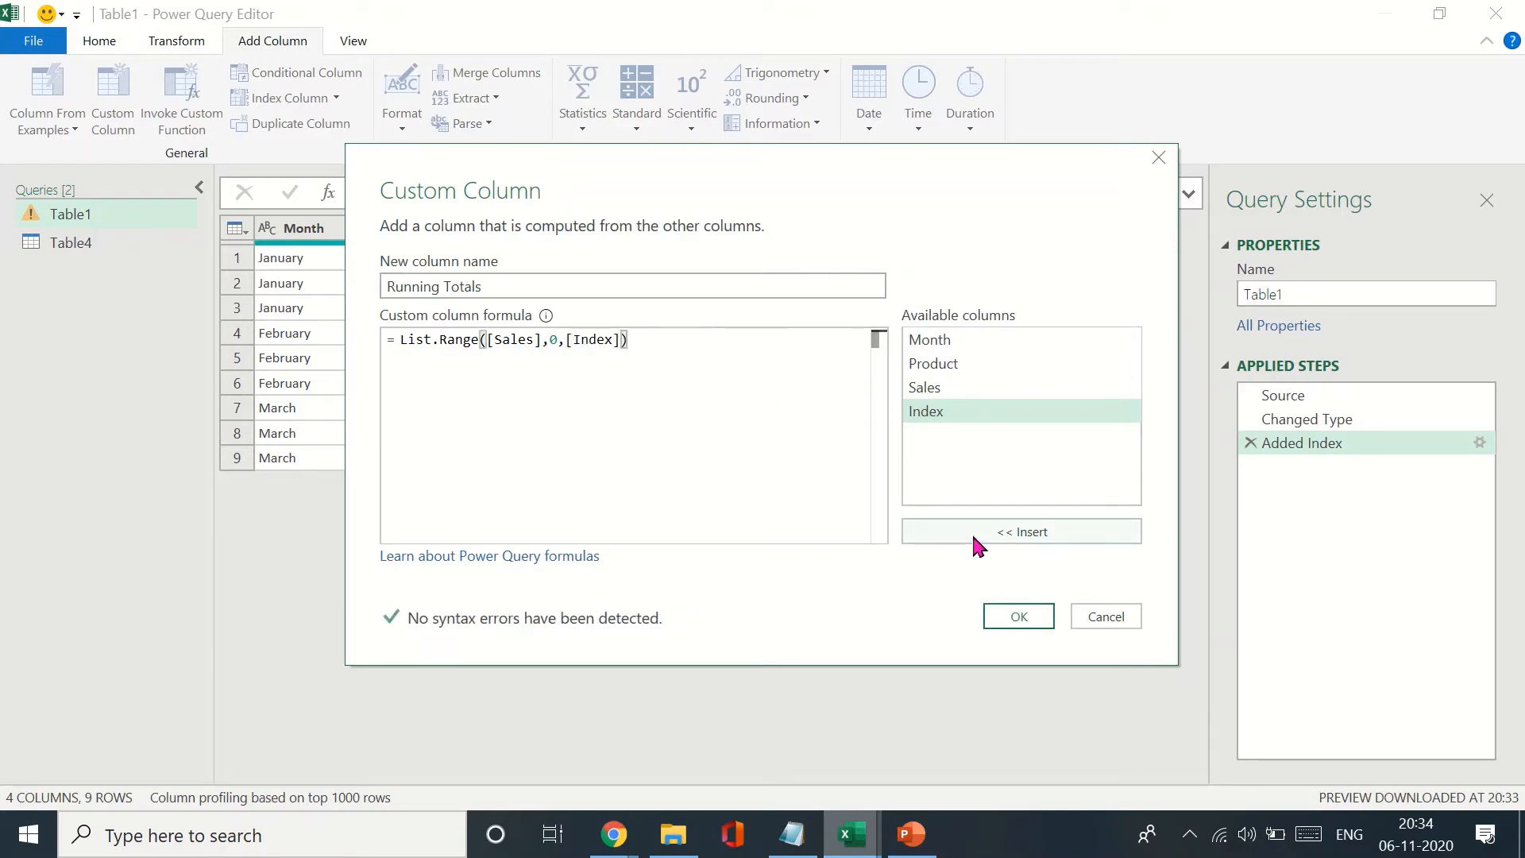
click(1017, 616)
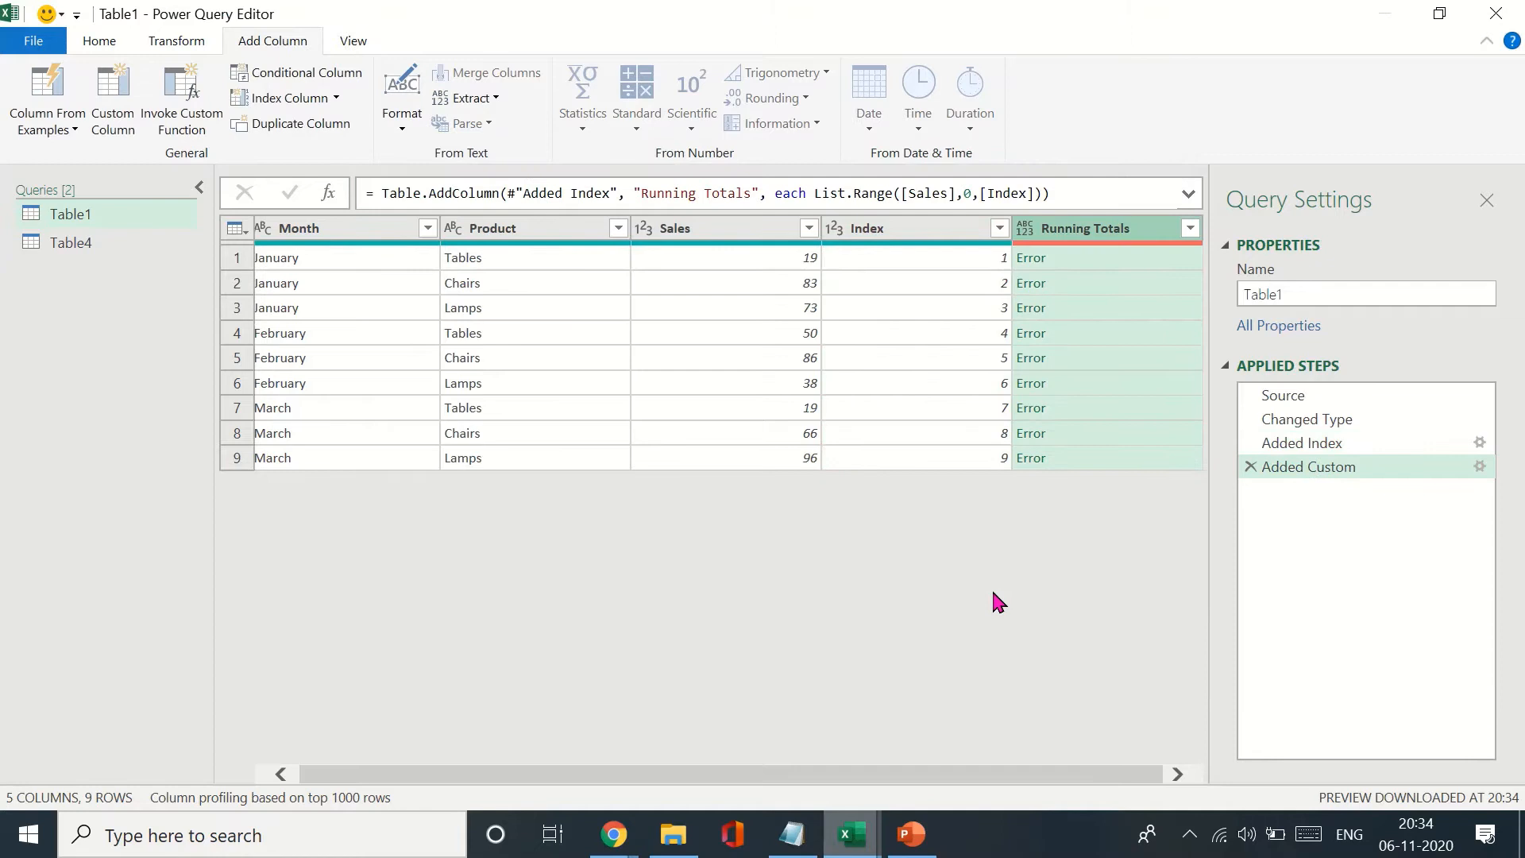
mouse_move(1087, 629)
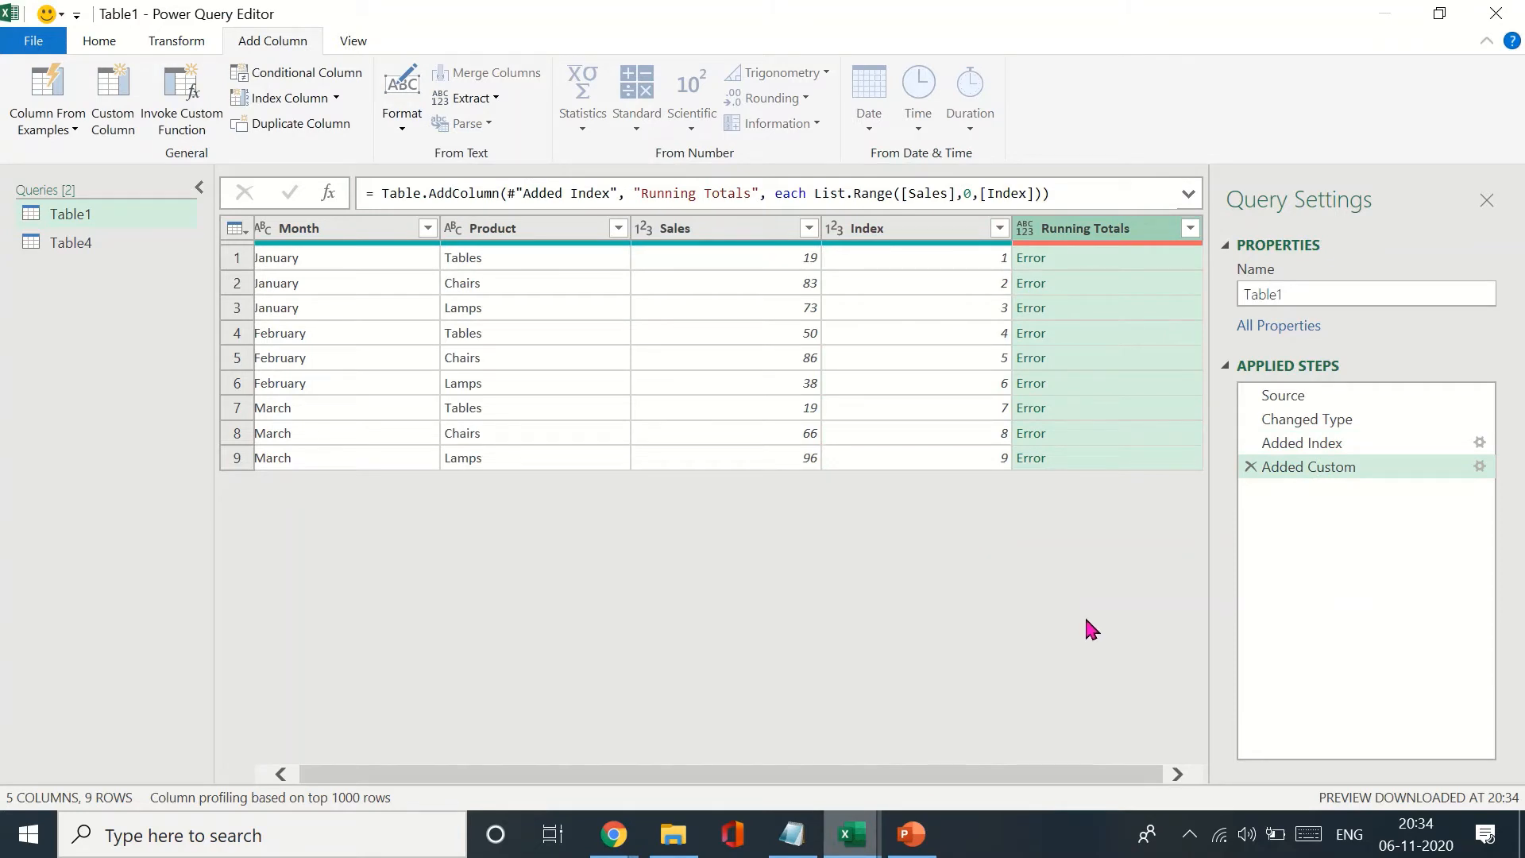
Inspect the Running Totals error, 'cannot convert 19 to List', then switch to the Table4 query.
click(1050, 257)
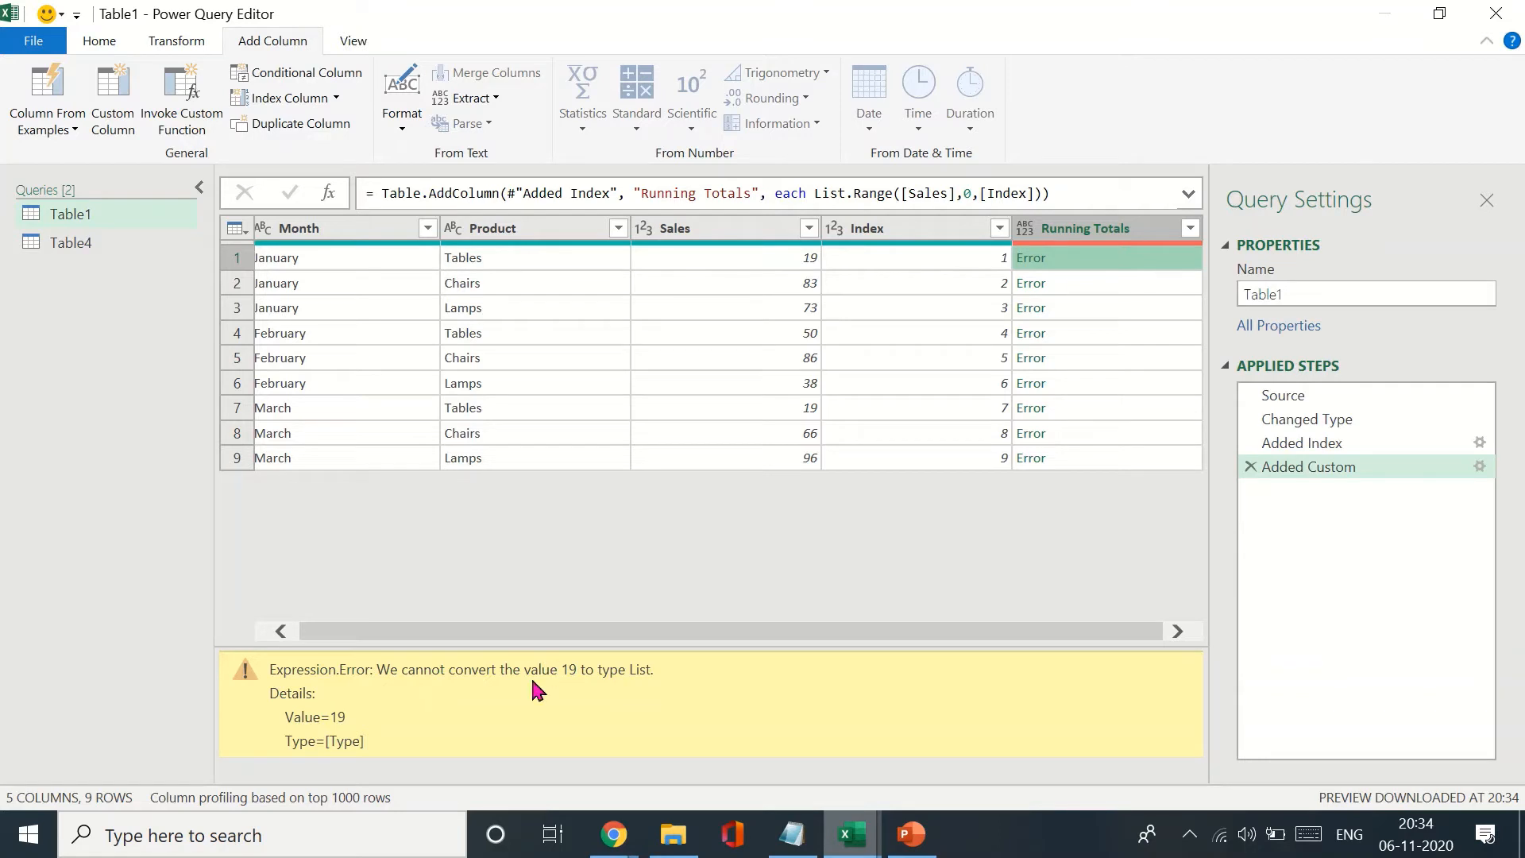
double_click(405, 669)
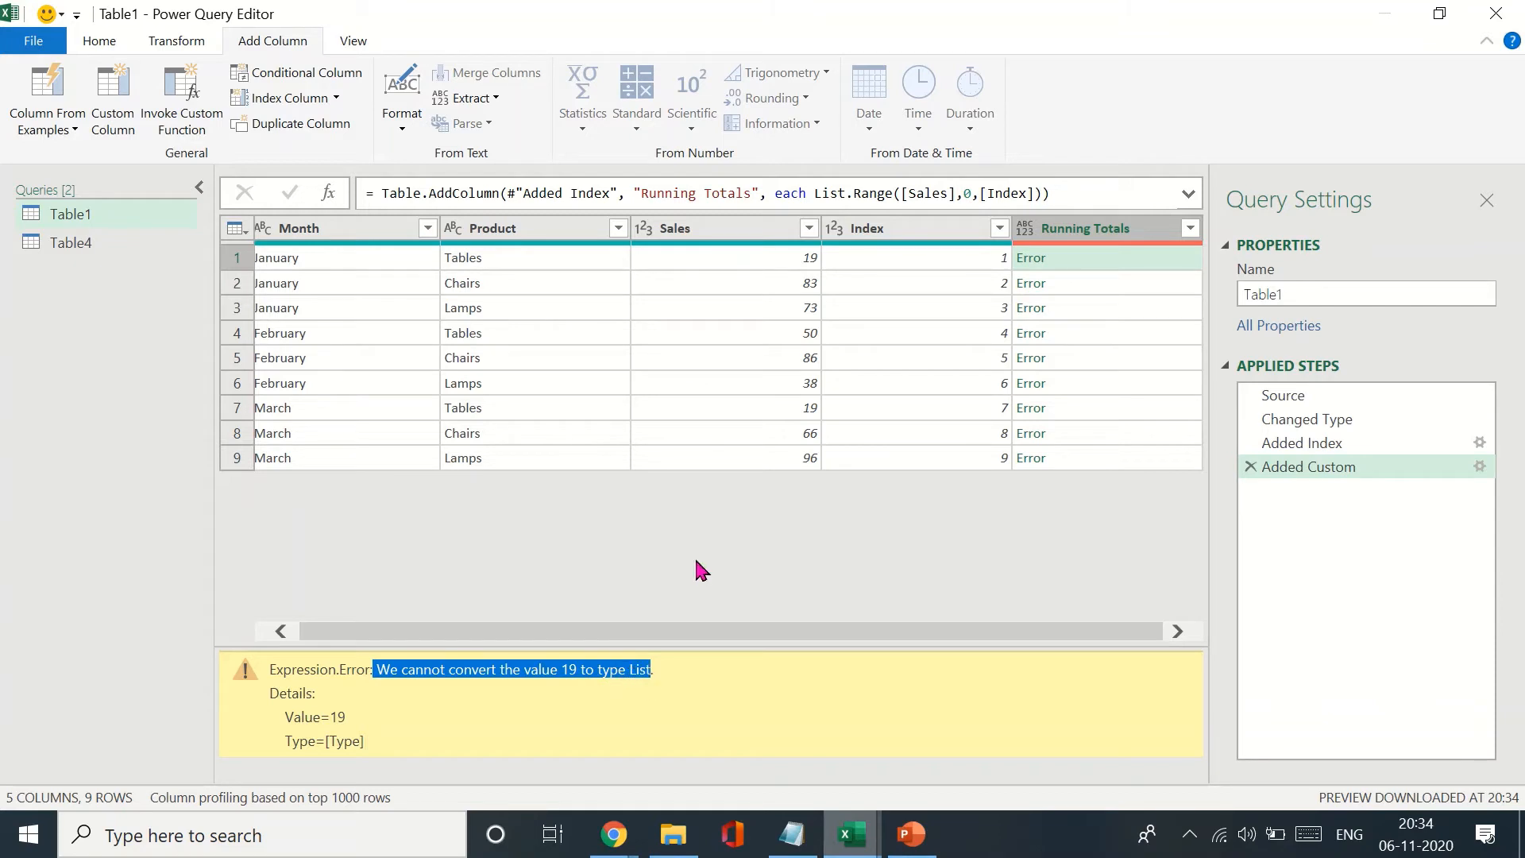
mouse_move(784, 265)
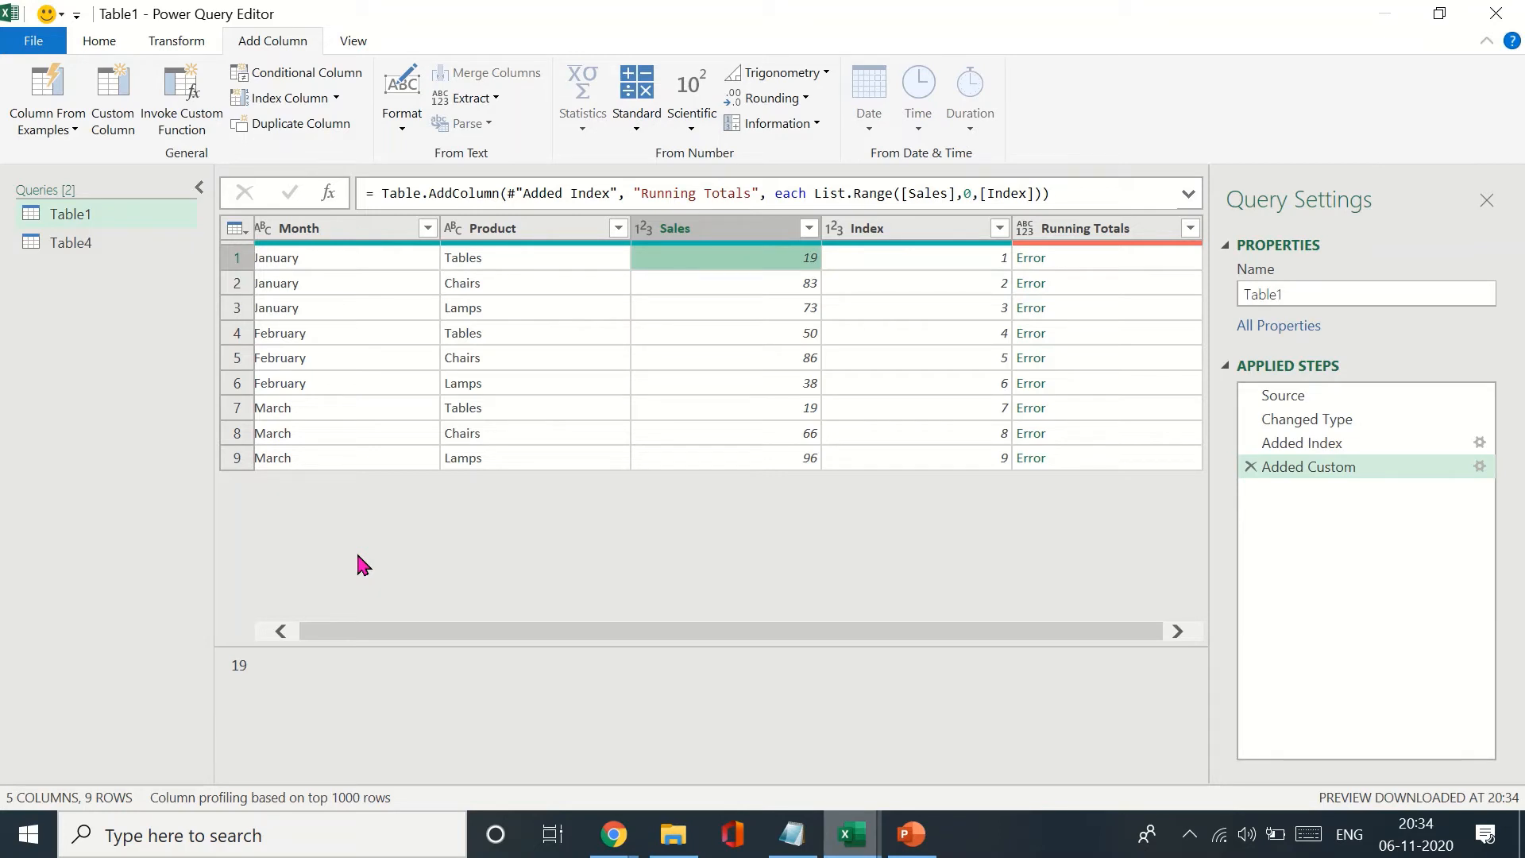
click(70, 242)
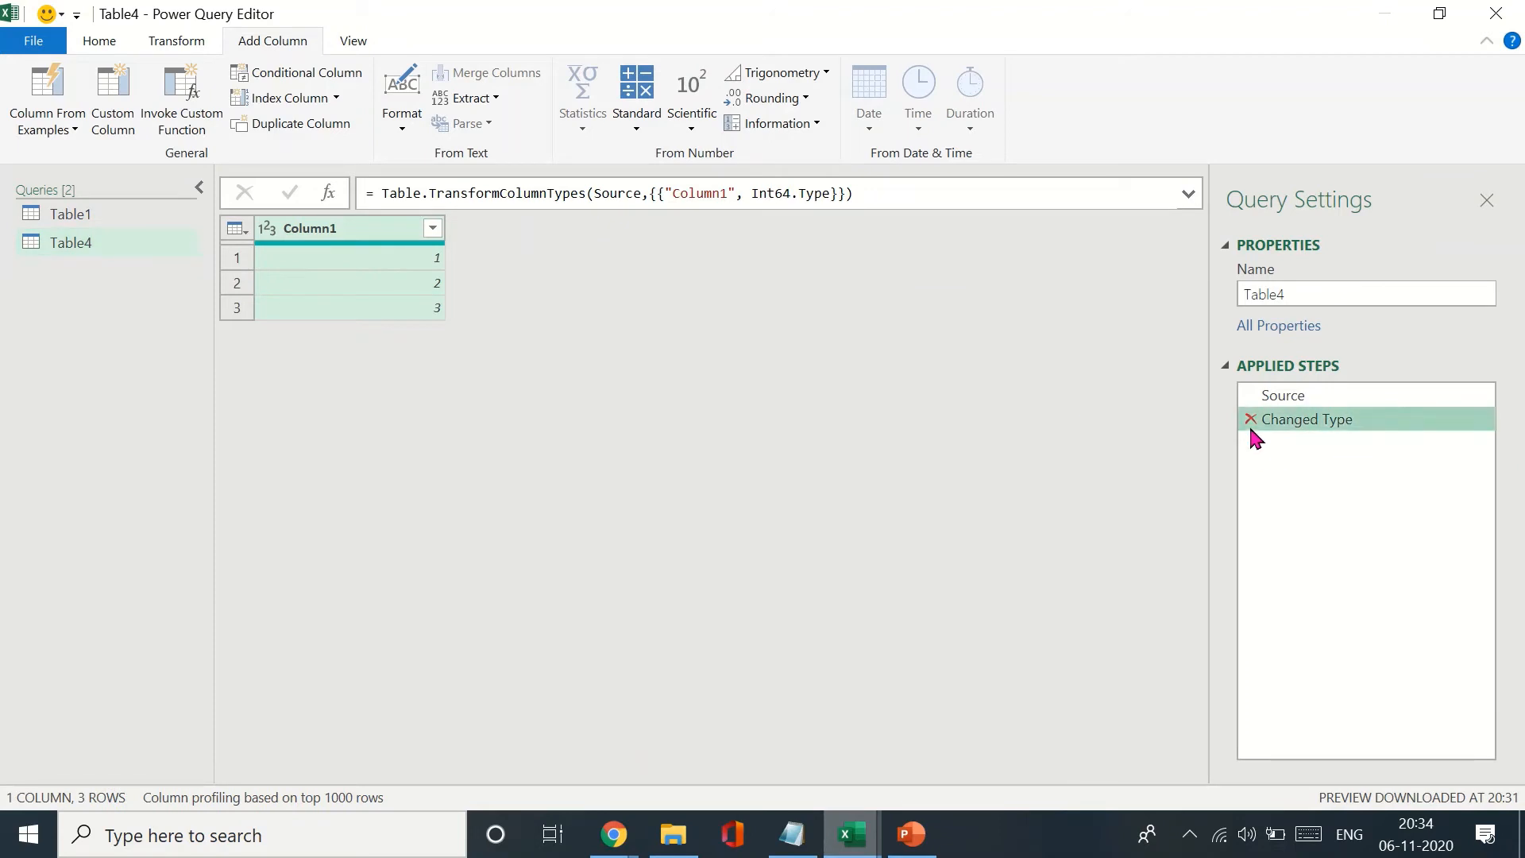
Change Table4's formula to =Source[Column1] to yield list 1, 2, 3, then return to Table1.
click(1252, 419)
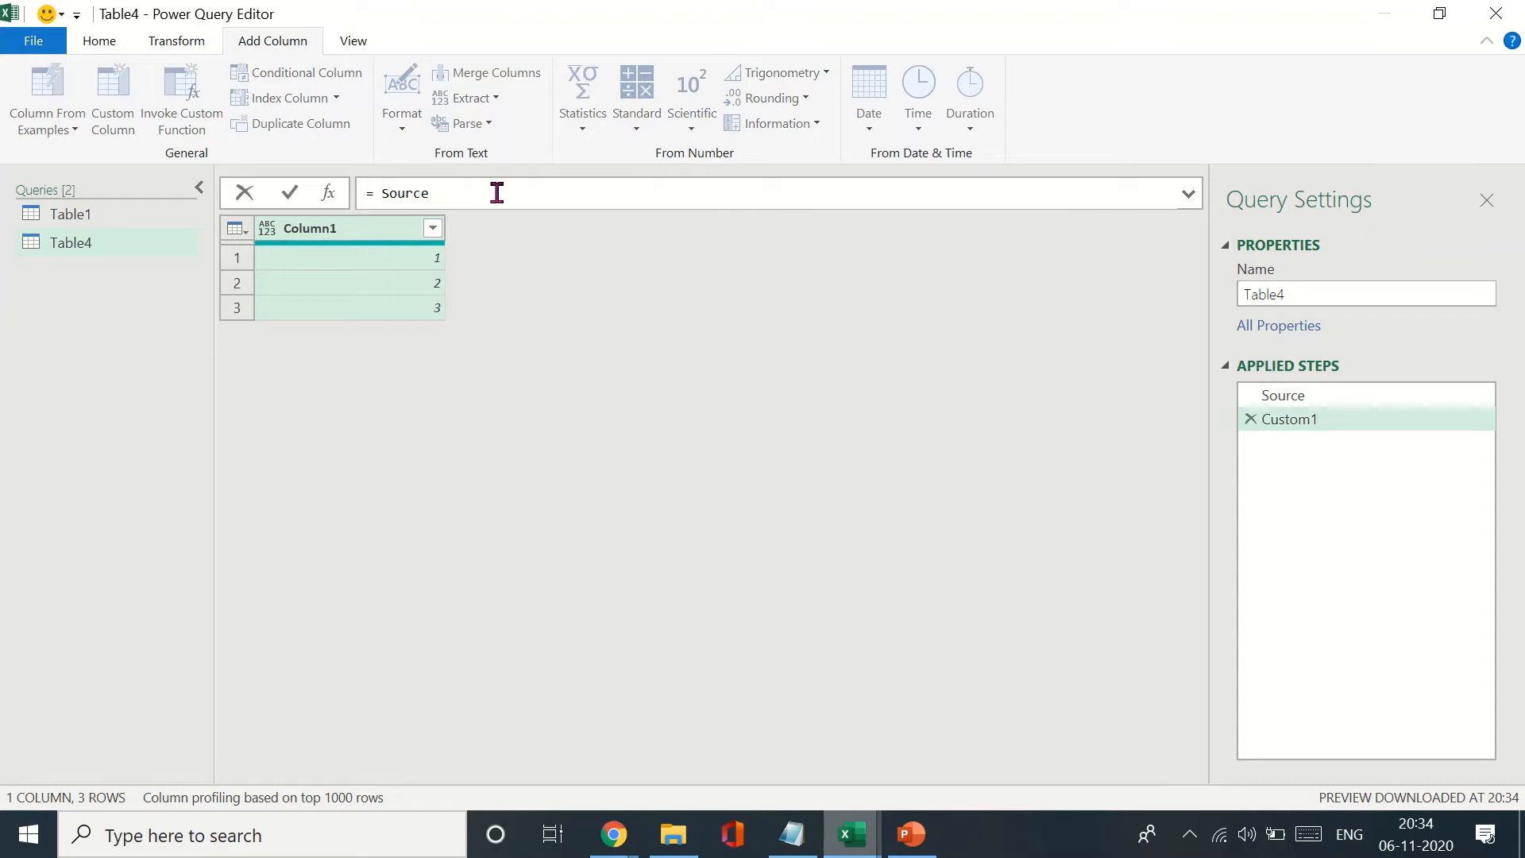
mouse_move(621, 404)
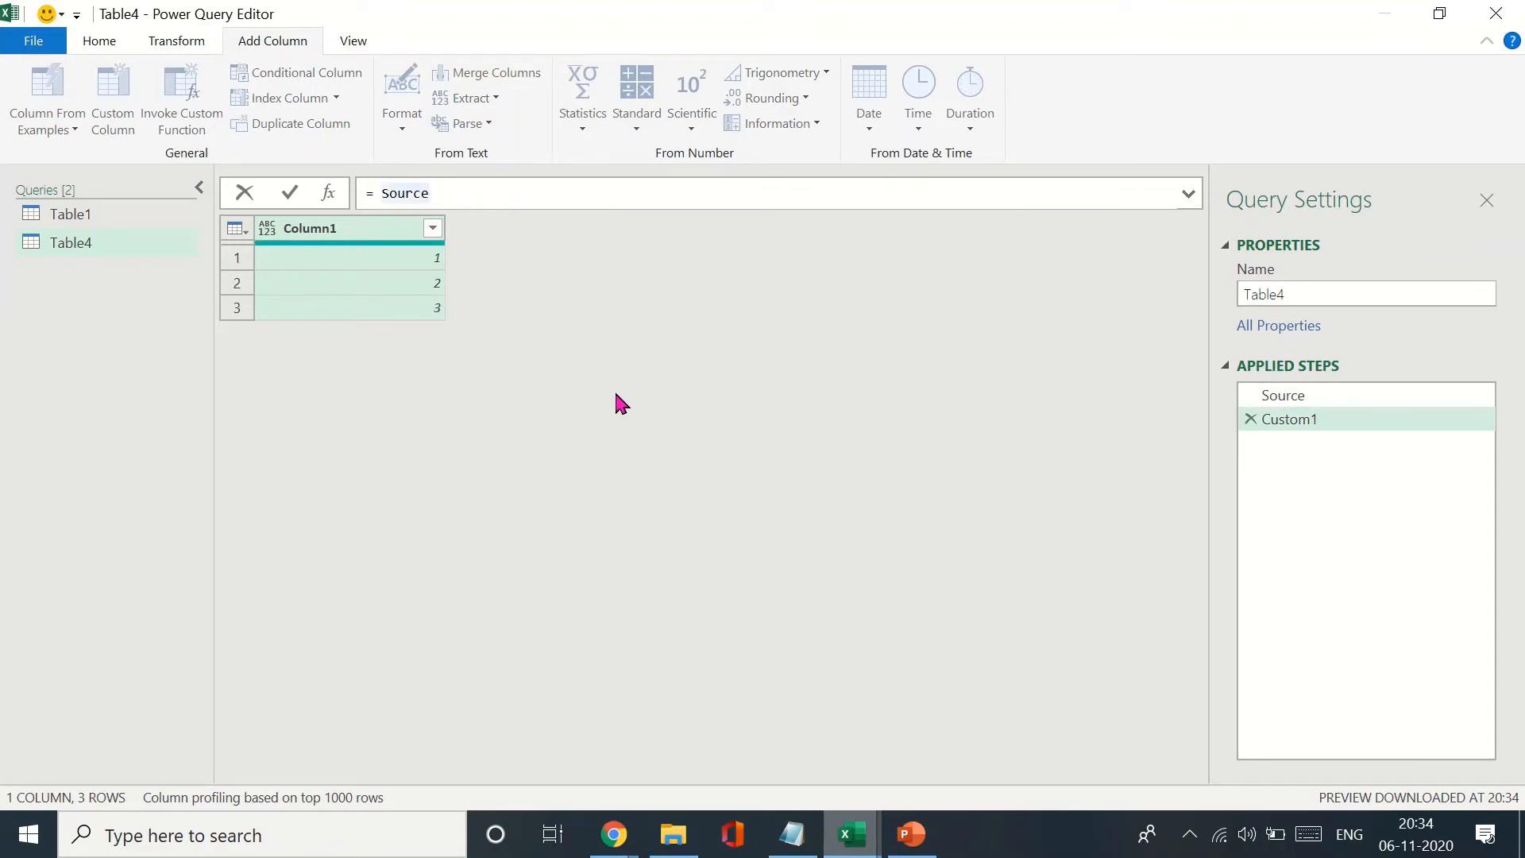
mouse_move(760, 448)
text([)
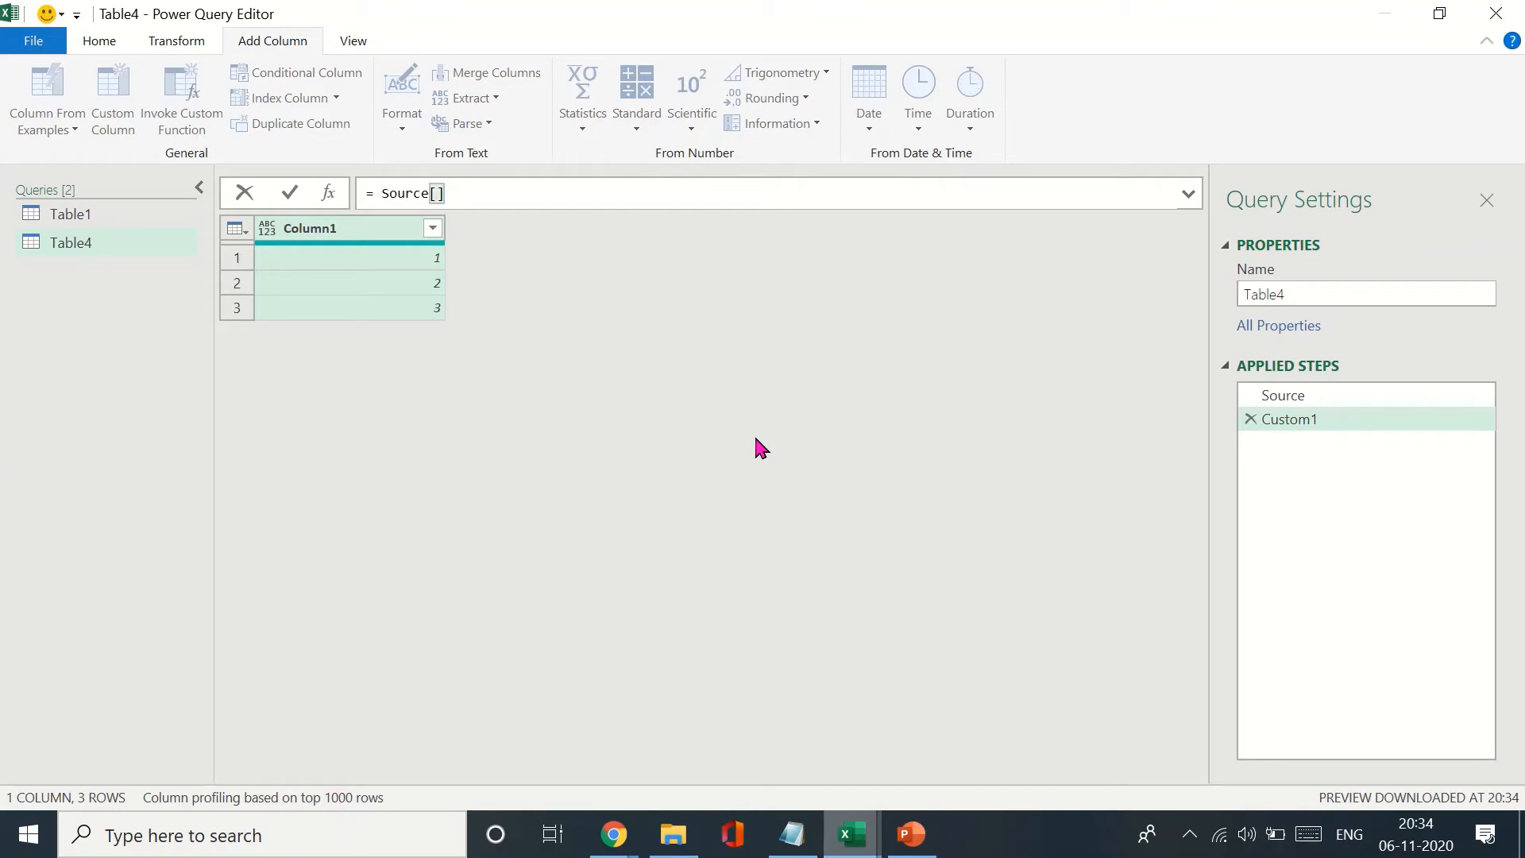
text(Colum)
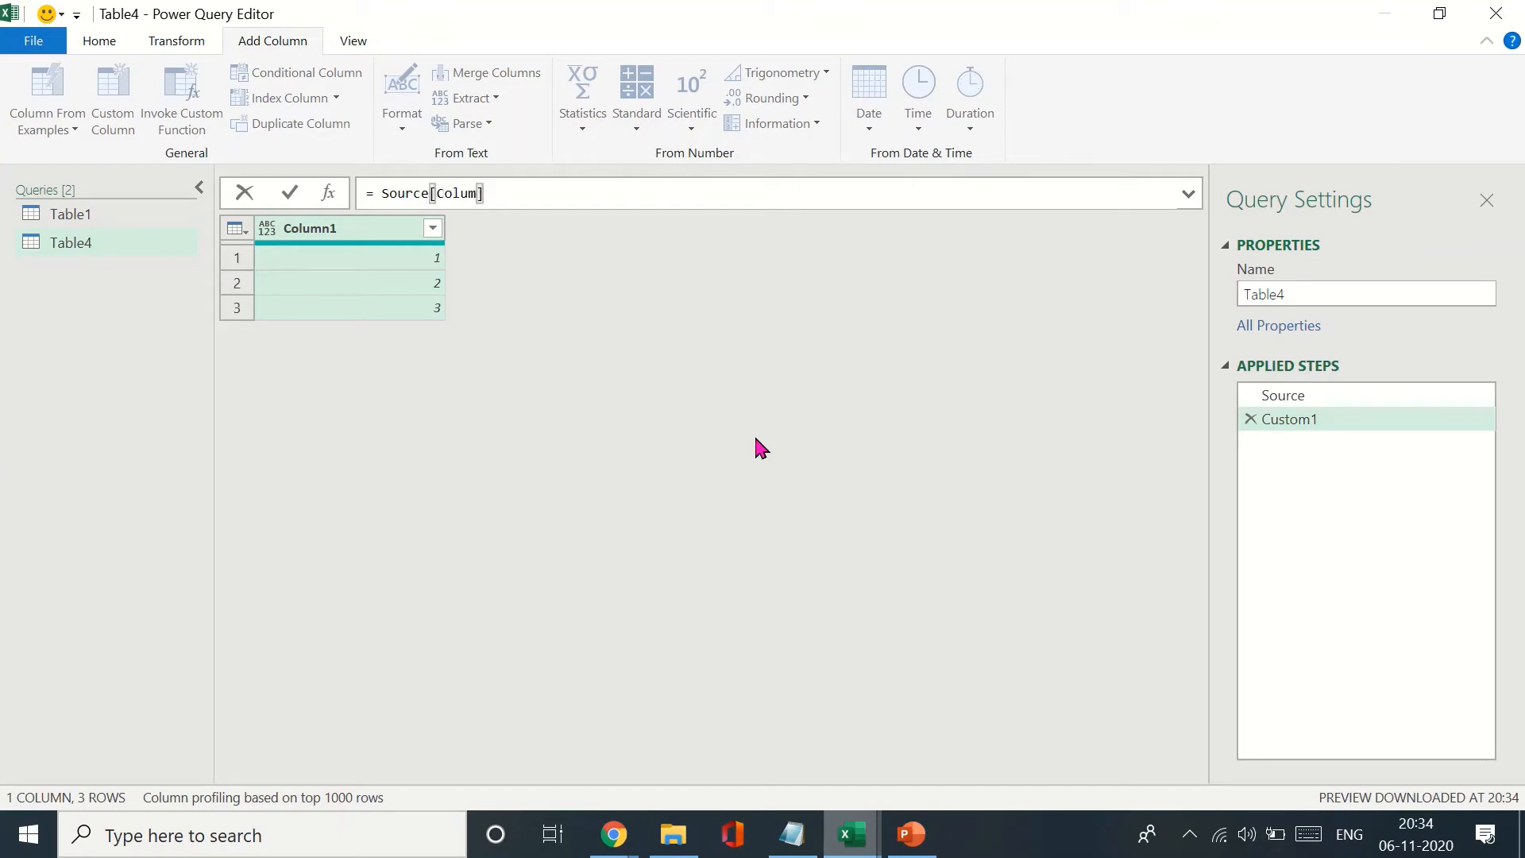
text(n1)
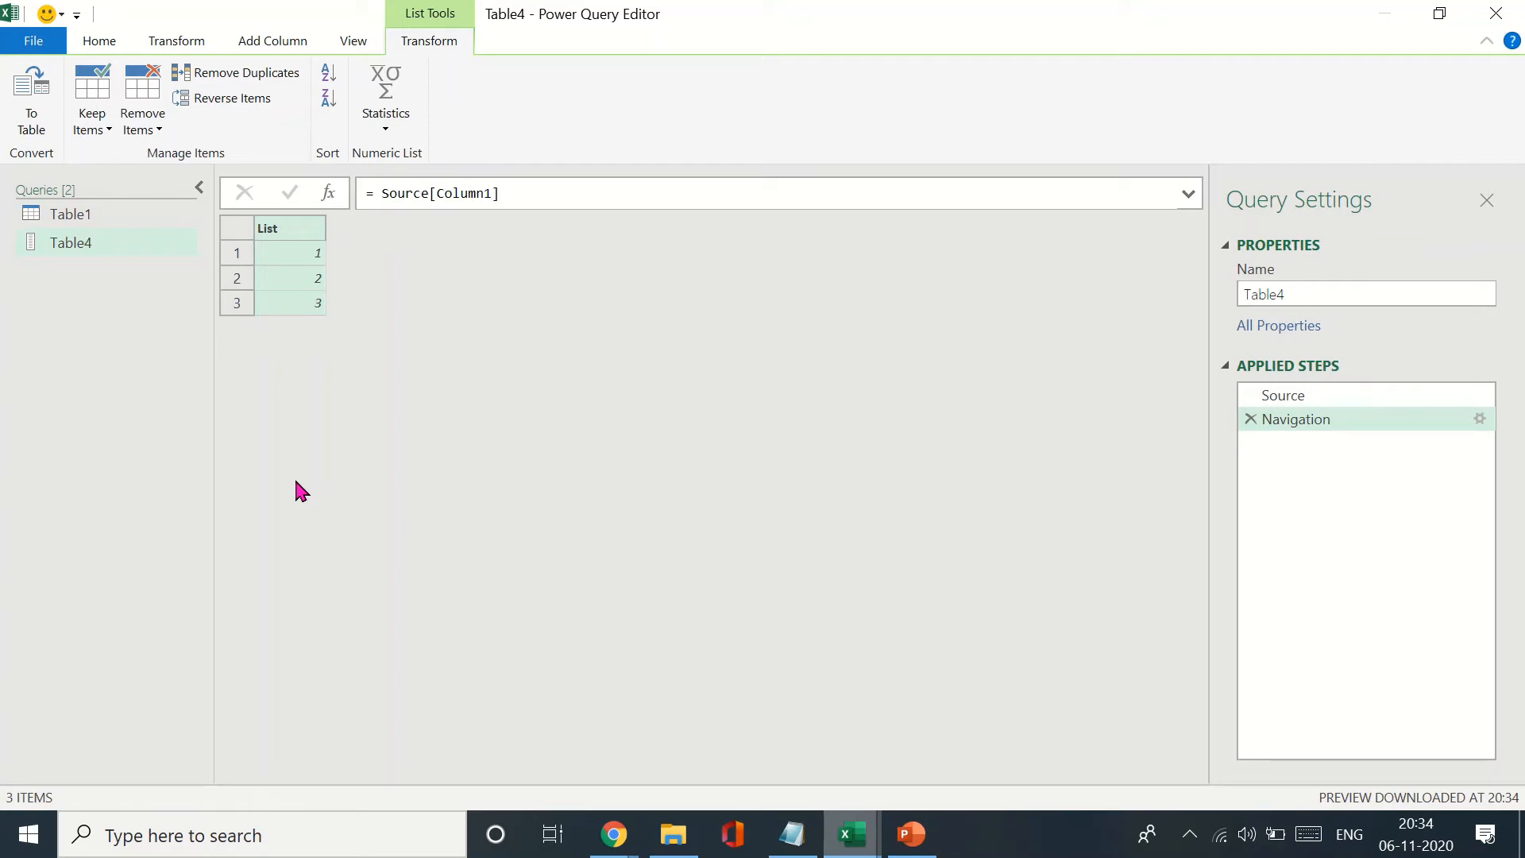
mouse_move(426, 620)
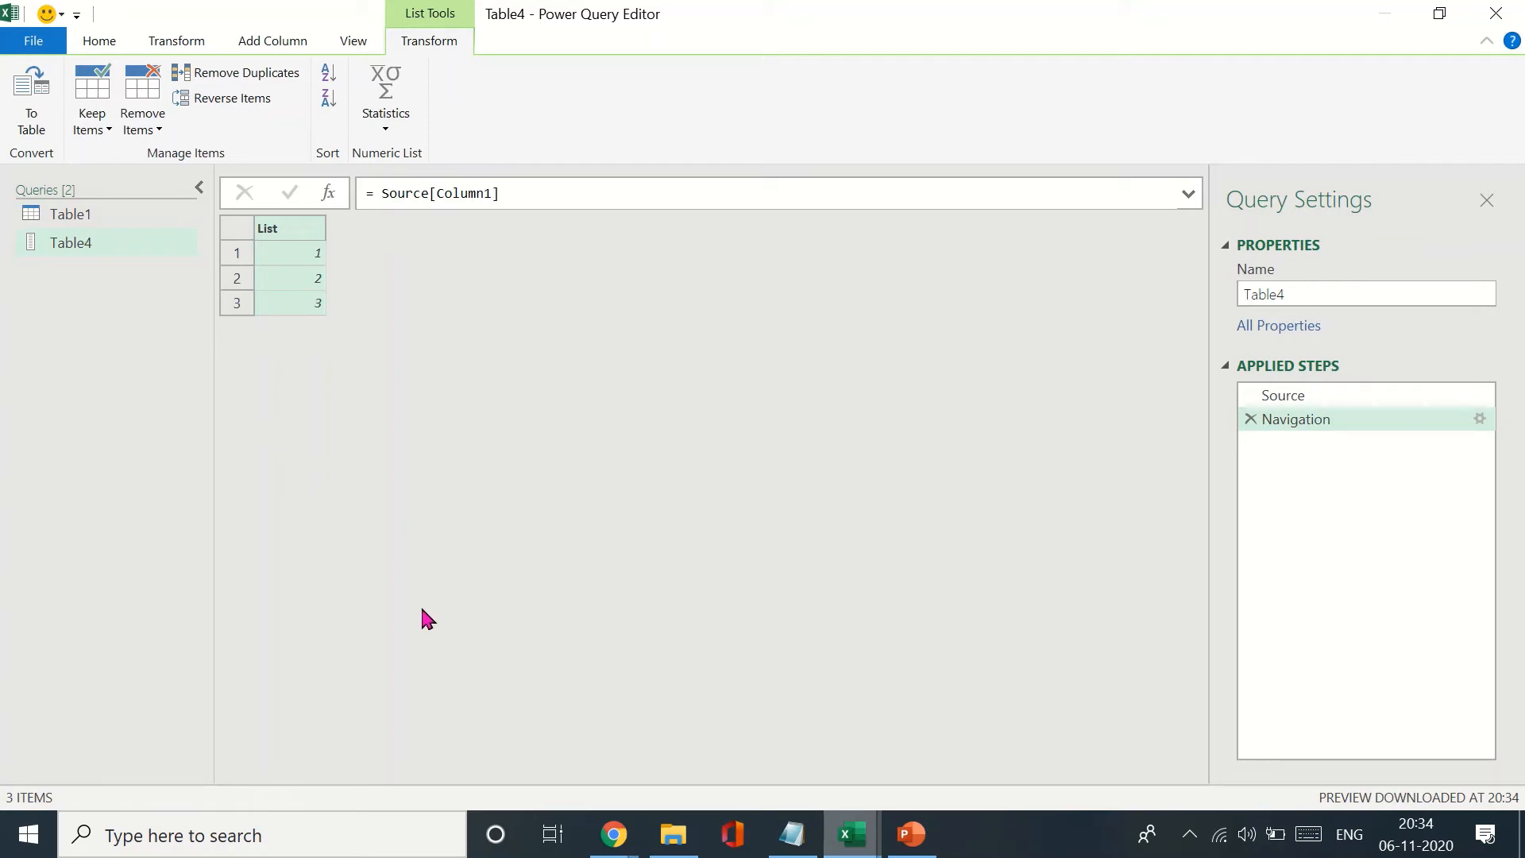
click(70, 213)
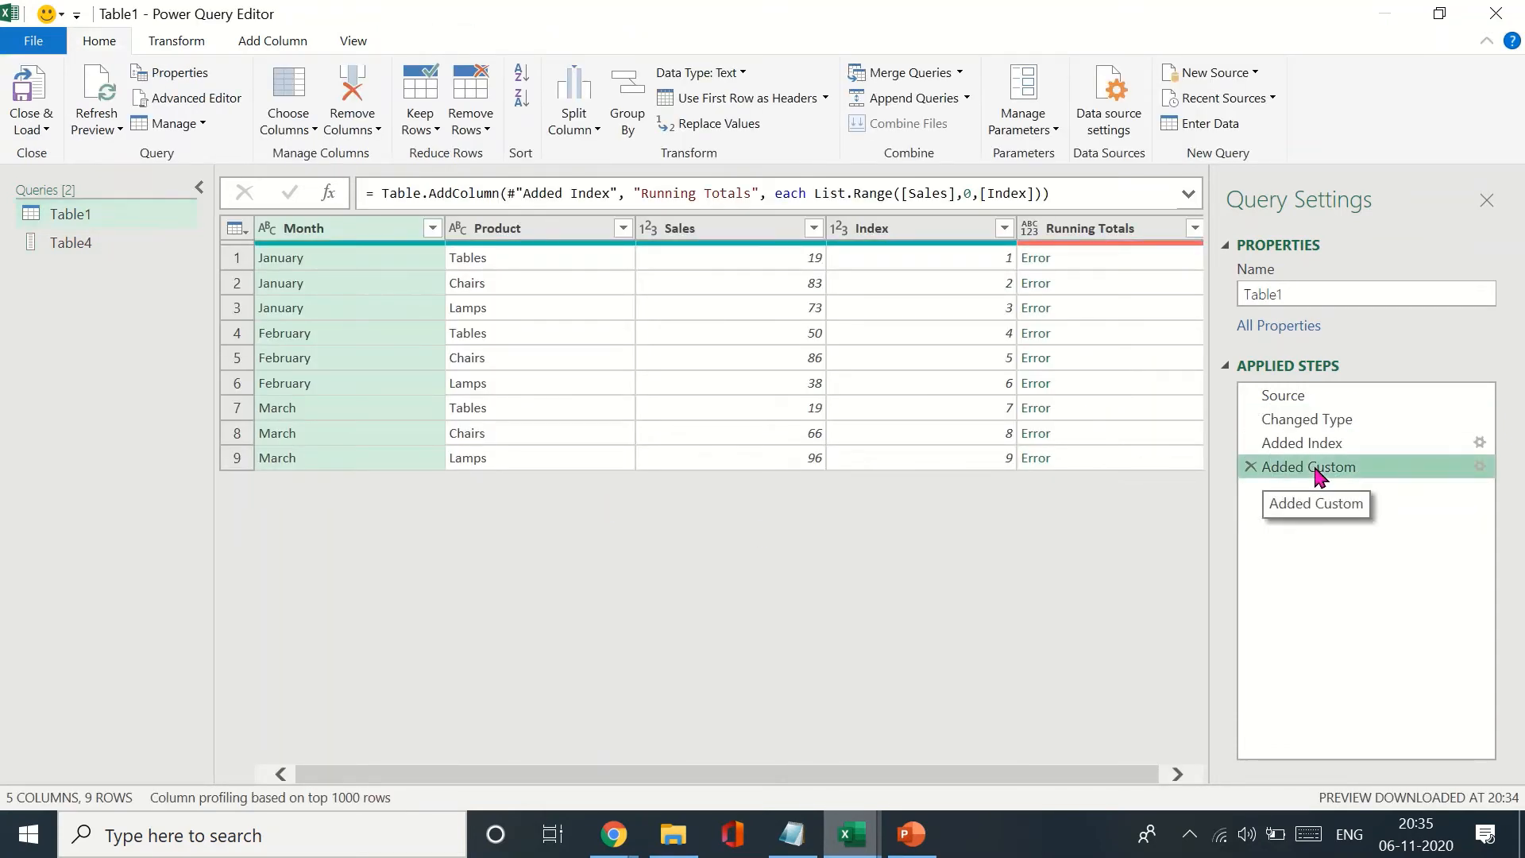
Add the erroring Running Totals column and reopen its Added Custom formula for editing.
double_click(1309, 466)
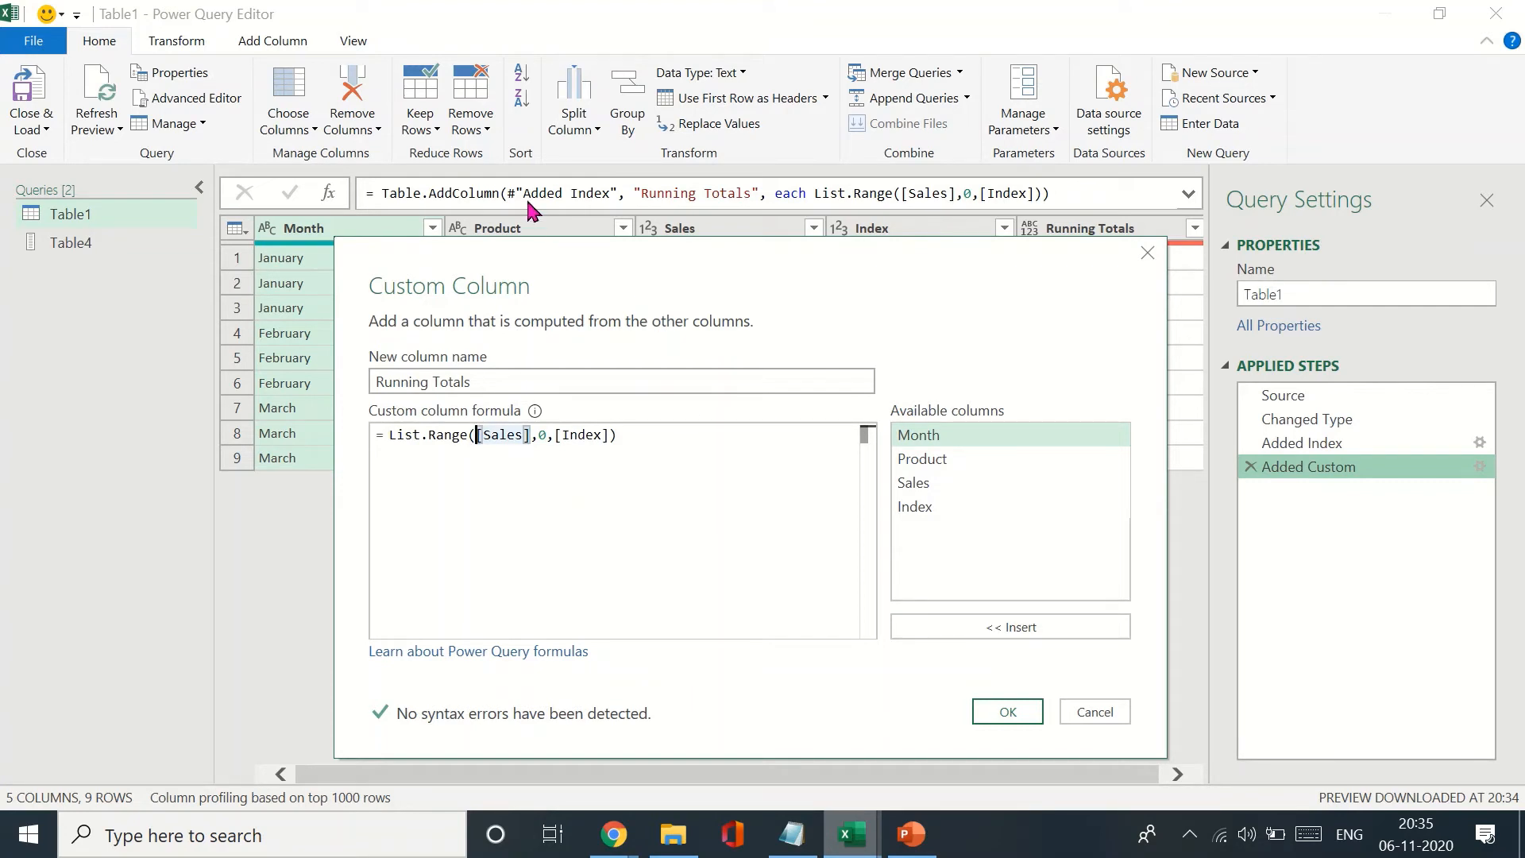
click(1006, 711)
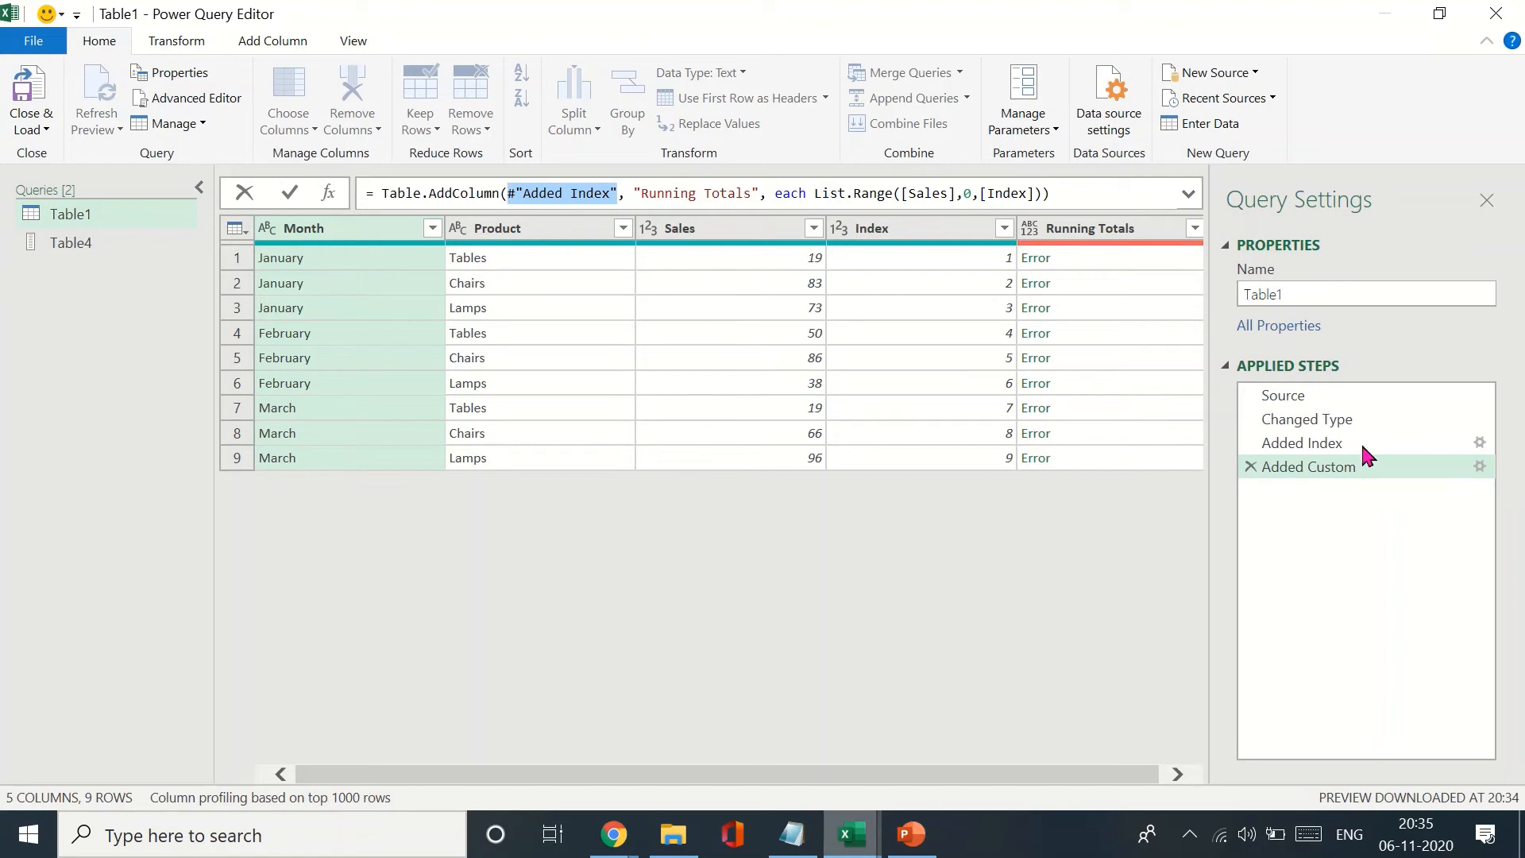
click(1479, 466)
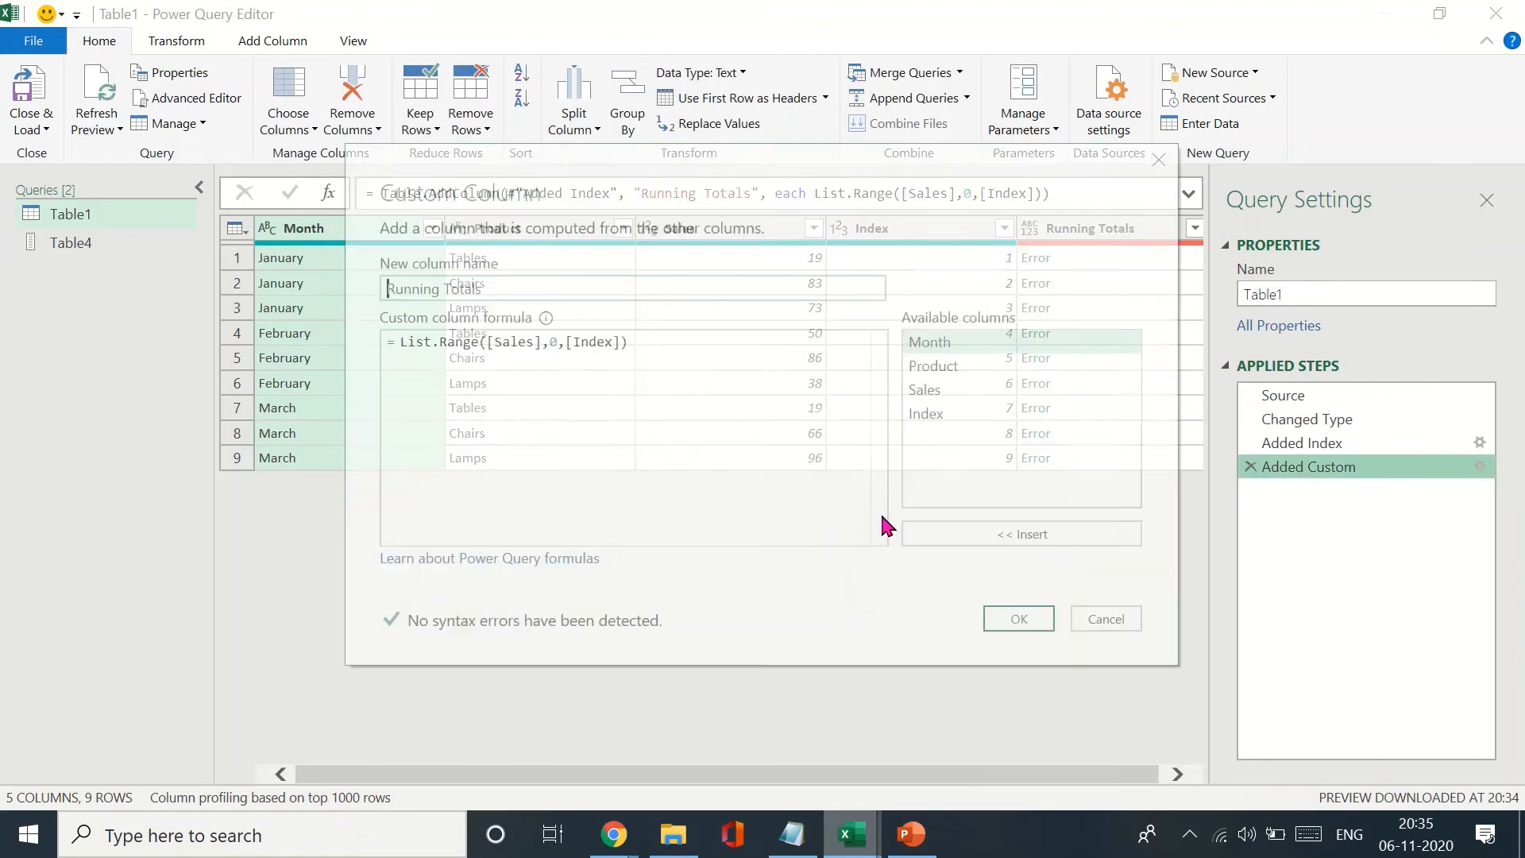
click(1015, 619)
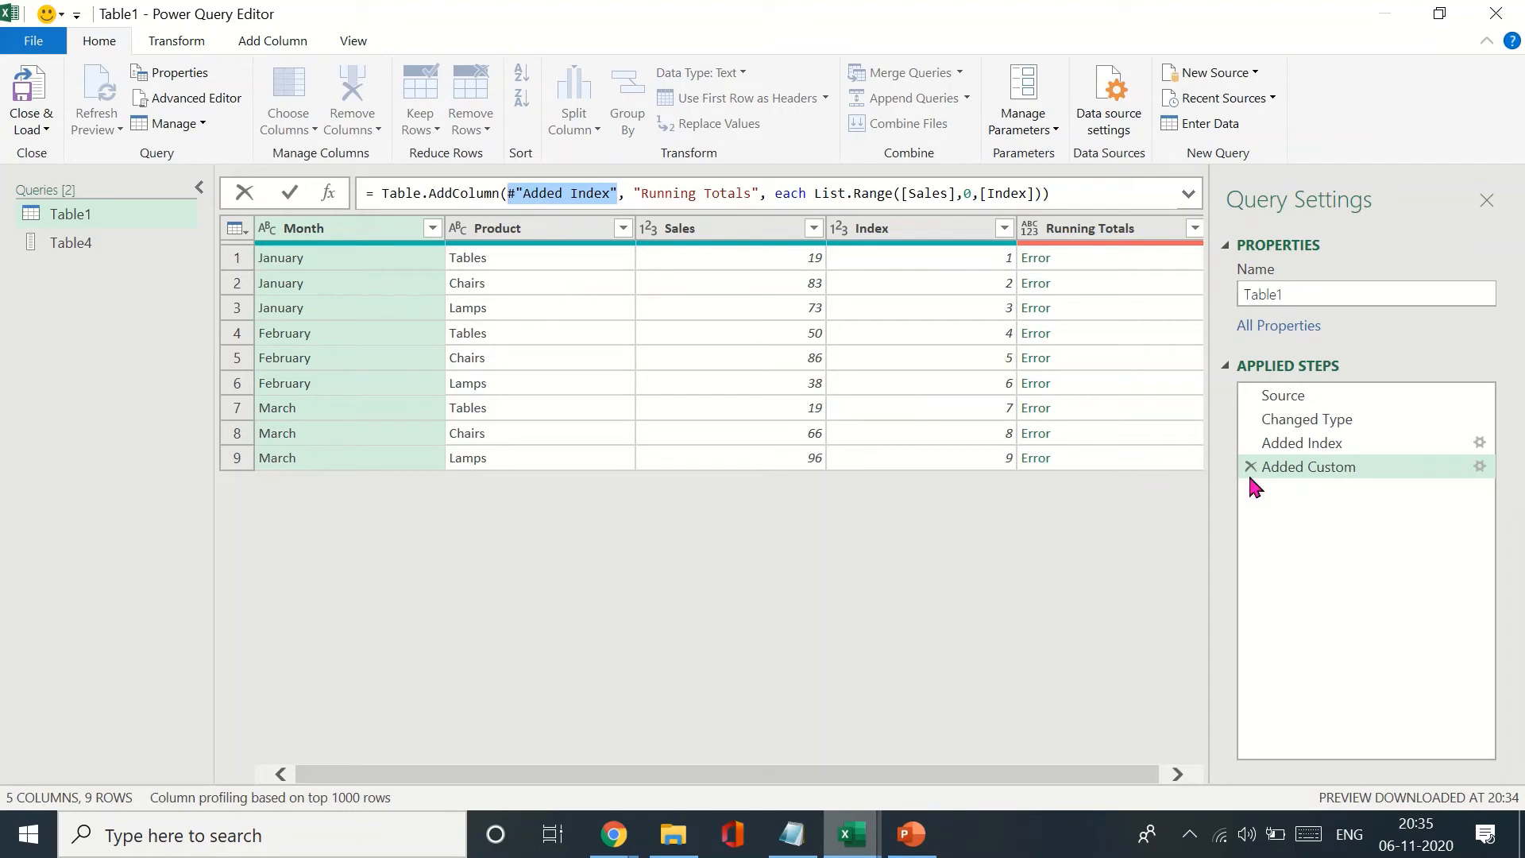
click(1479, 466)
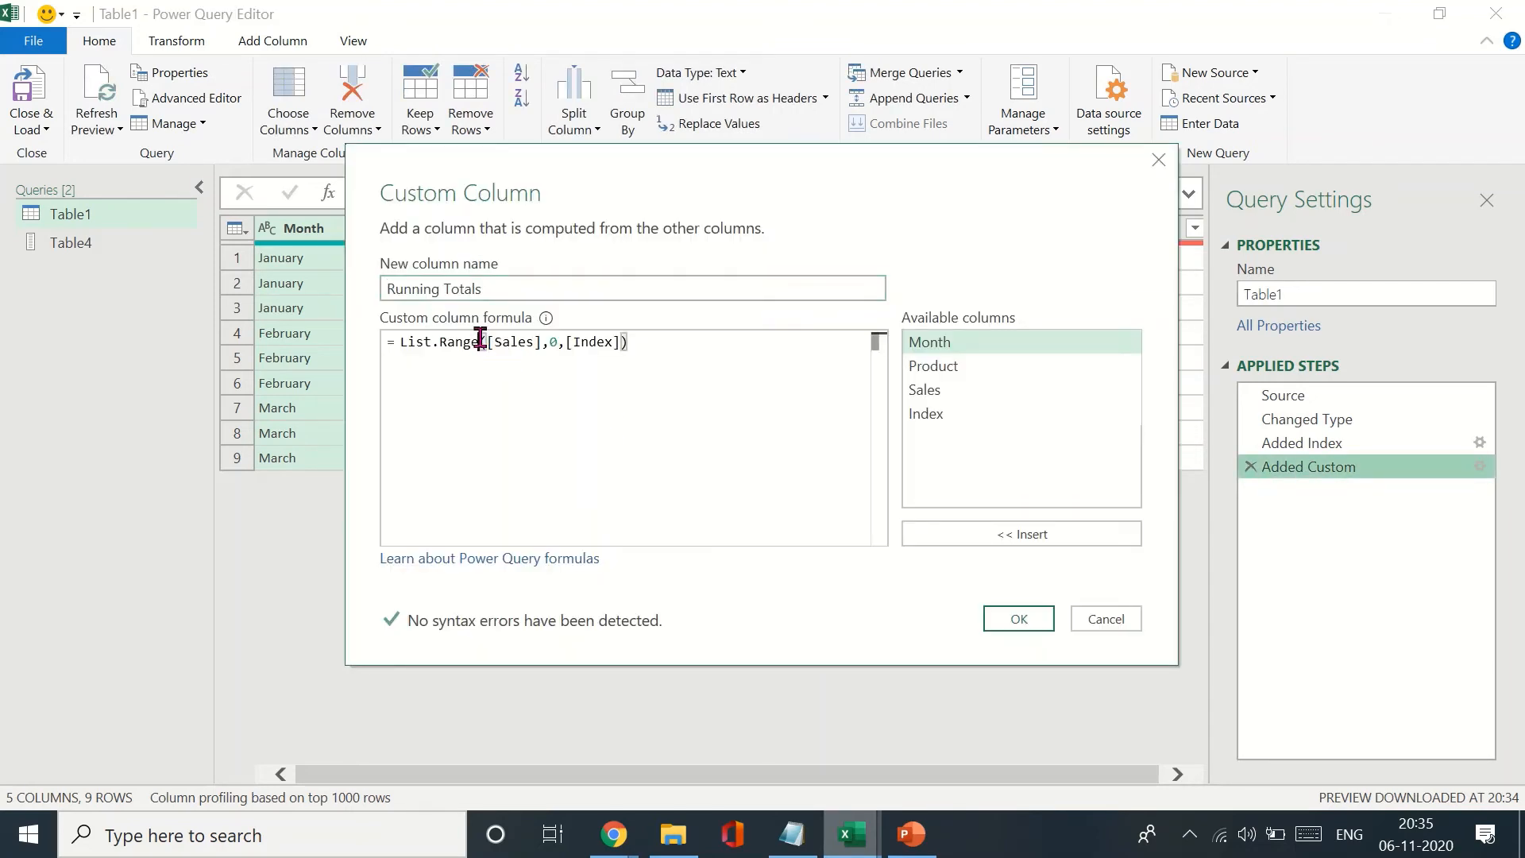
Change the formula to List.Range(#"Added Index"[Sales],0,[Index]) so each row returns a List.
text(#"Added Index")
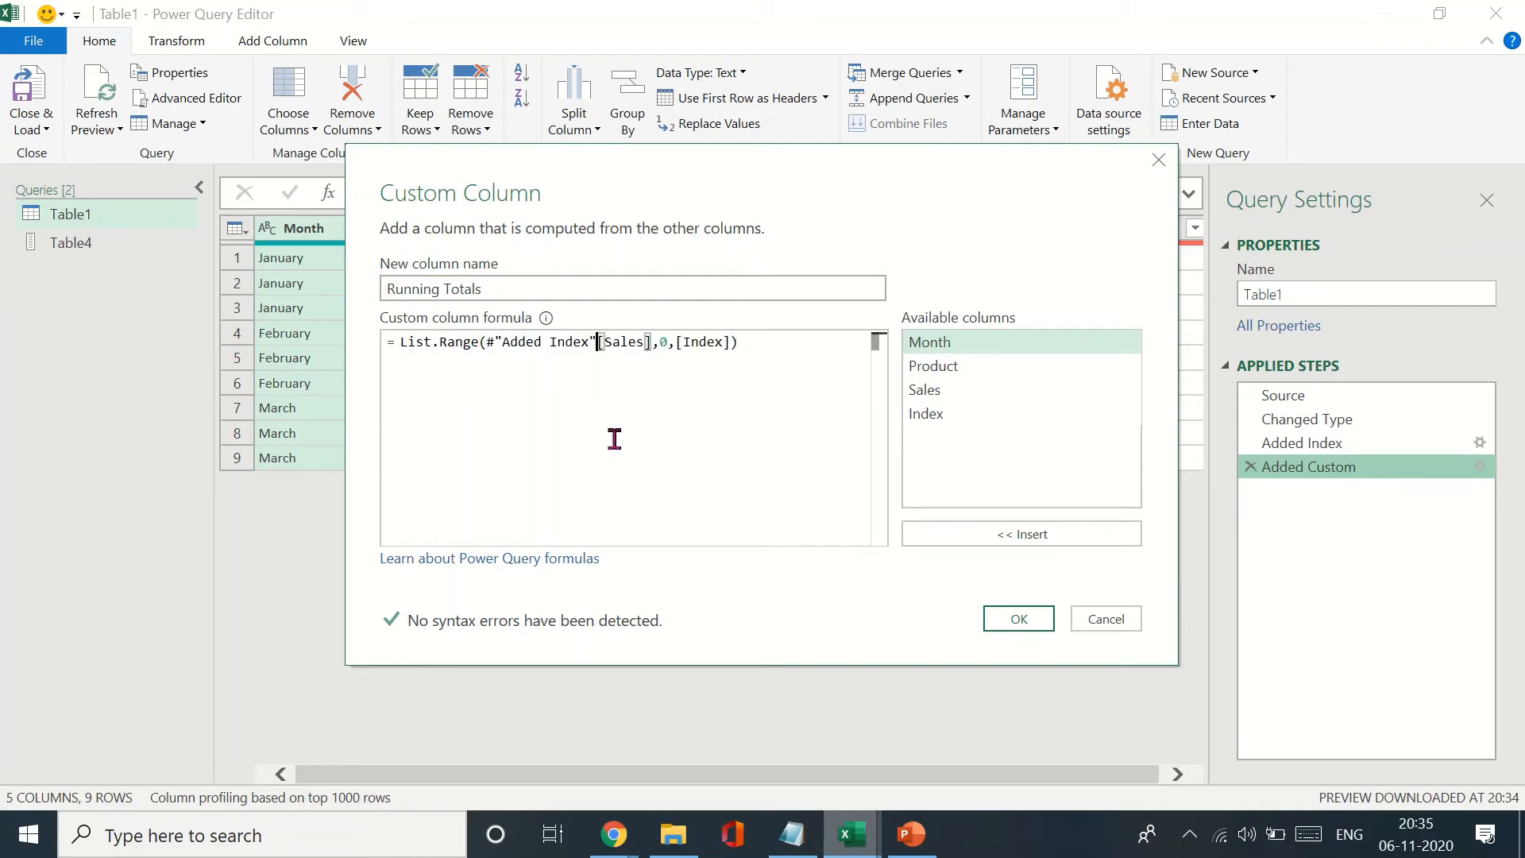
mouse_move(636, 501)
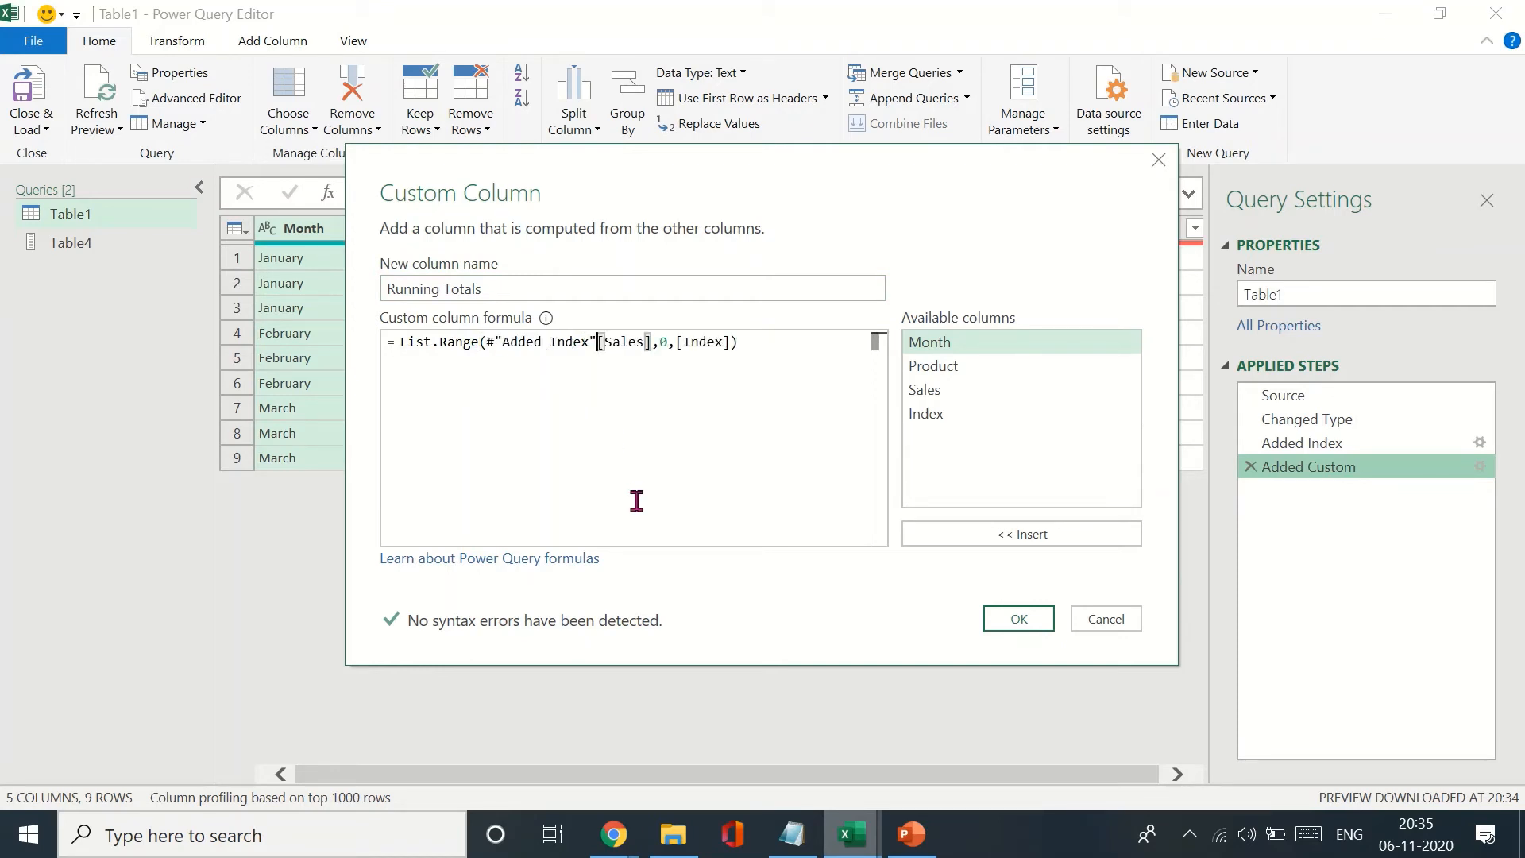
mouse_move(83, 265)
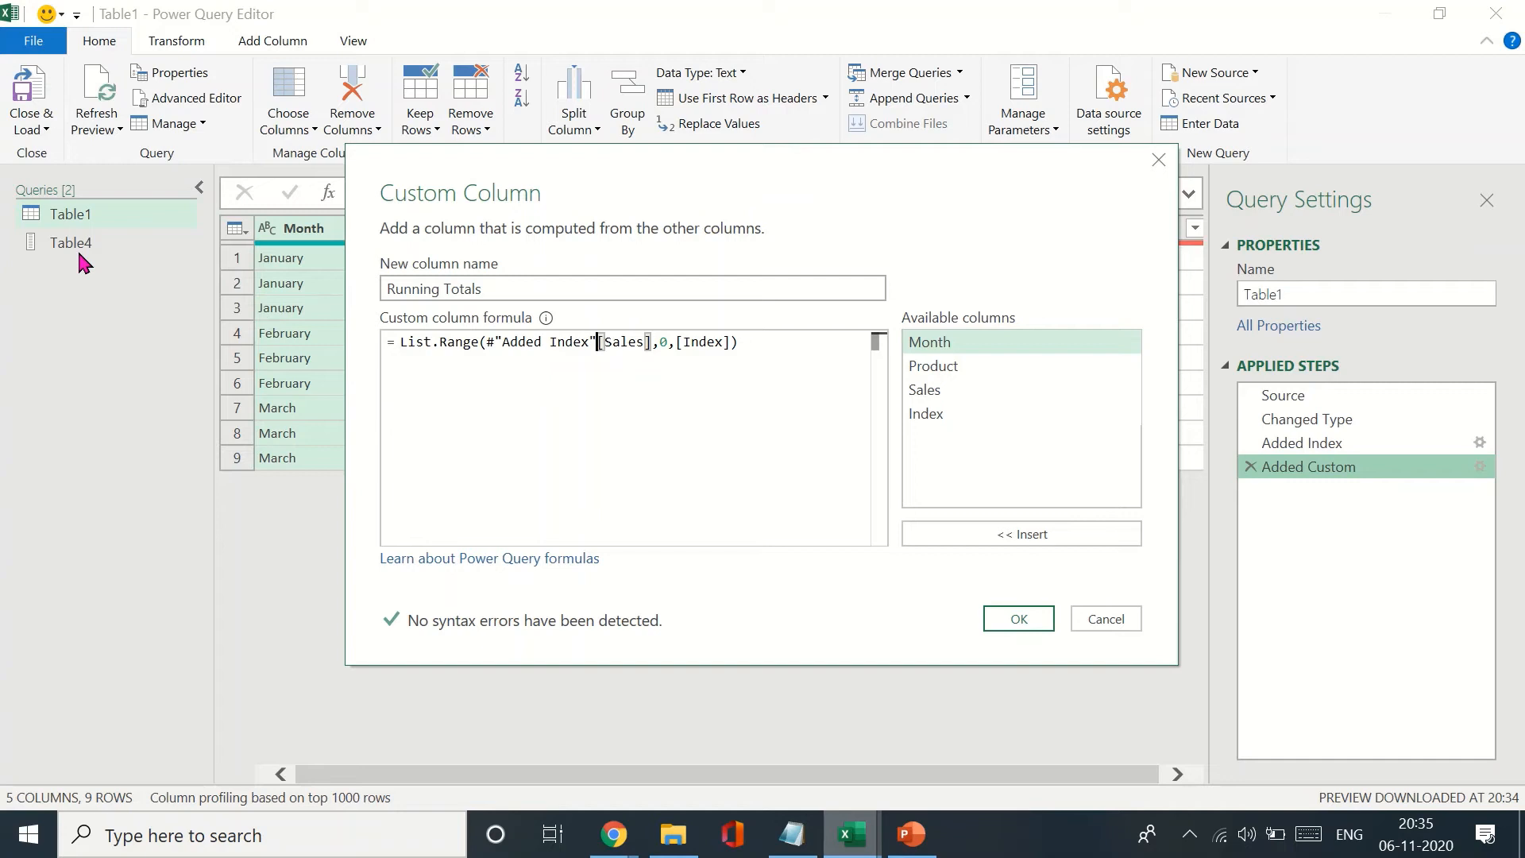
mouse_move(616, 476)
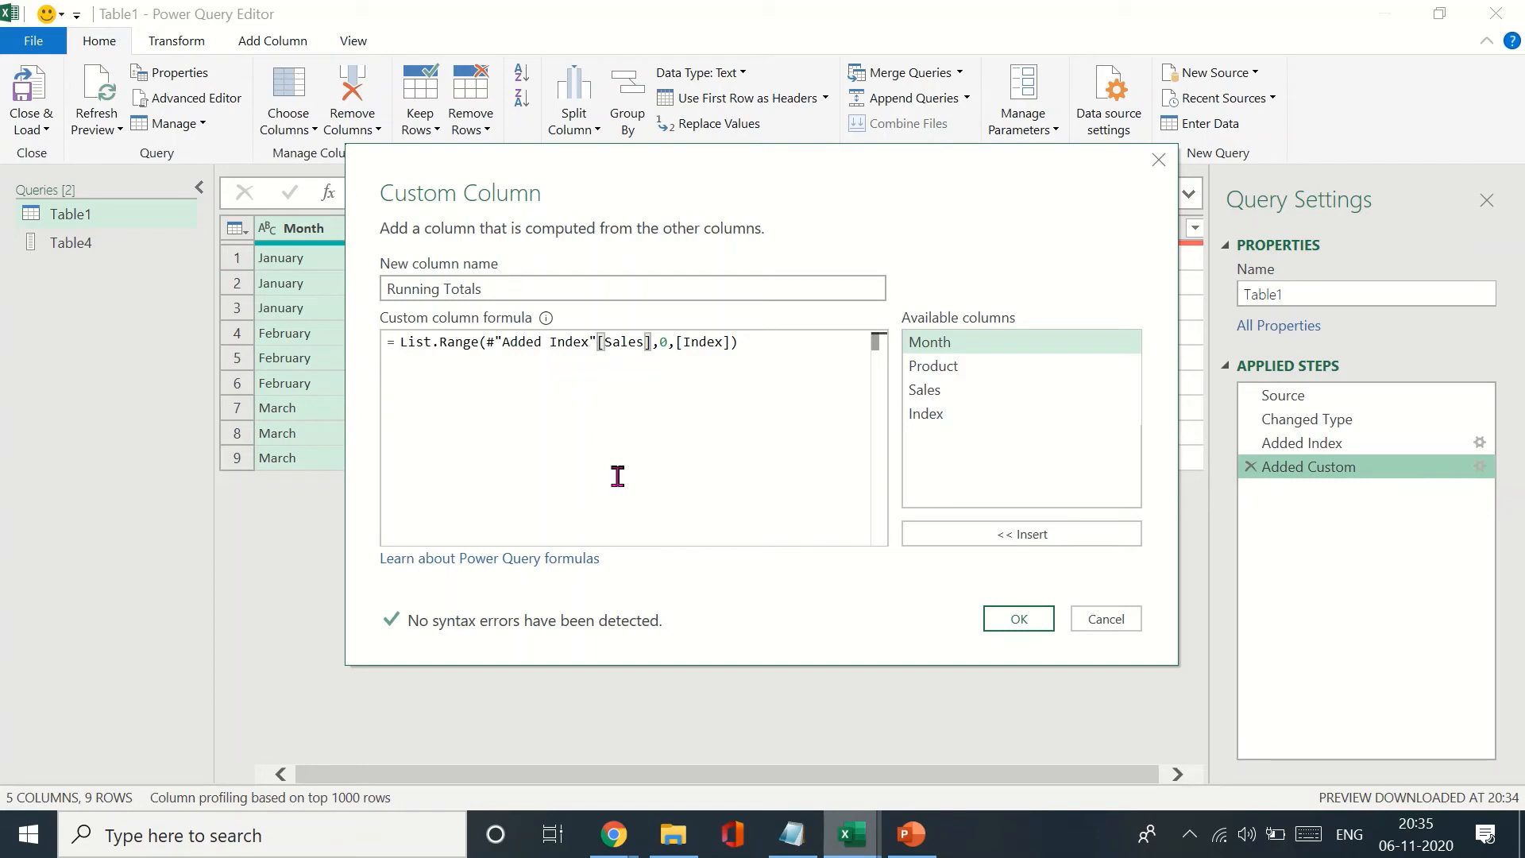
mouse_move(573, 427)
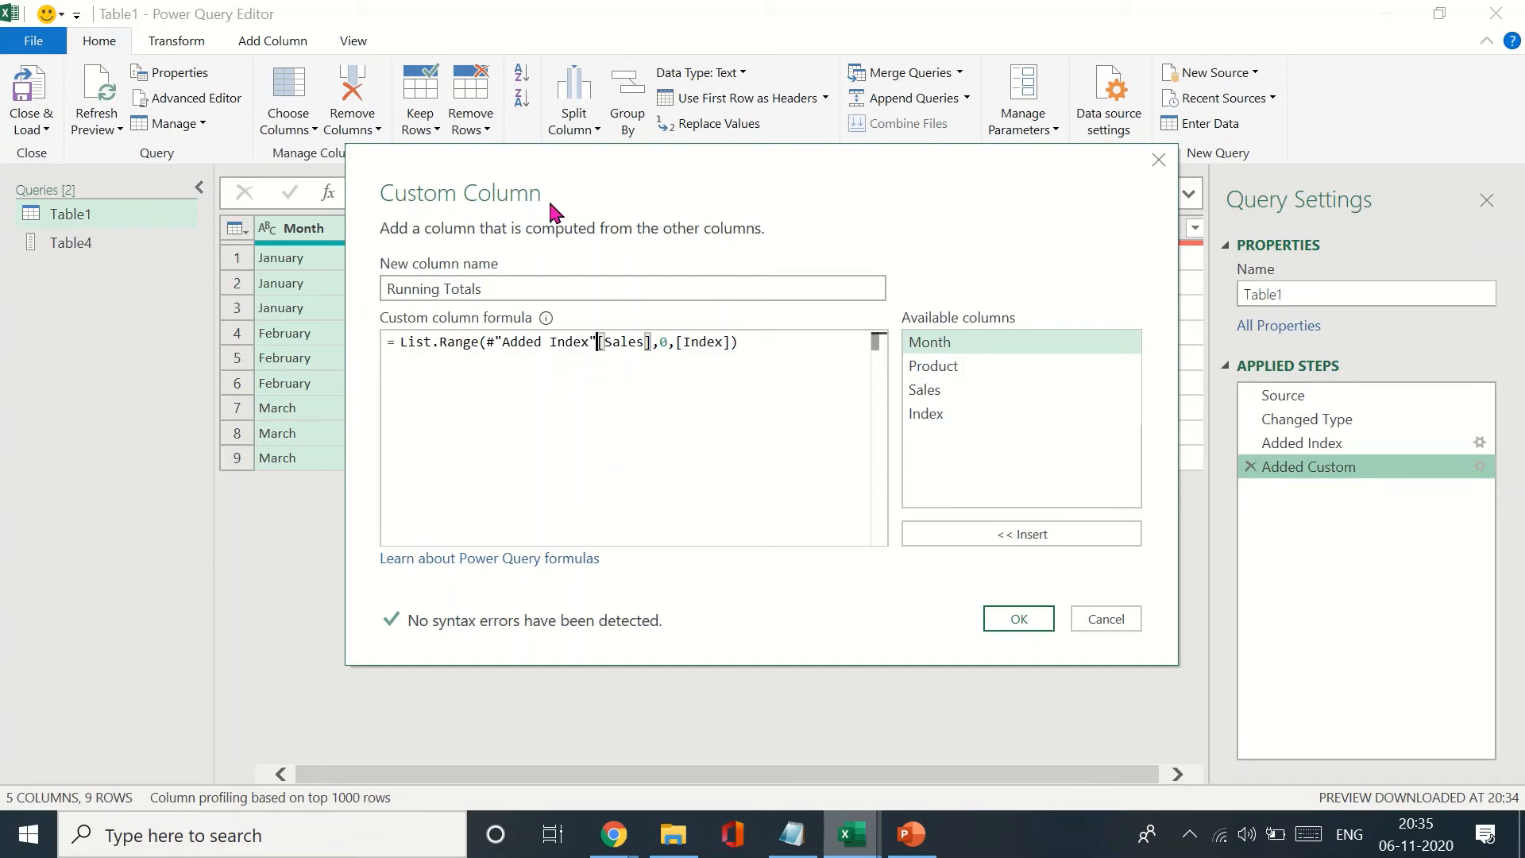
mouse_move(796, 177)
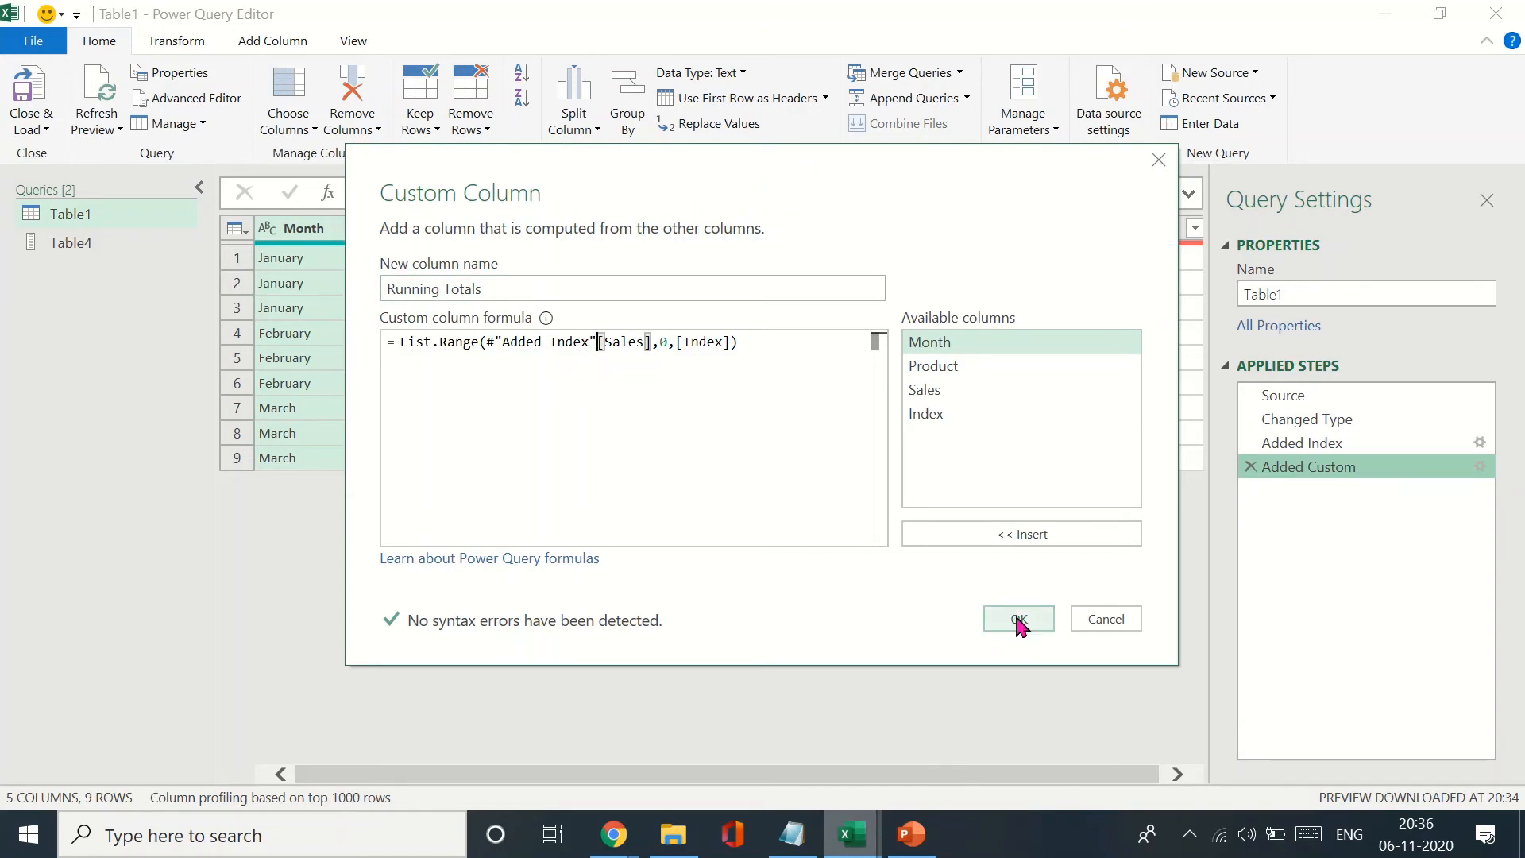
click(1017, 618)
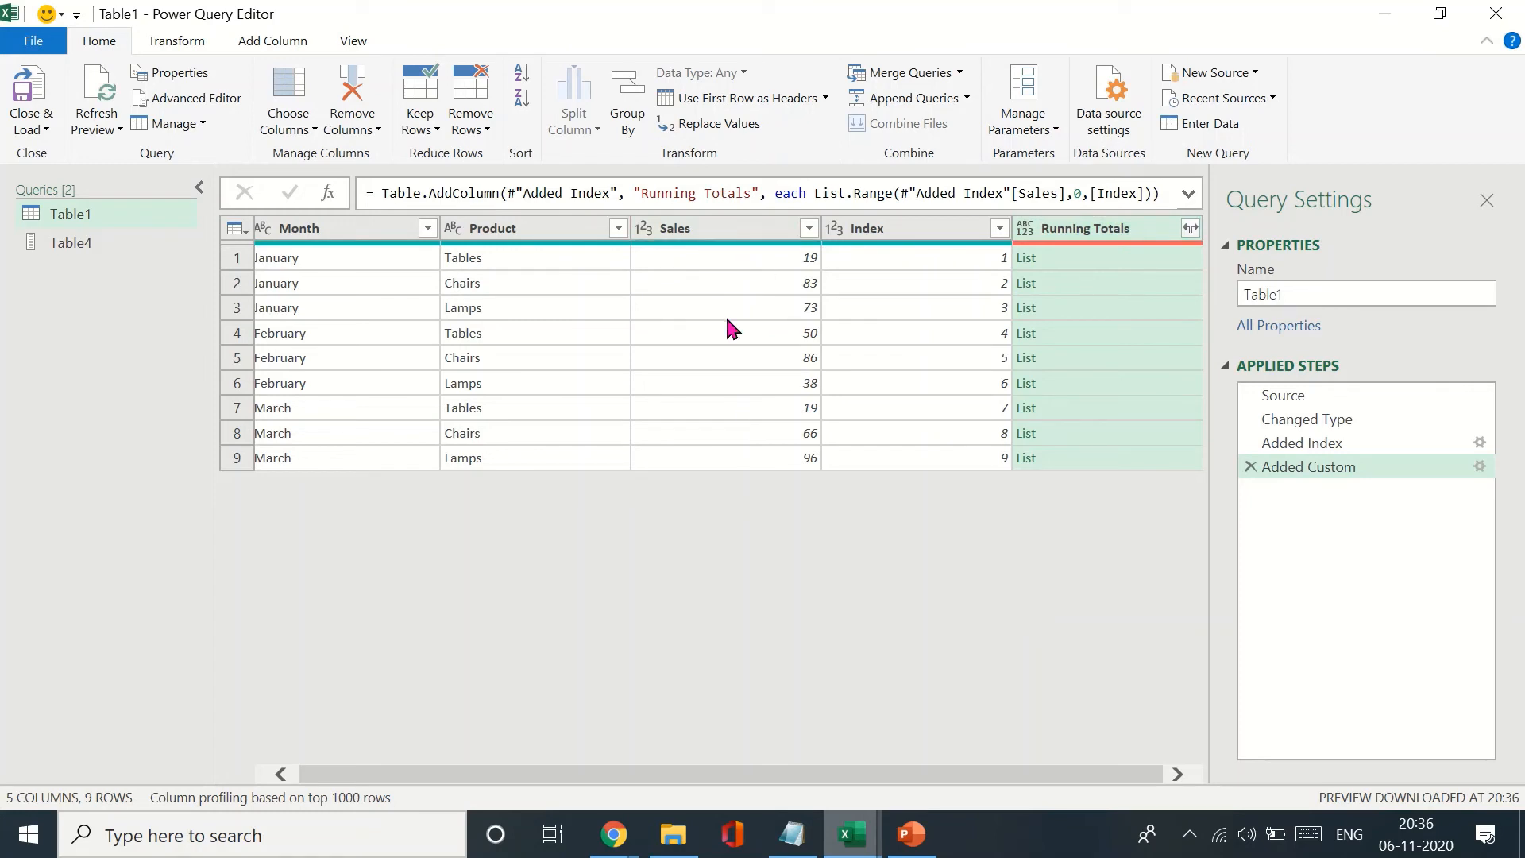
mouse_move(763, 404)
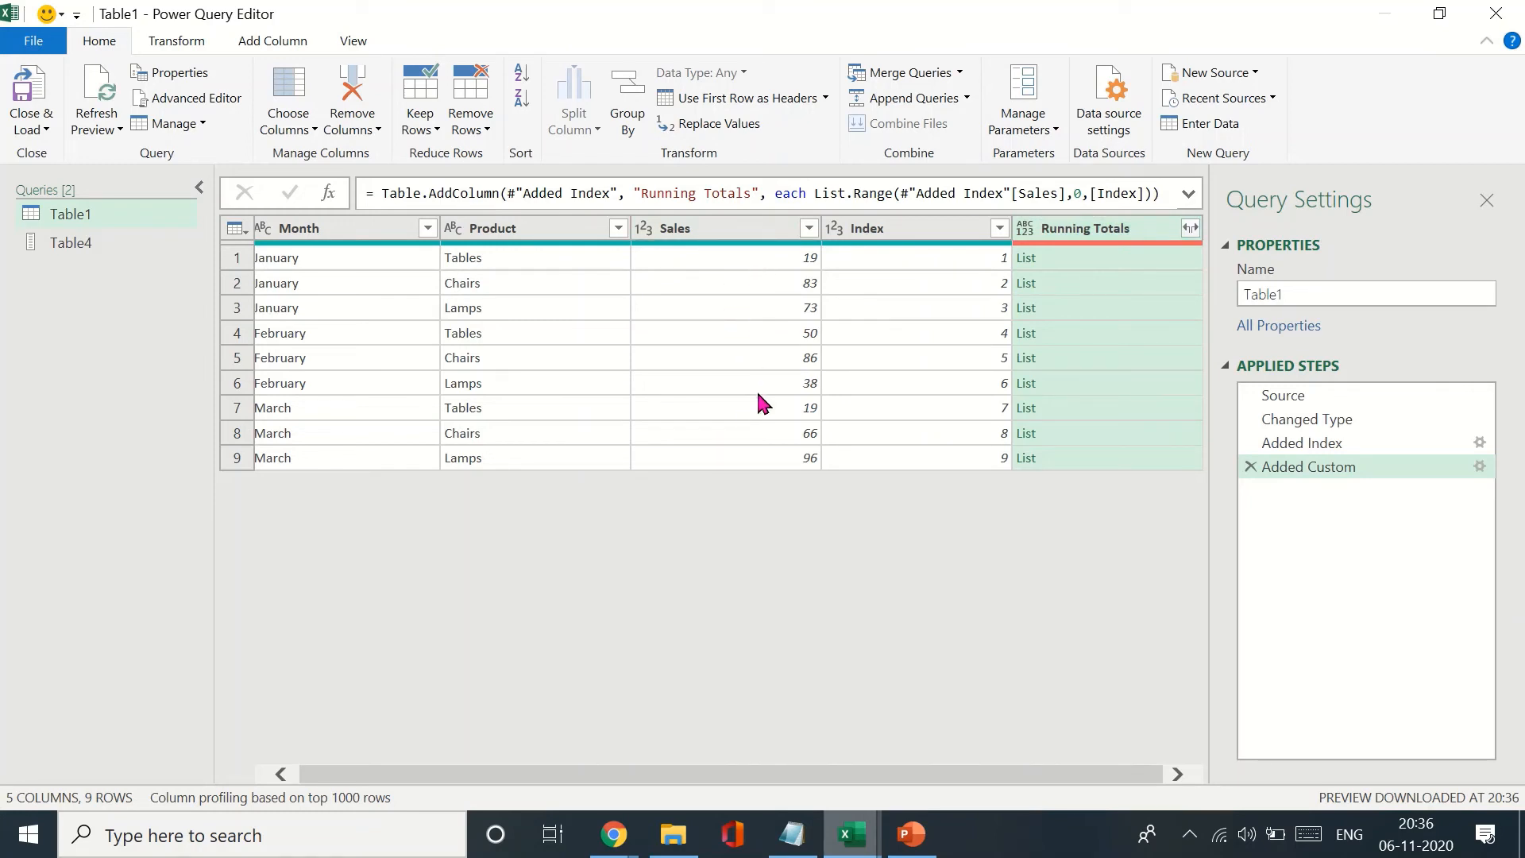
mouse_move(1105, 281)
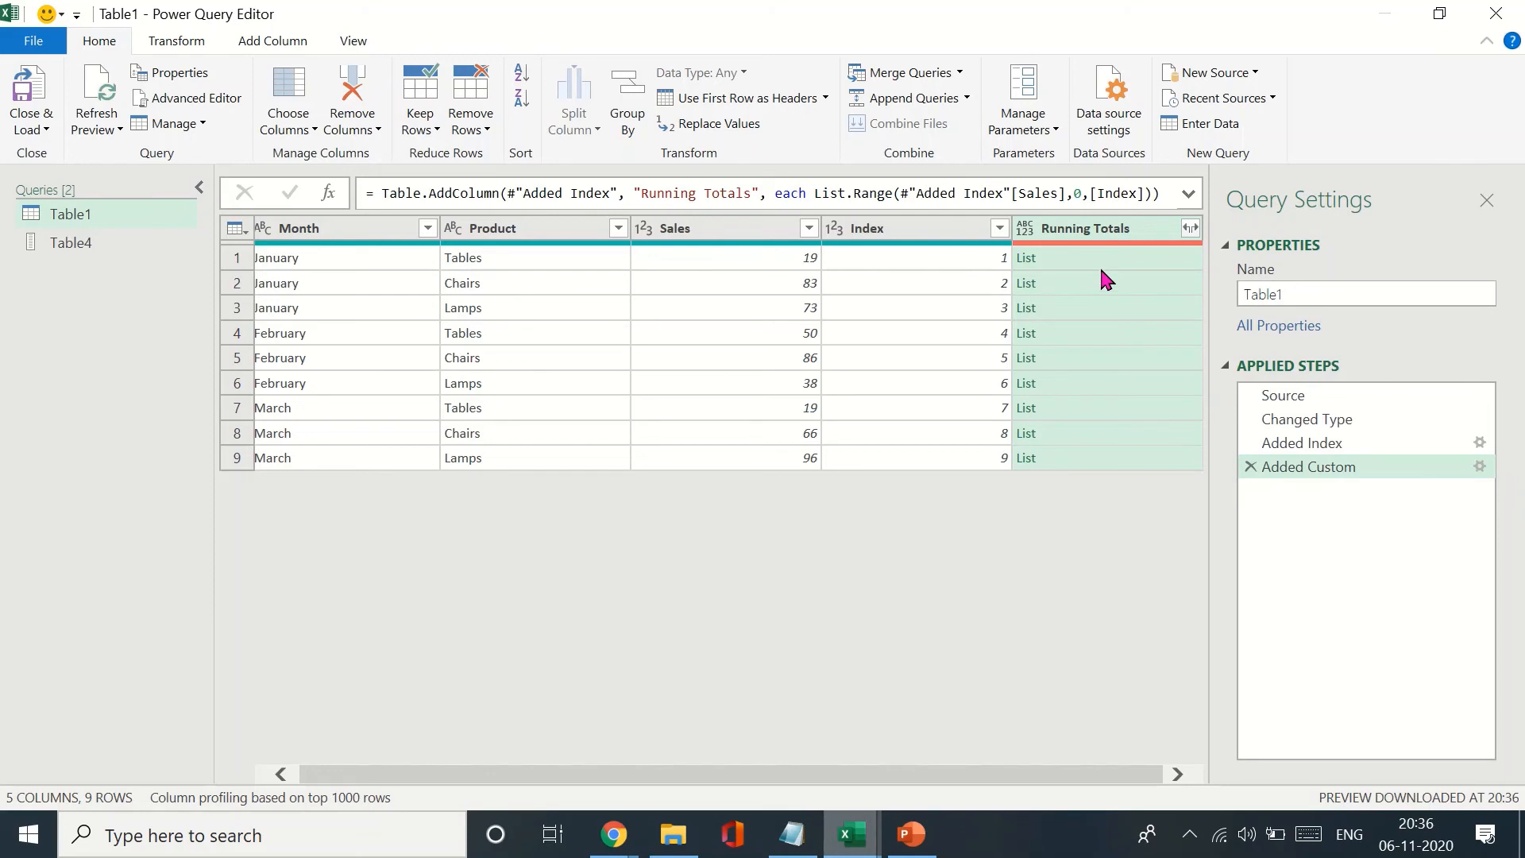
Preview row 1's Running Totals list, which contains only 19.
click(1026, 308)
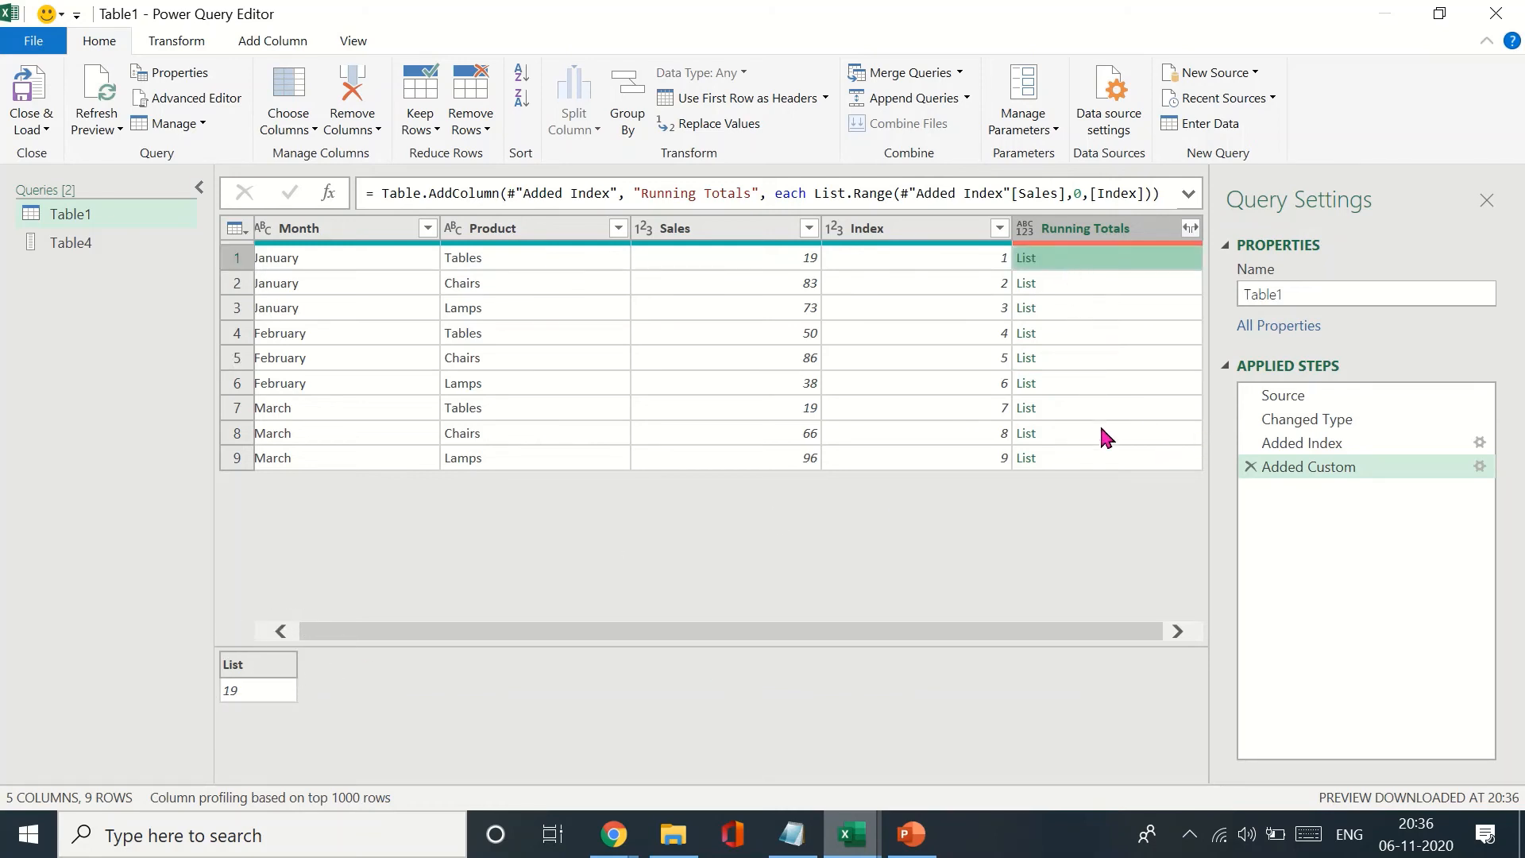
mouse_move(836, 228)
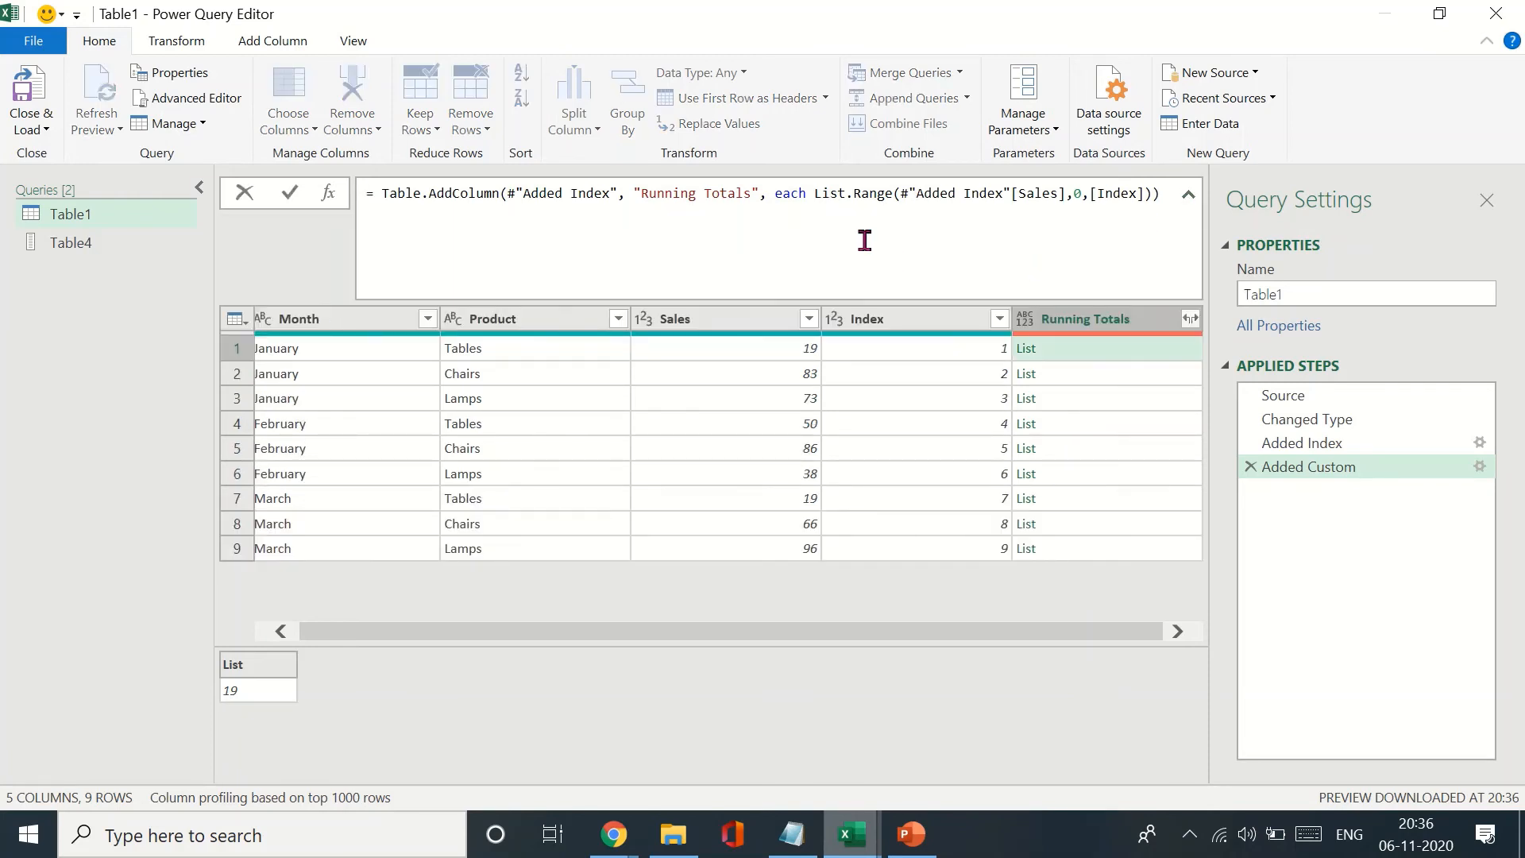
Wrap the List.Range formula in List.Sum, correcting its capitalization, giving totals 19 to 530.
drag(815, 194, 1160, 194)
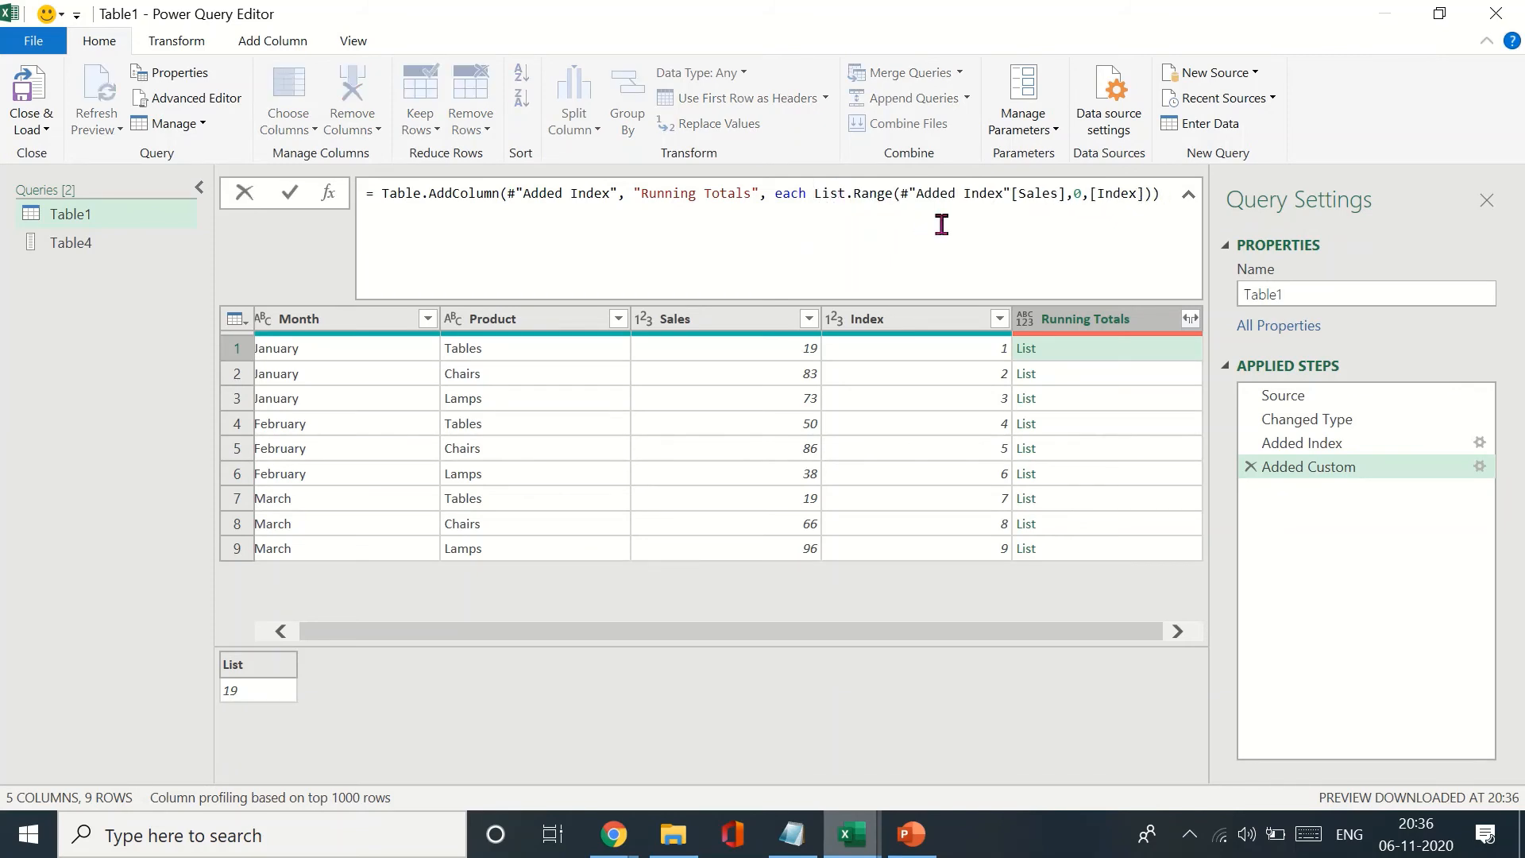
text(sum(List.)
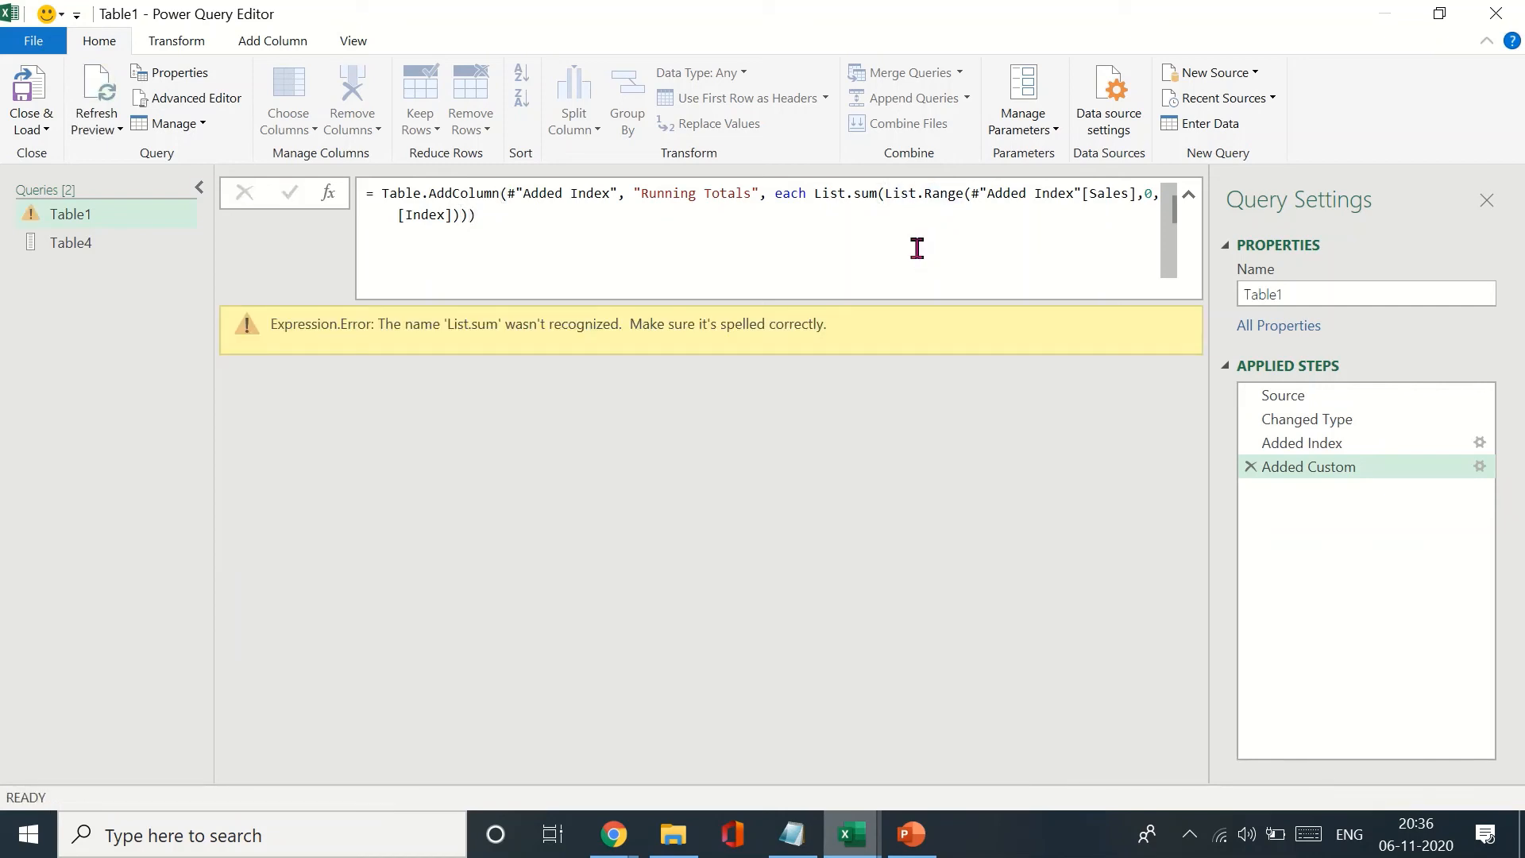
click(871, 192)
text(S)
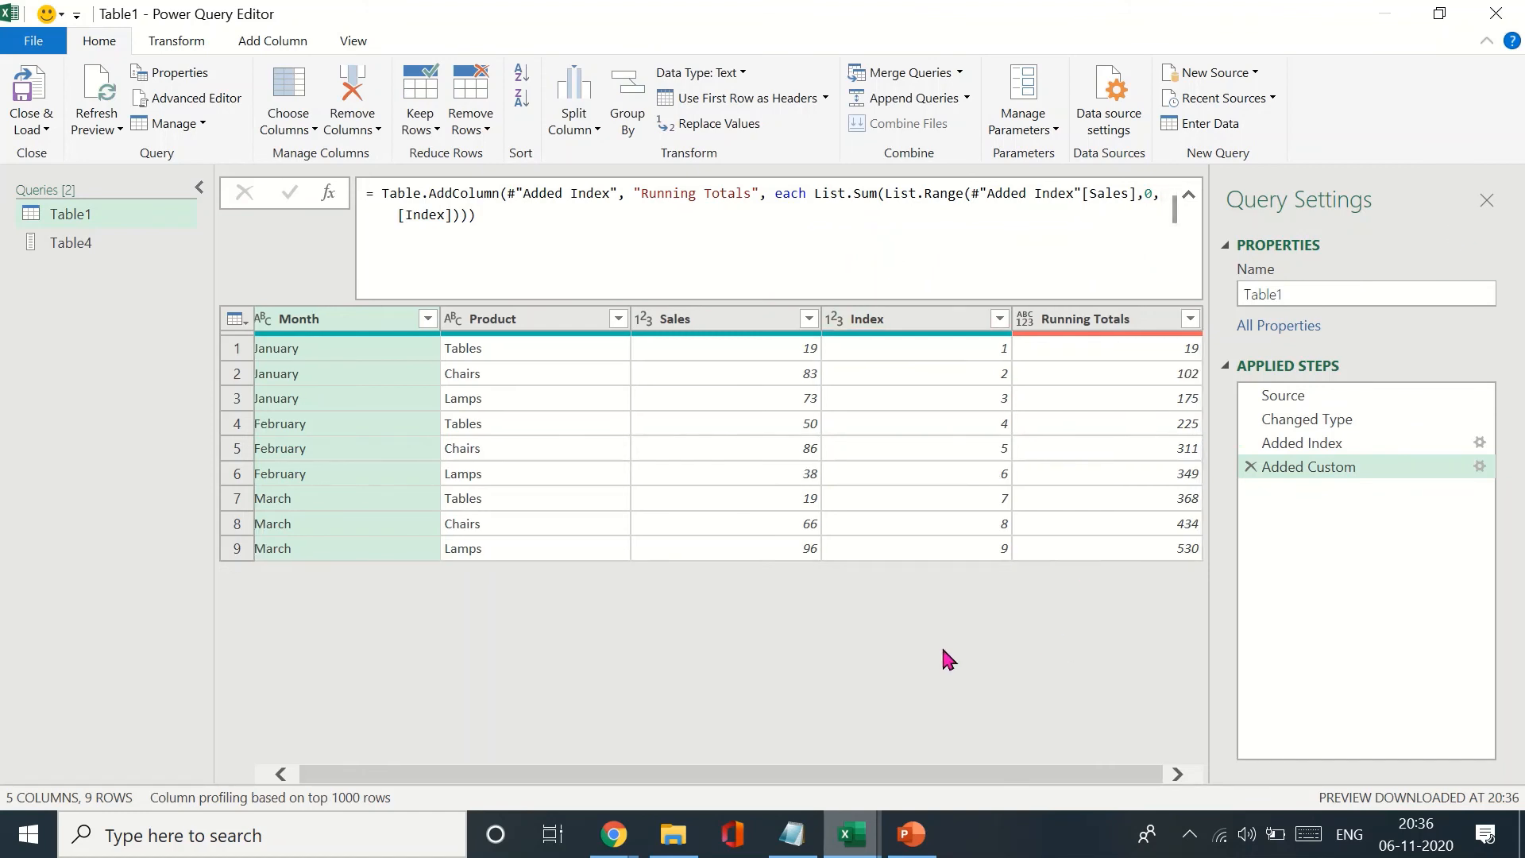
Preview the Running Totals values for row 1 and row 3, which shows 175.
click(1106, 347)
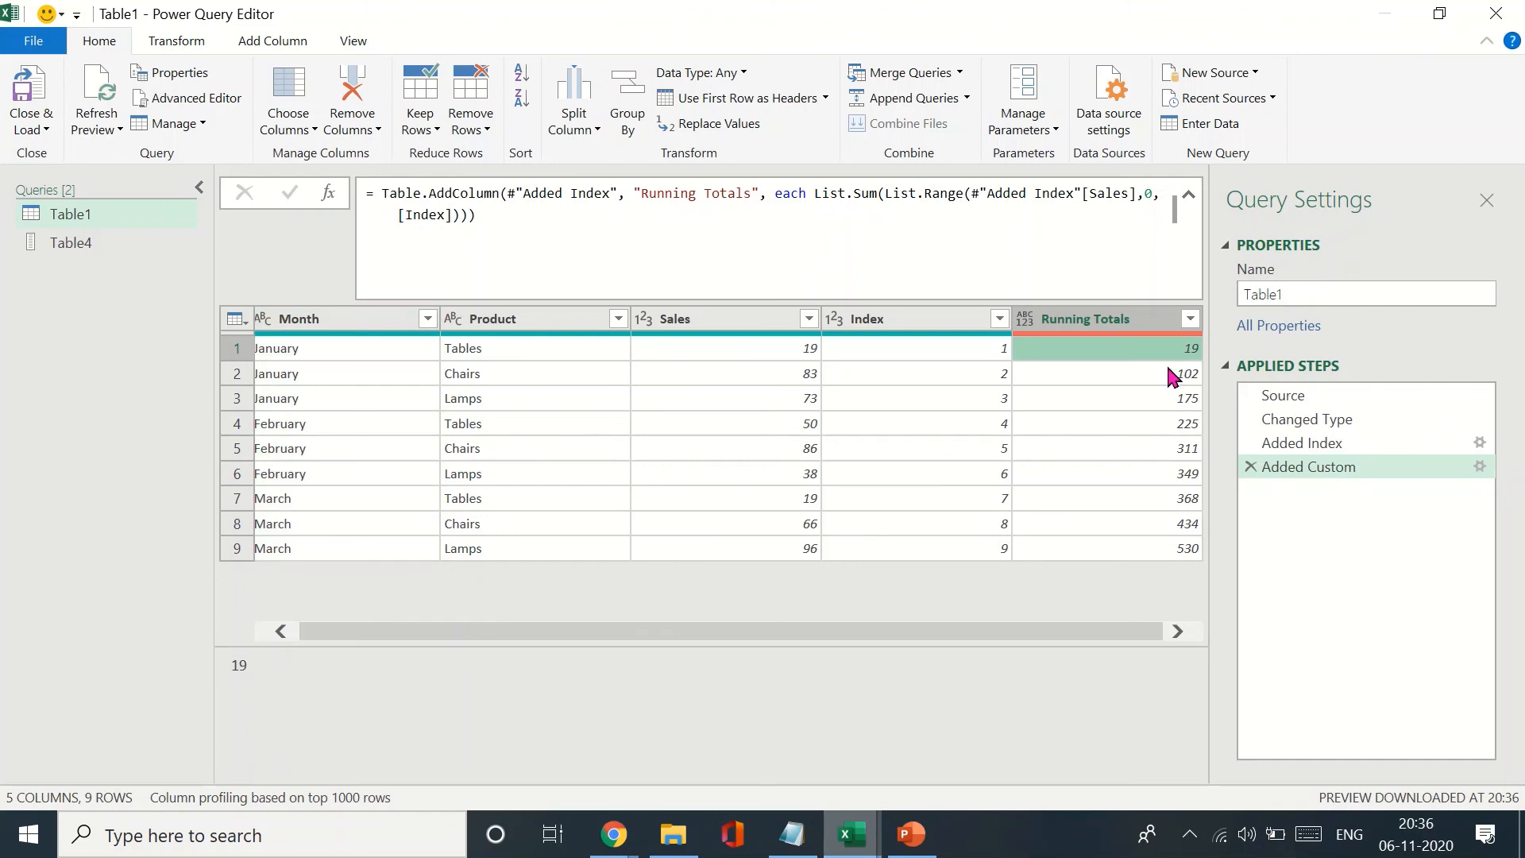
click(1106, 398)
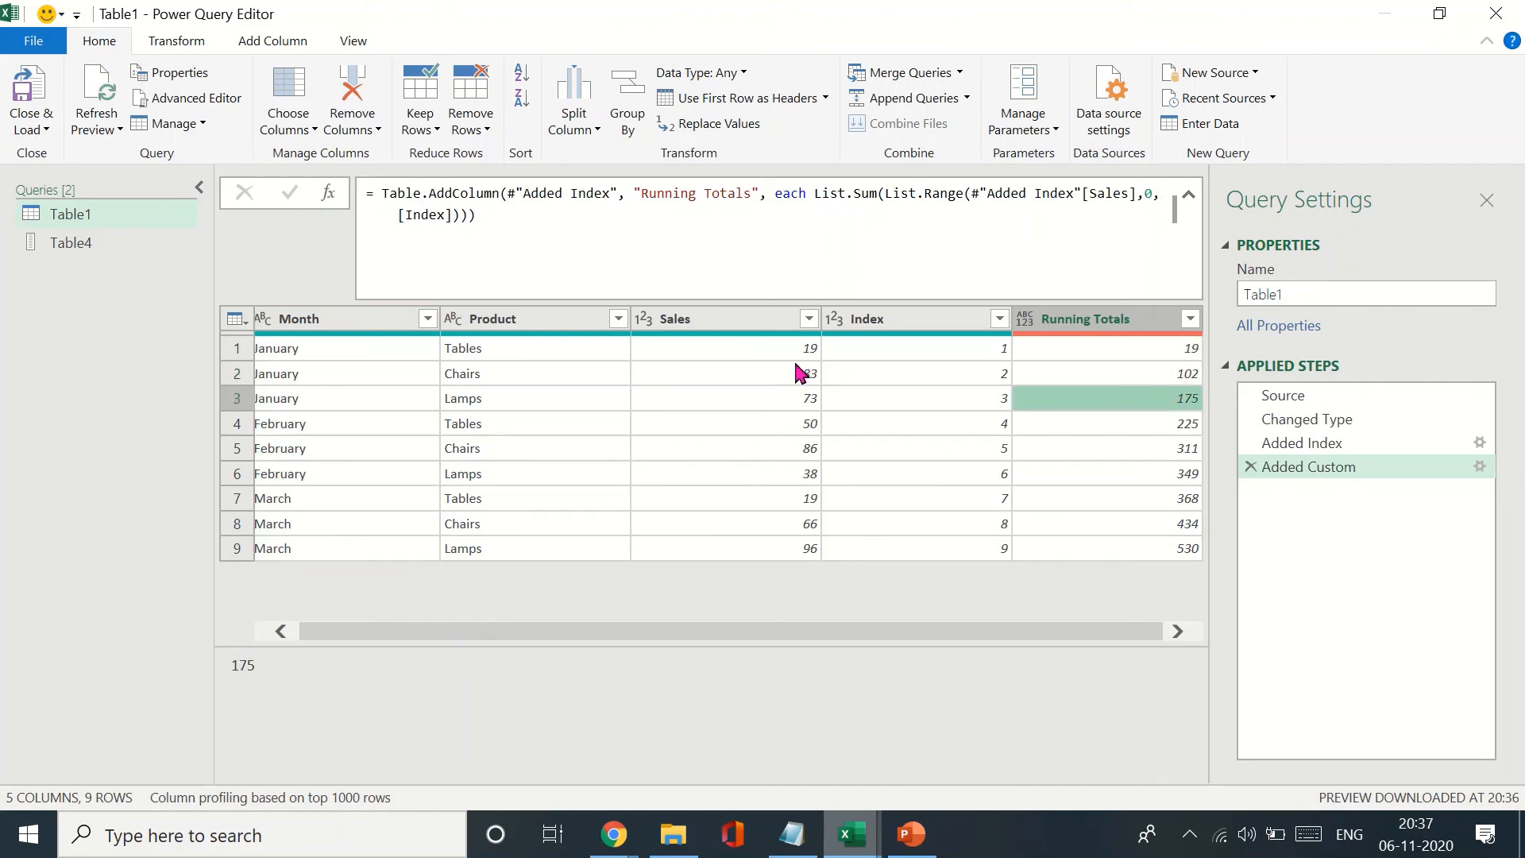
mouse_move(807, 384)
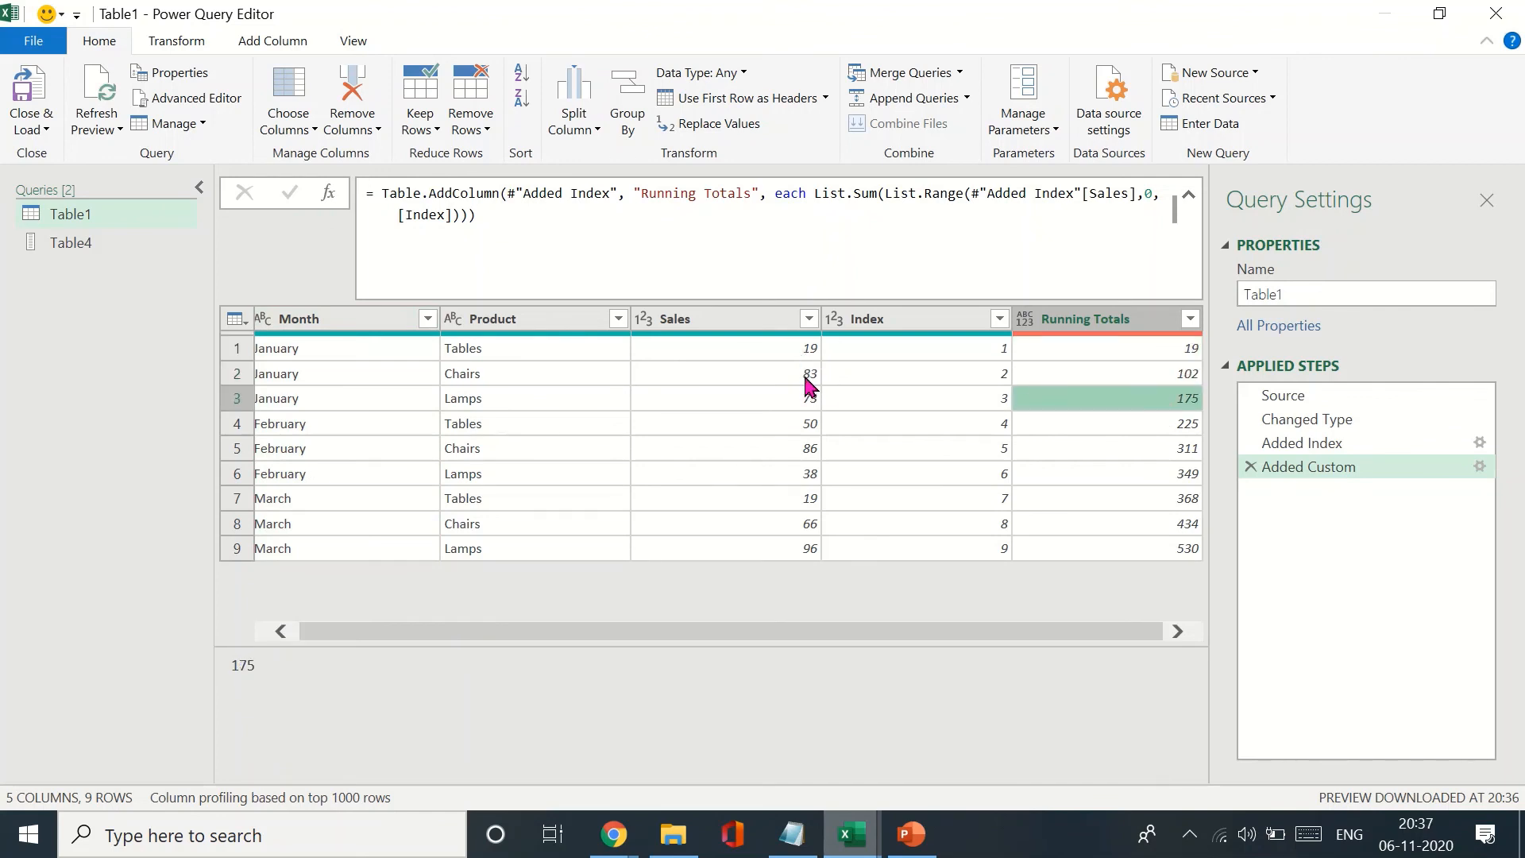
mouse_move(1116, 418)
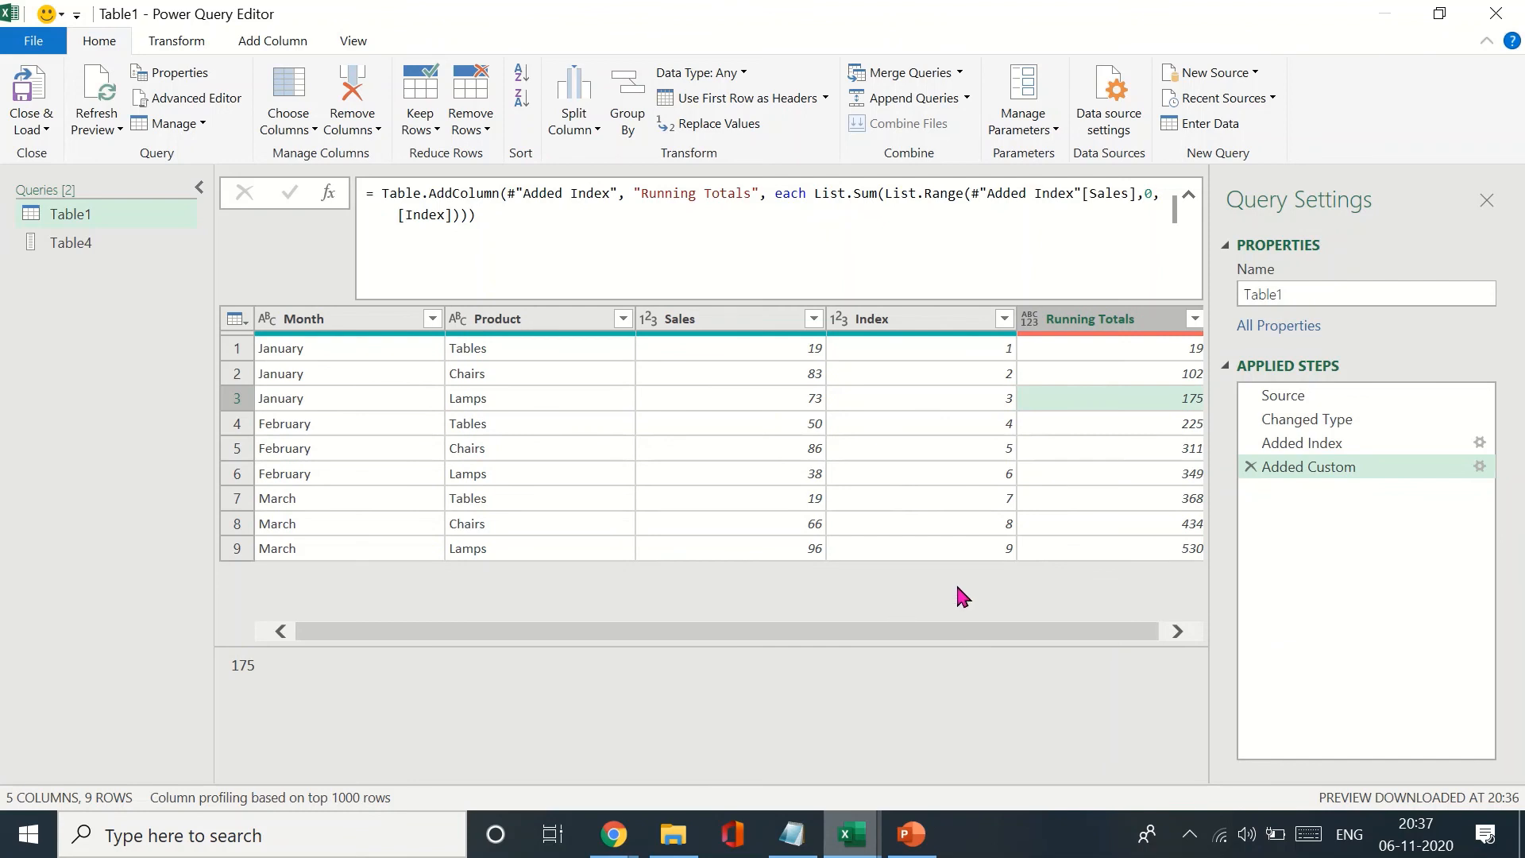
mouse_move(801, 630)
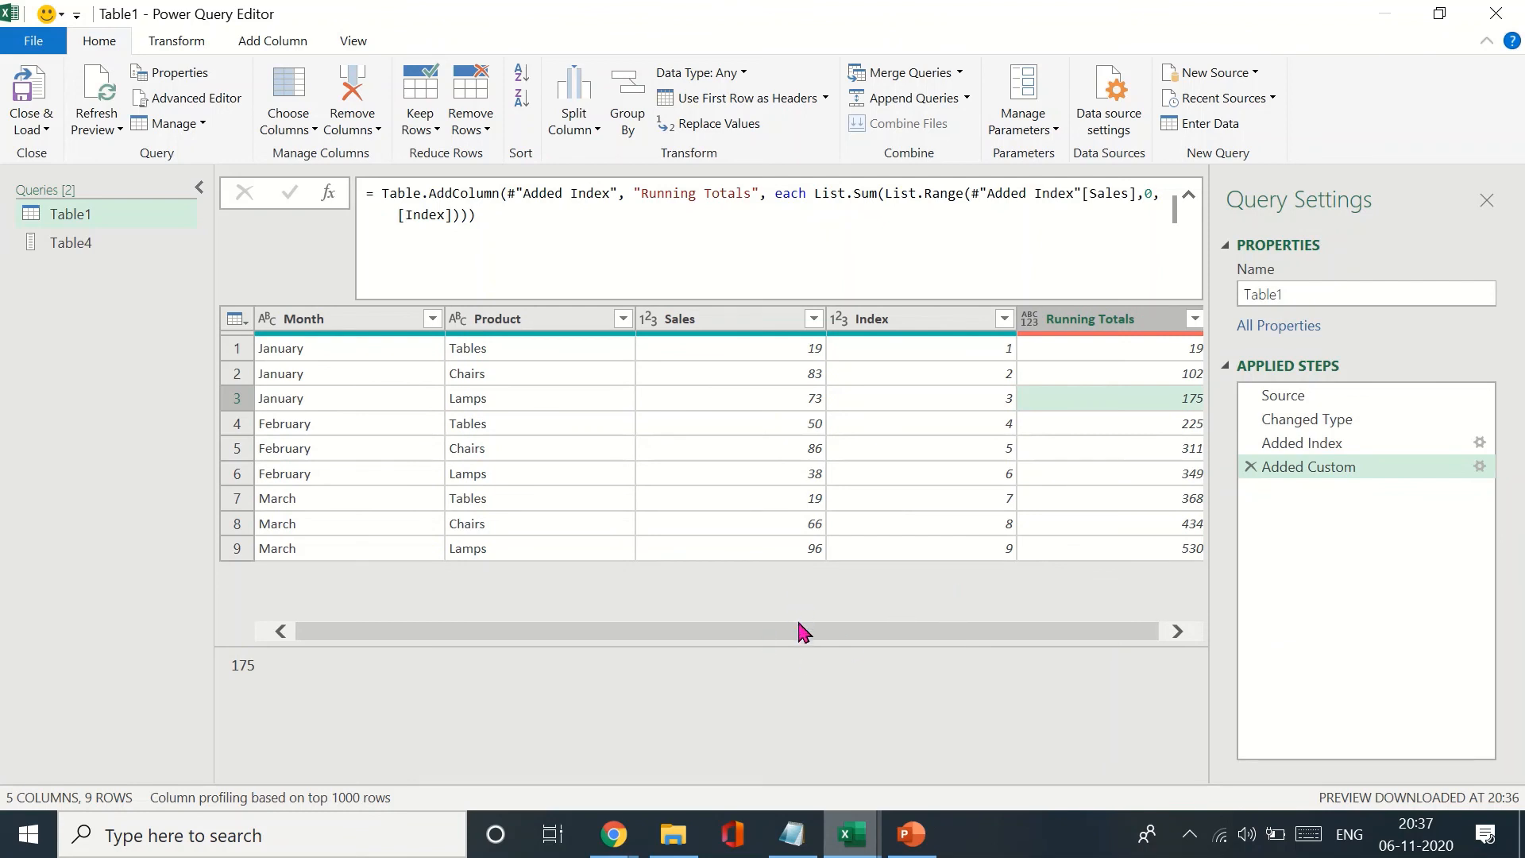